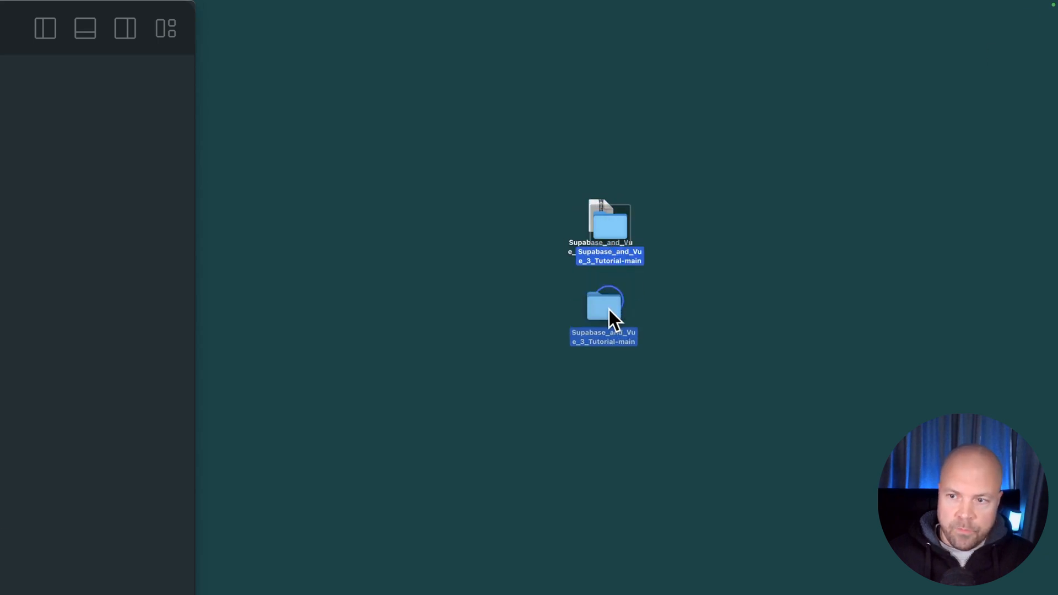
Open the unzipped tutorial folder and select the quasar-moneyballs-supabase-1-start project.
double_click(603, 308)
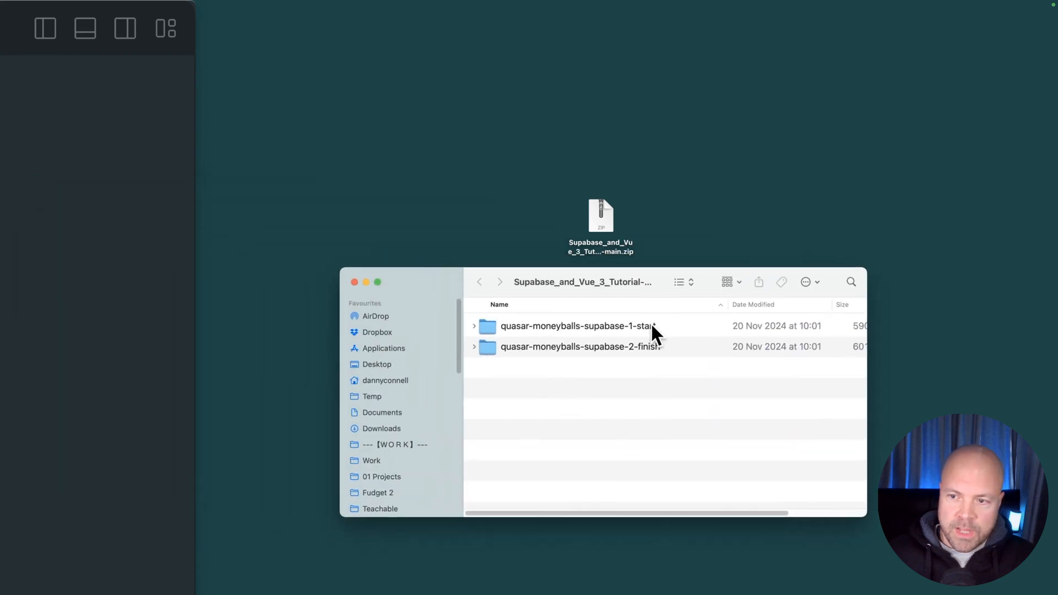
mouse_move(646, 378)
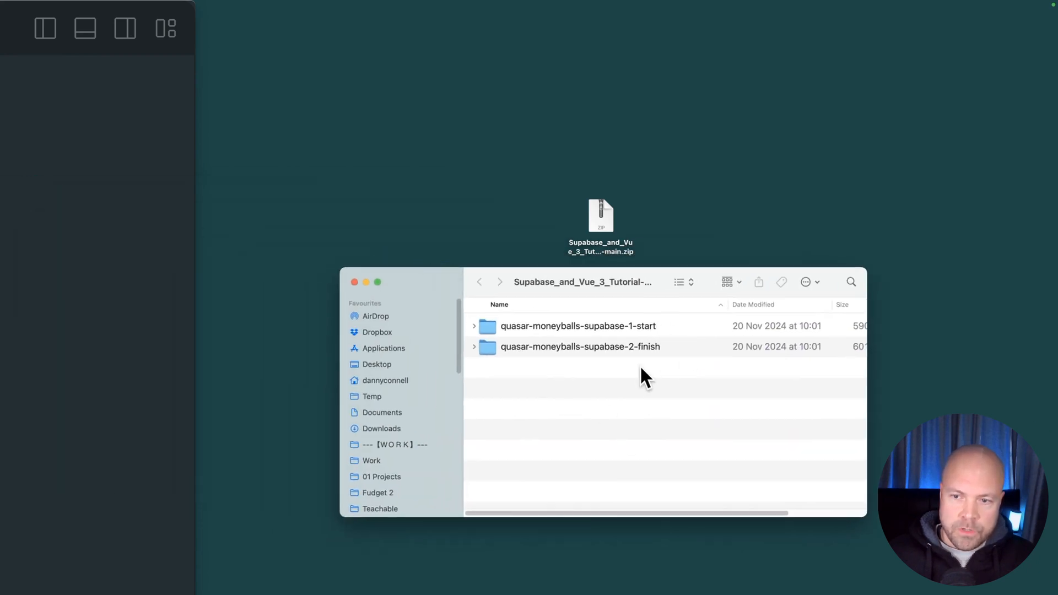
left_click(578, 326)
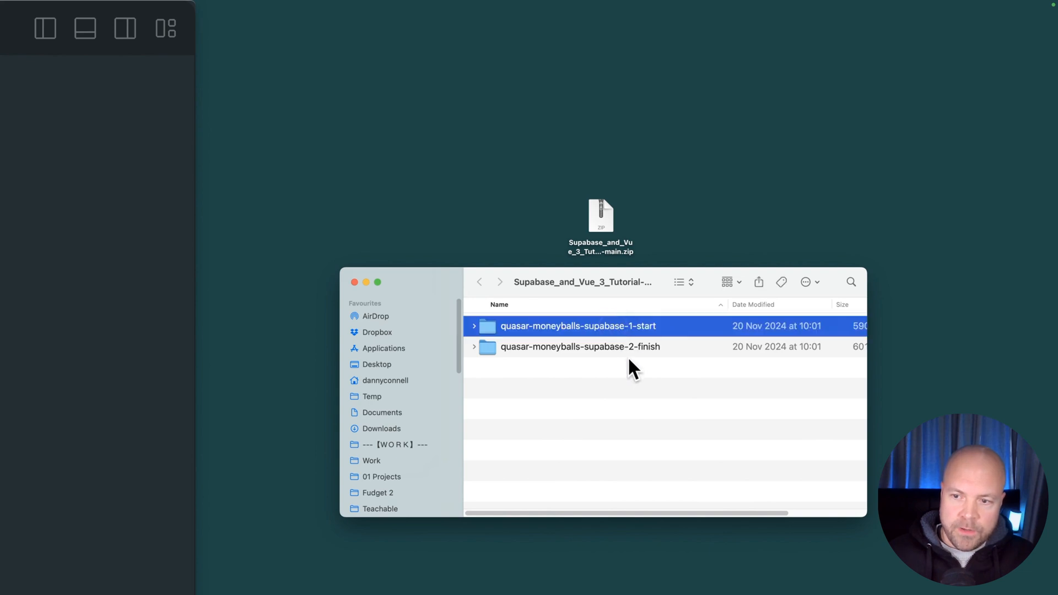
mouse_move(525, 352)
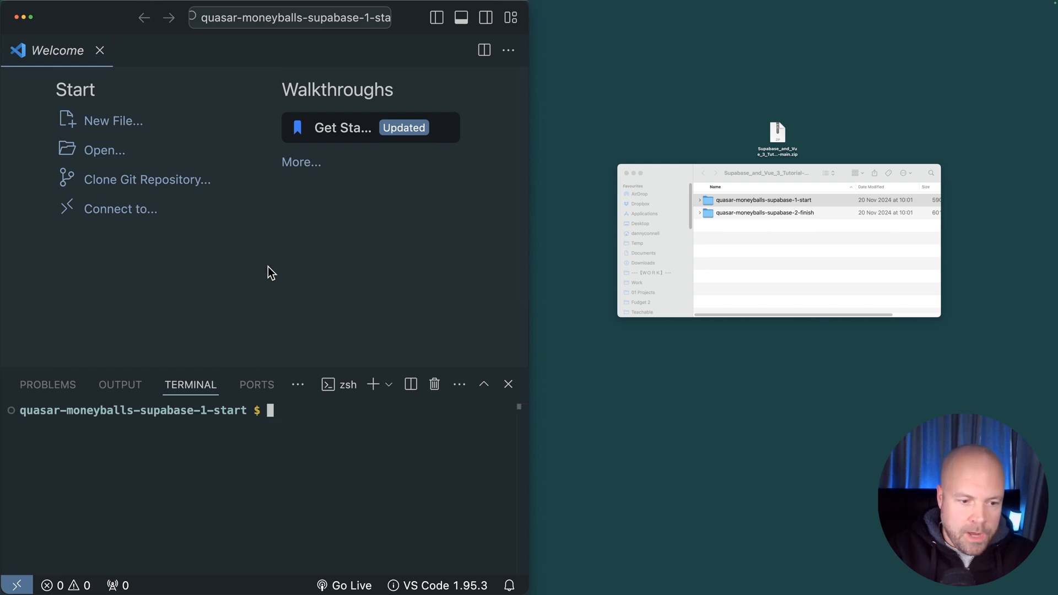
Run npm install in the integrated terminal for the start project.
type("npm install")
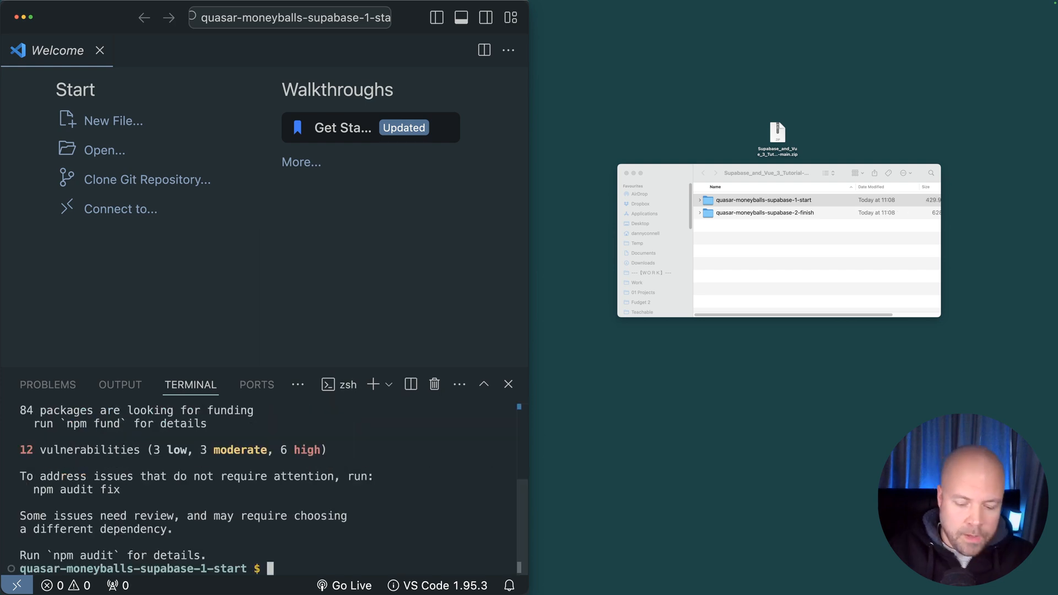
type("qu")
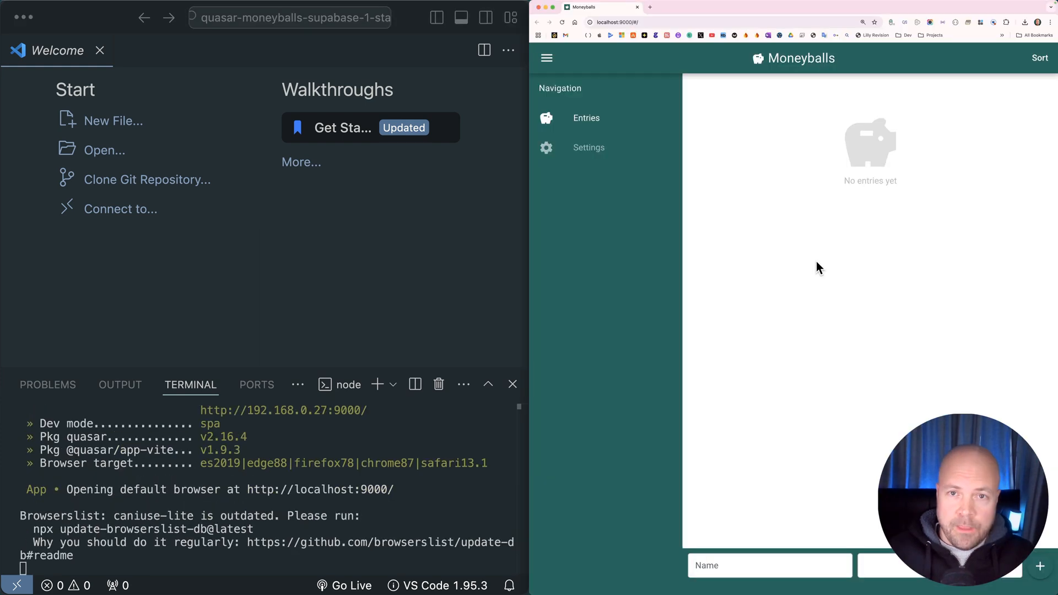
mouse_move(817, 170)
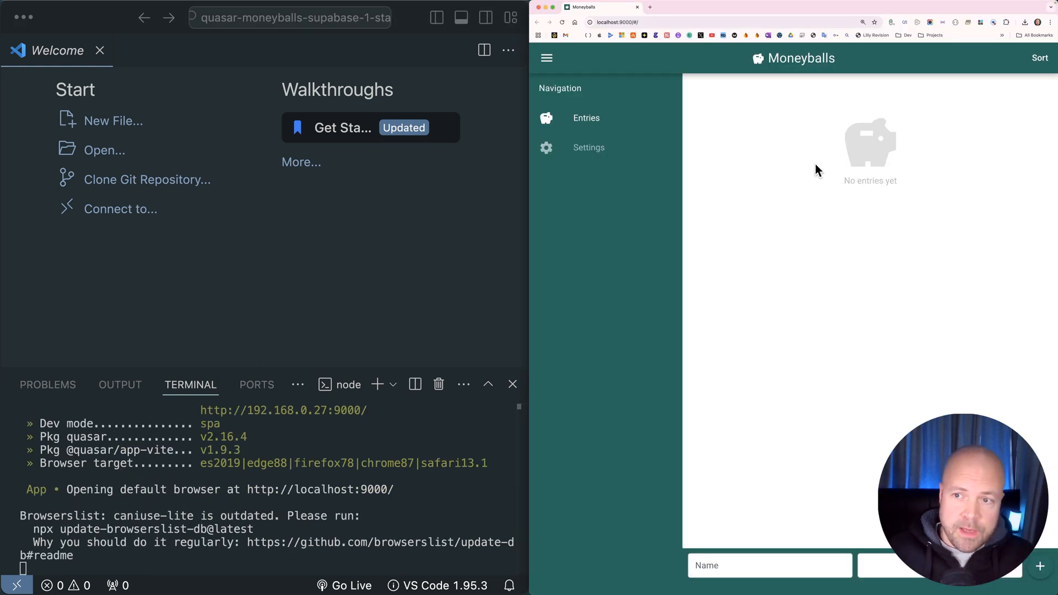
mouse_move(782, 157)
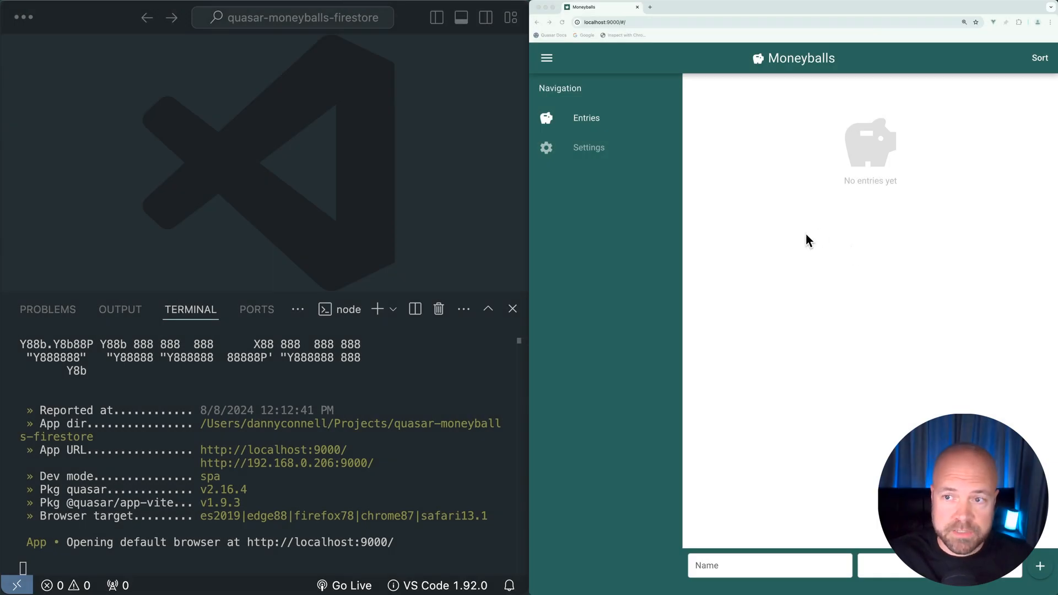
mouse_move(804, 278)
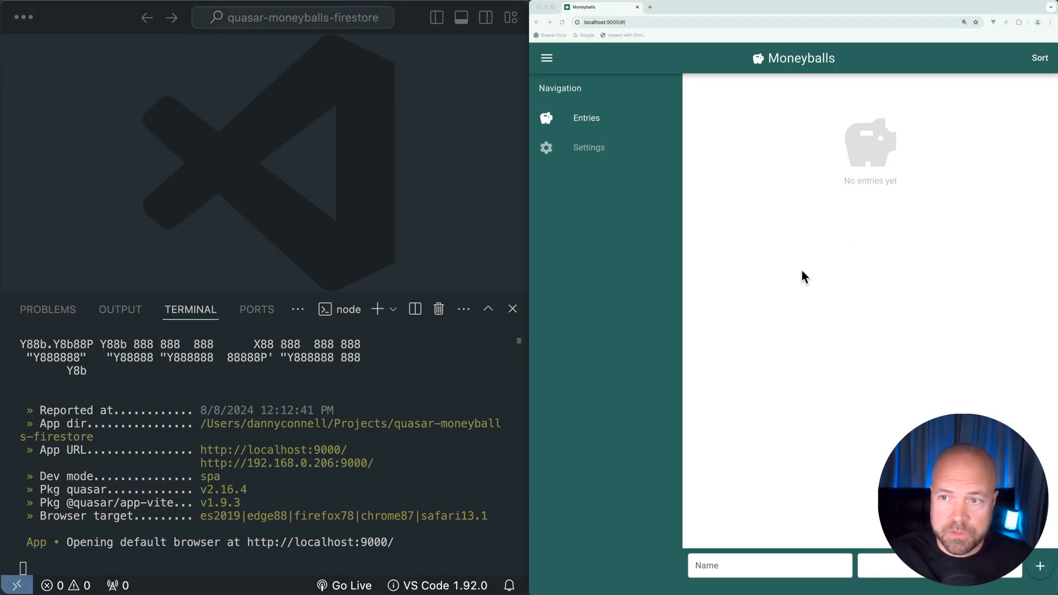
mouse_move(796, 233)
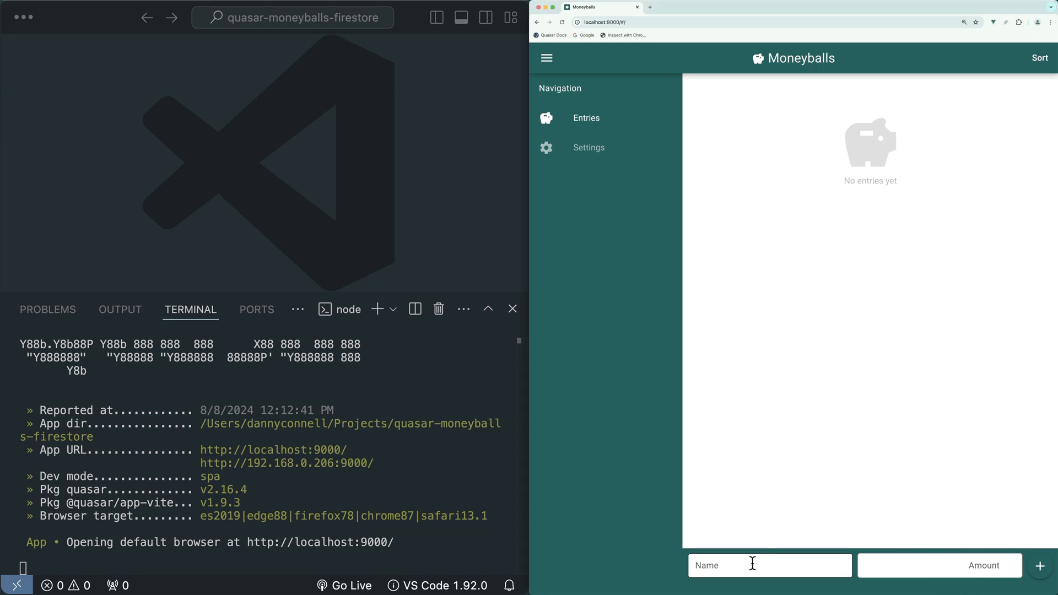
Add a Salary entry of 4999 and a Rent expense of -1499 to the list.
type("Salary")
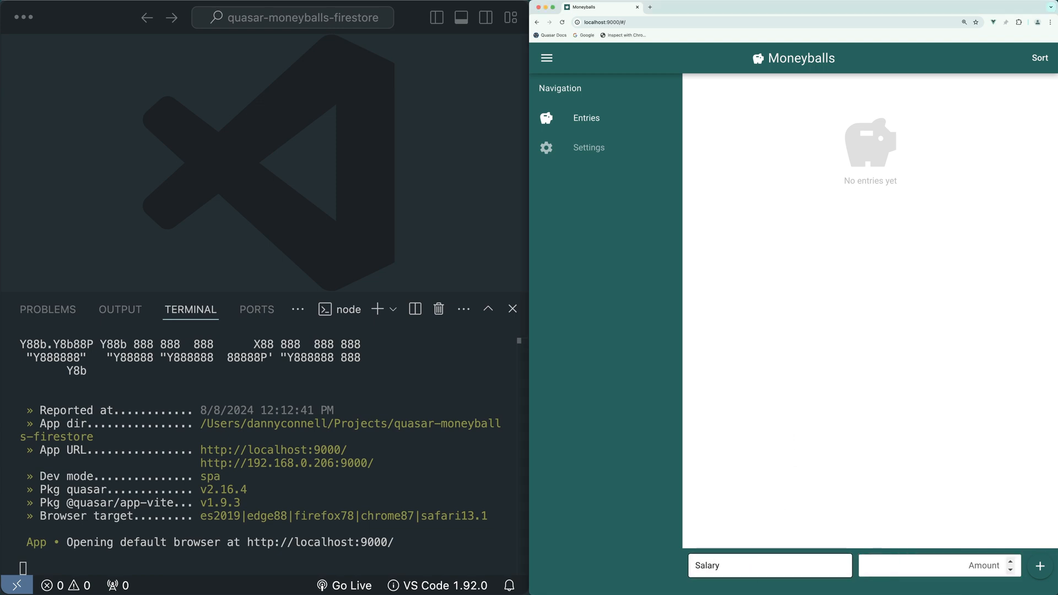
type("4999")
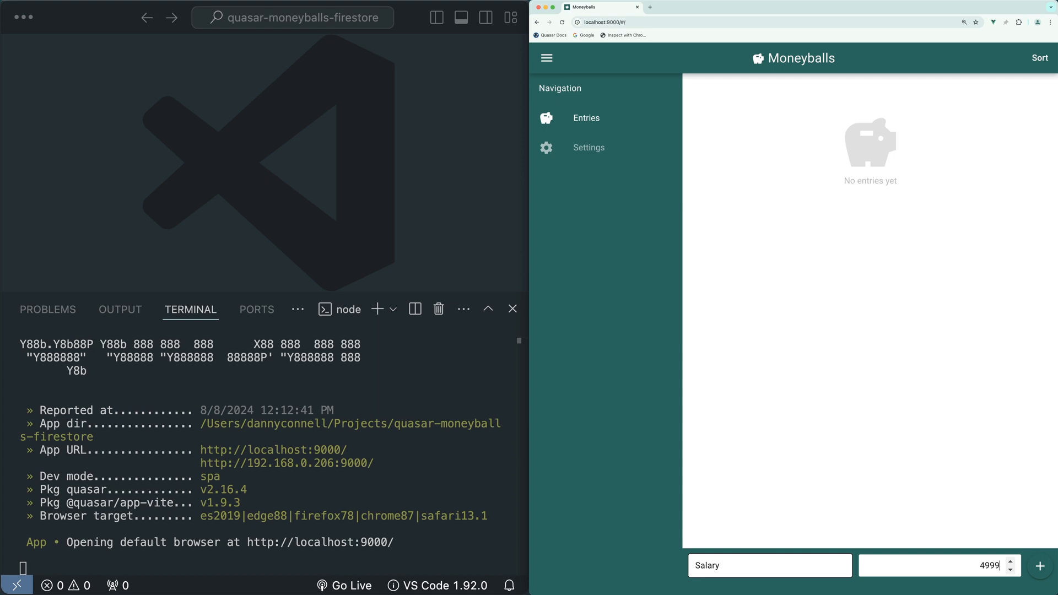
left_click(1038, 565)
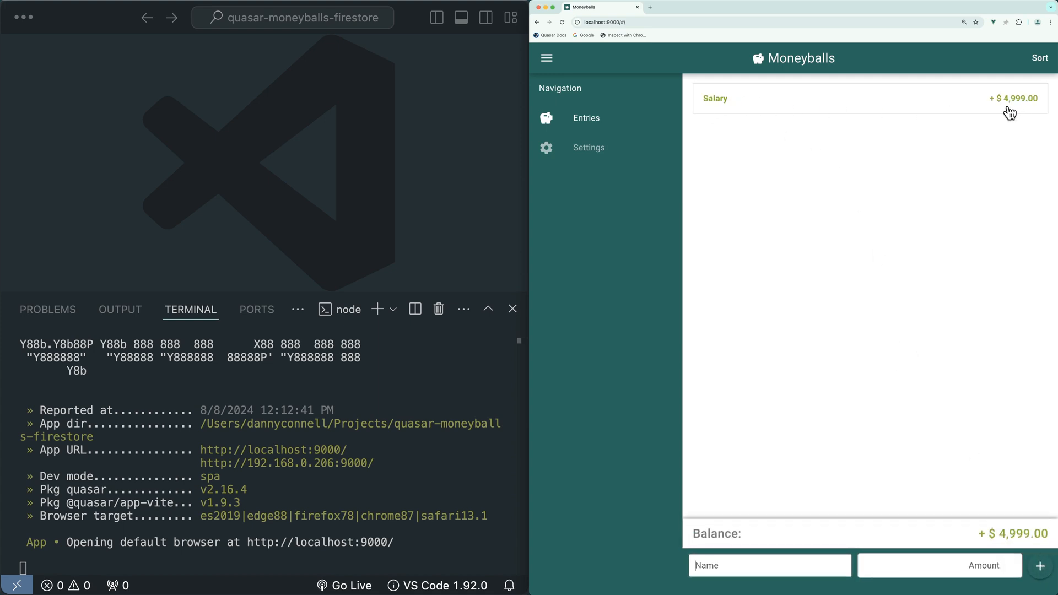
mouse_move(1053, 536)
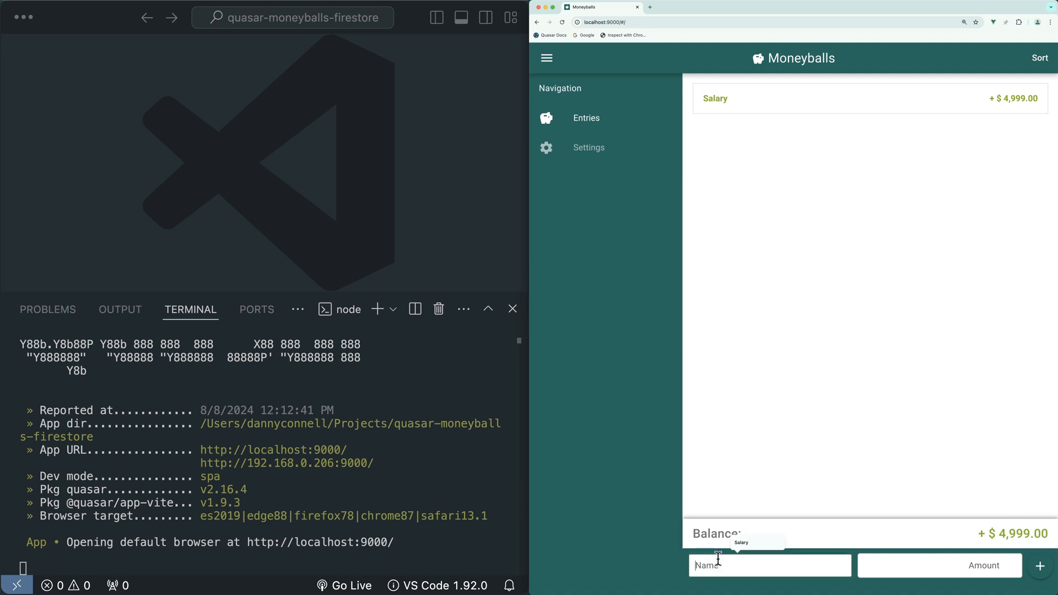
type("Rent")
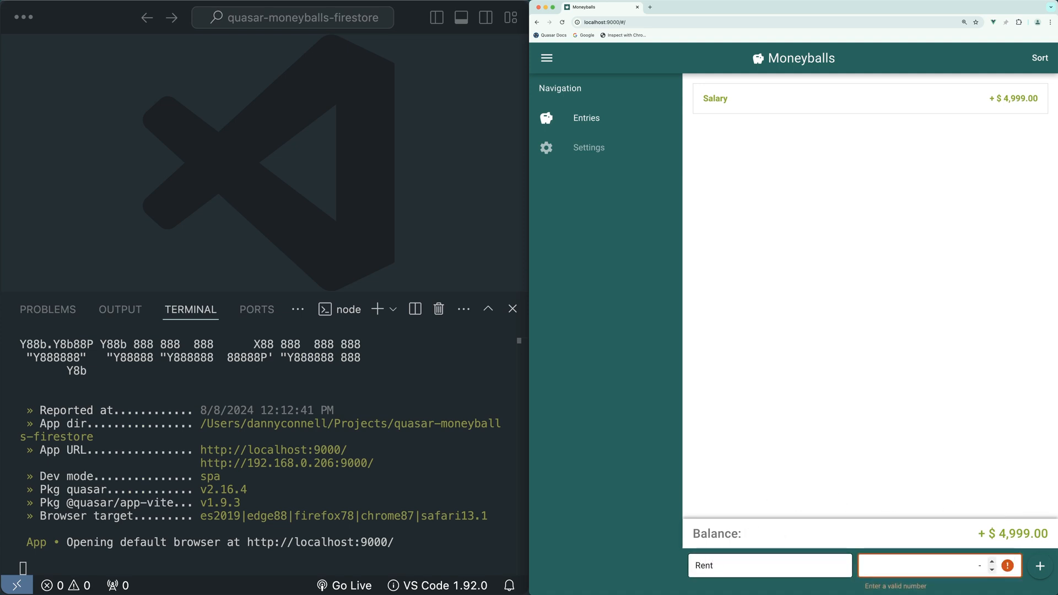
left_click(1039, 566)
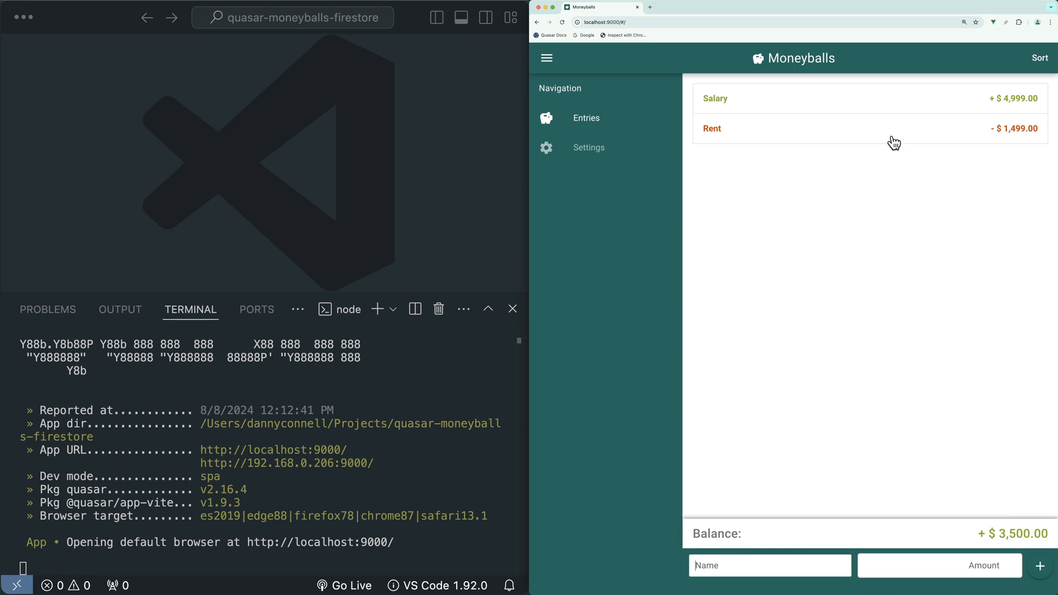
mouse_move(885, 138)
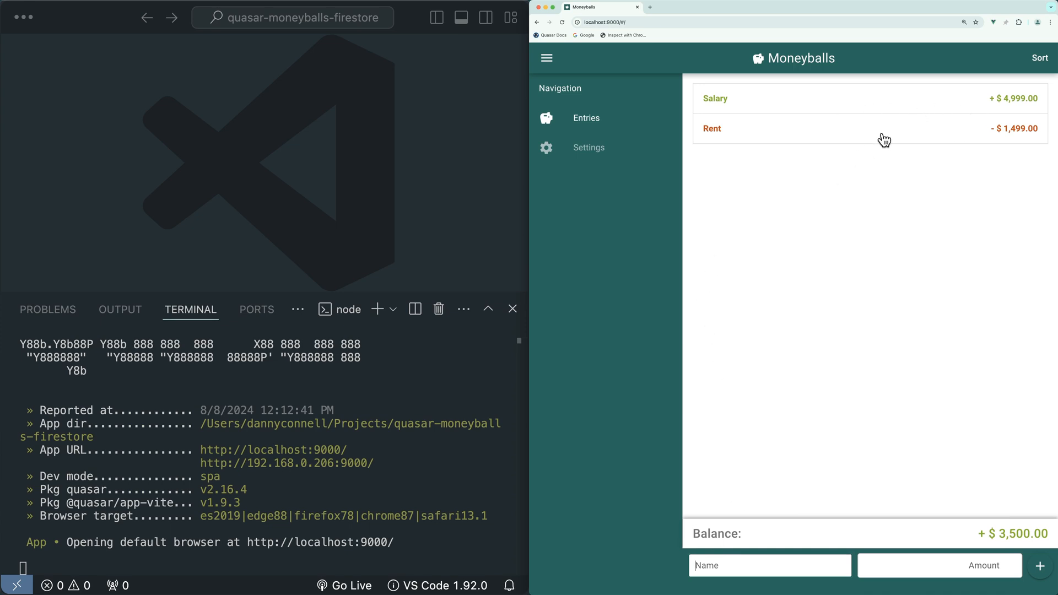
mouse_move(977, 331)
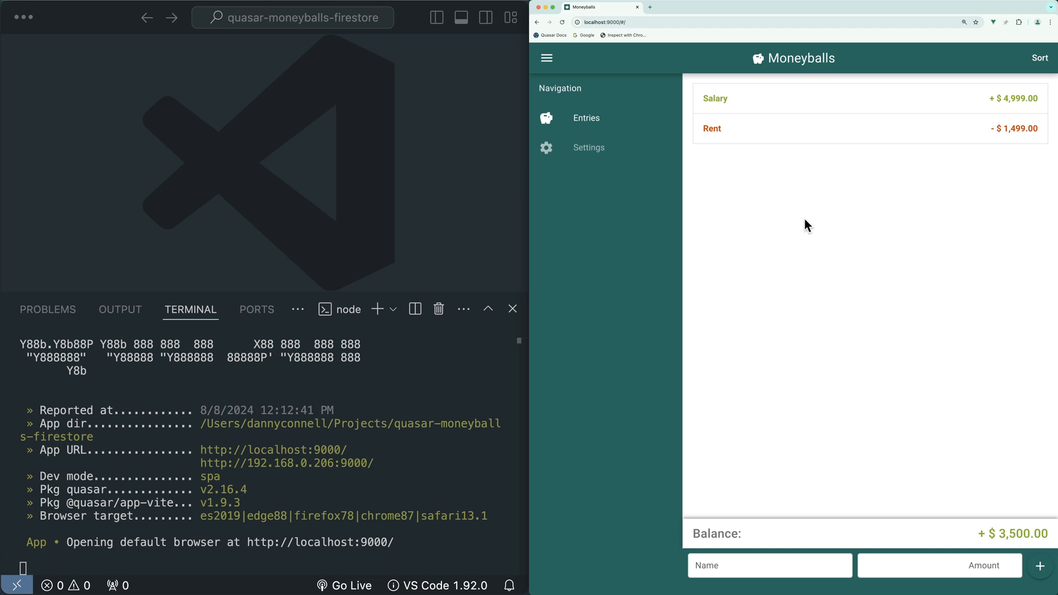
Rename Rent to 'Rent edited', set its amount to -345, and enable reordering.
left_click(711, 128)
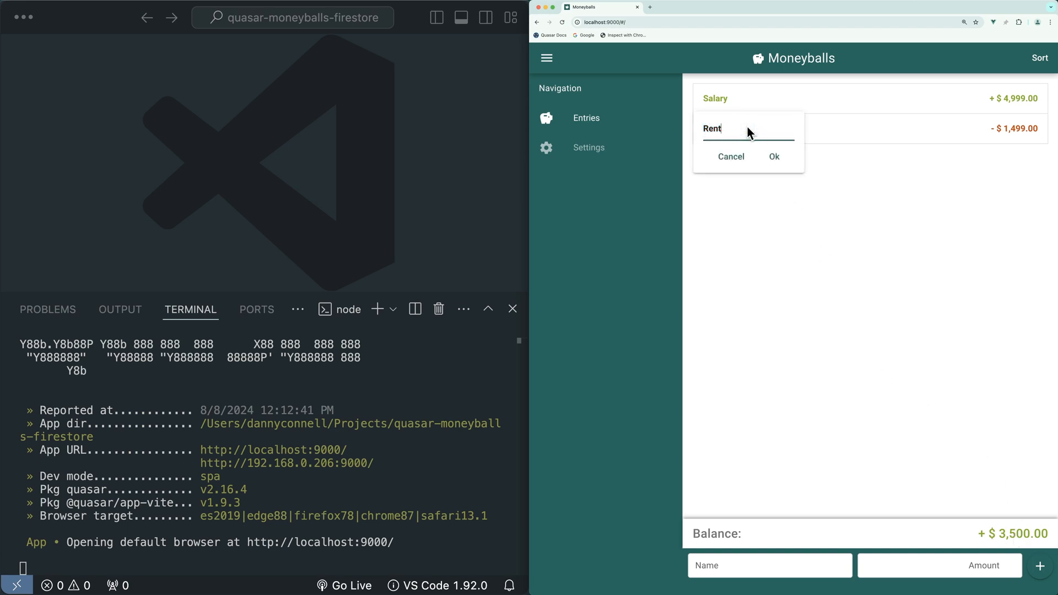
left_click(773, 156)
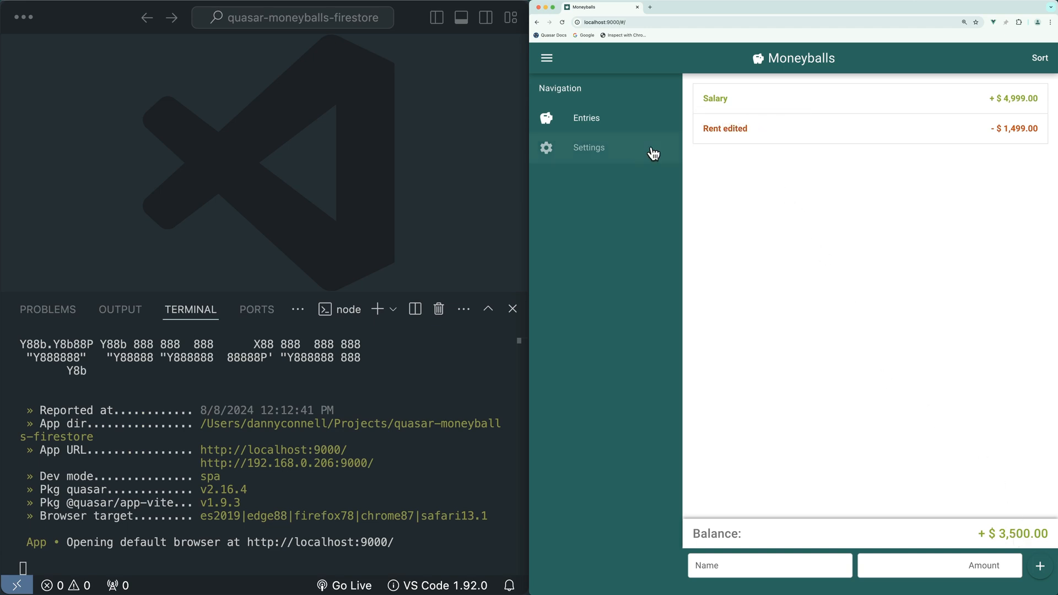
mouse_move(1017, 135)
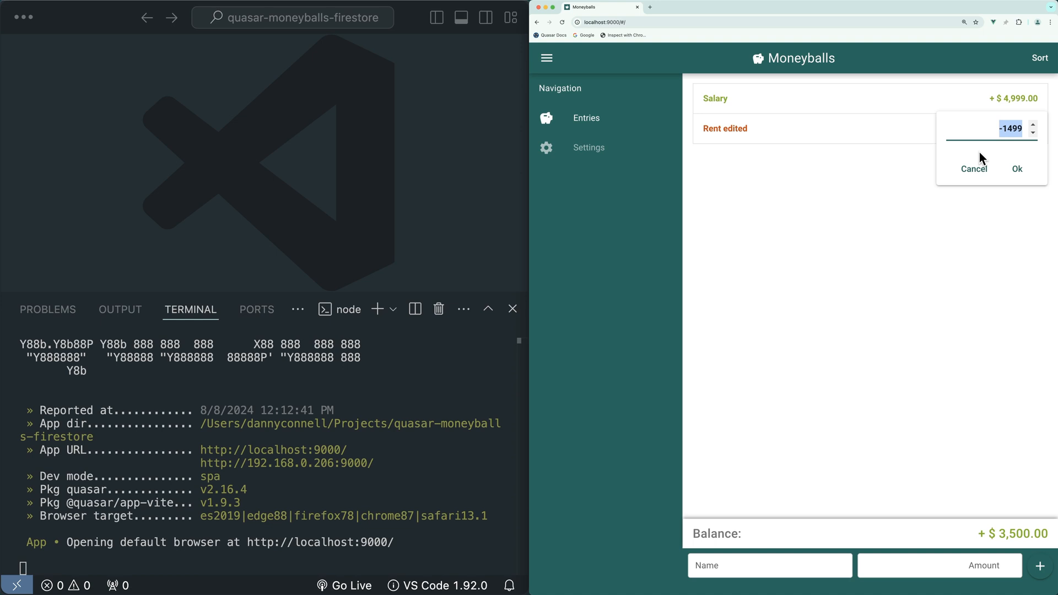
left_click(1017, 168)
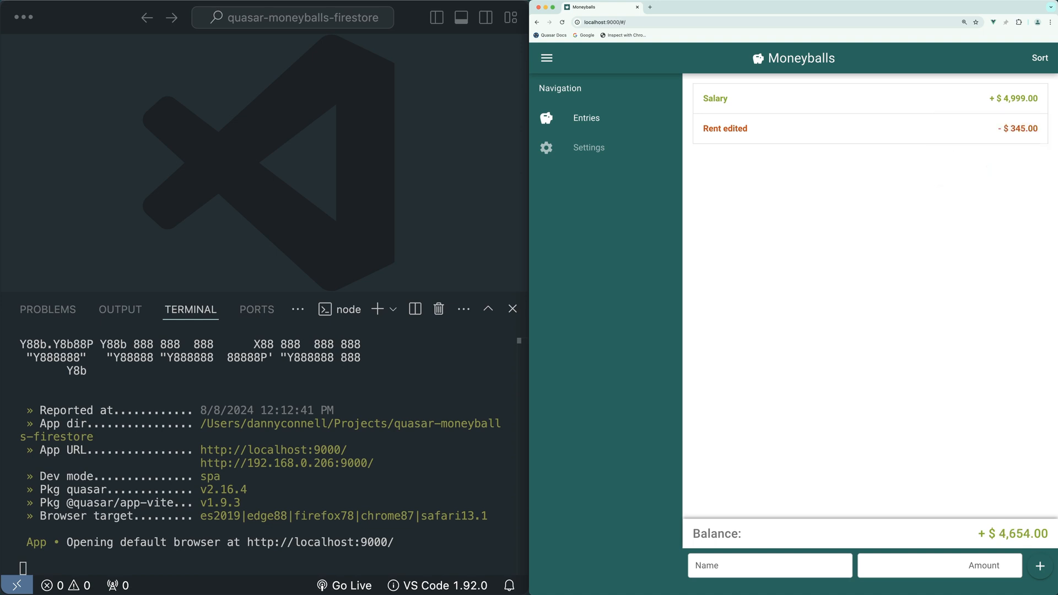
left_click(1039, 57)
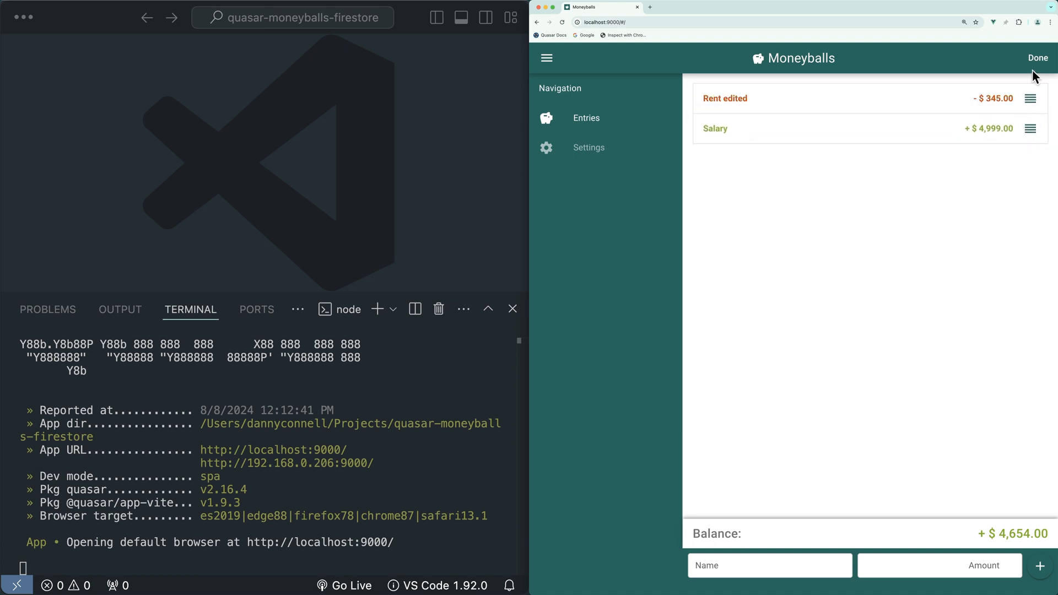
Finish reordering with Rent edited on top, then delete the Salary entry and confirm.
left_click(1038, 58)
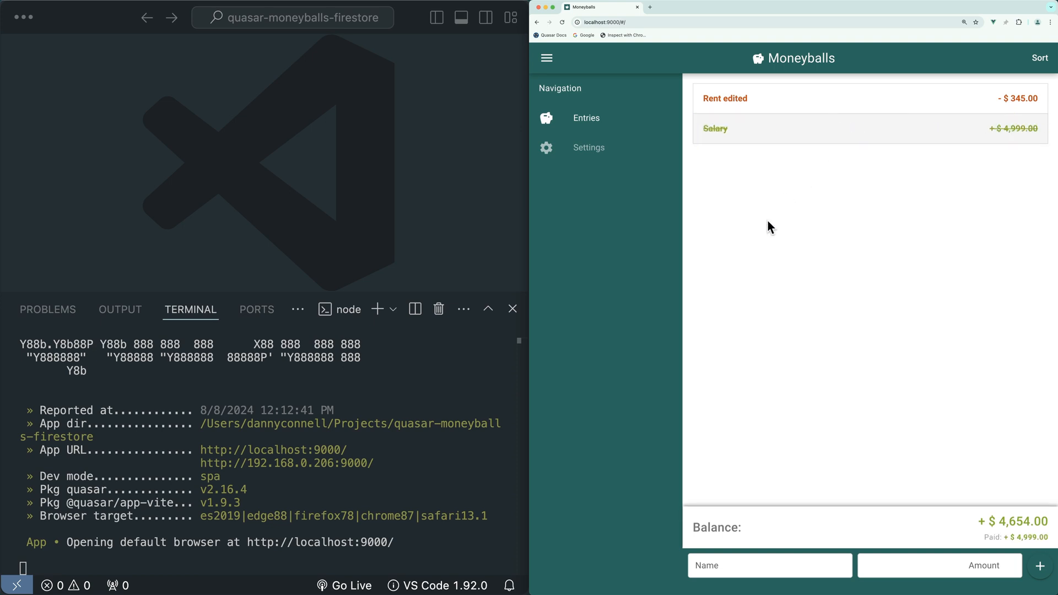
mouse_move(852, 146)
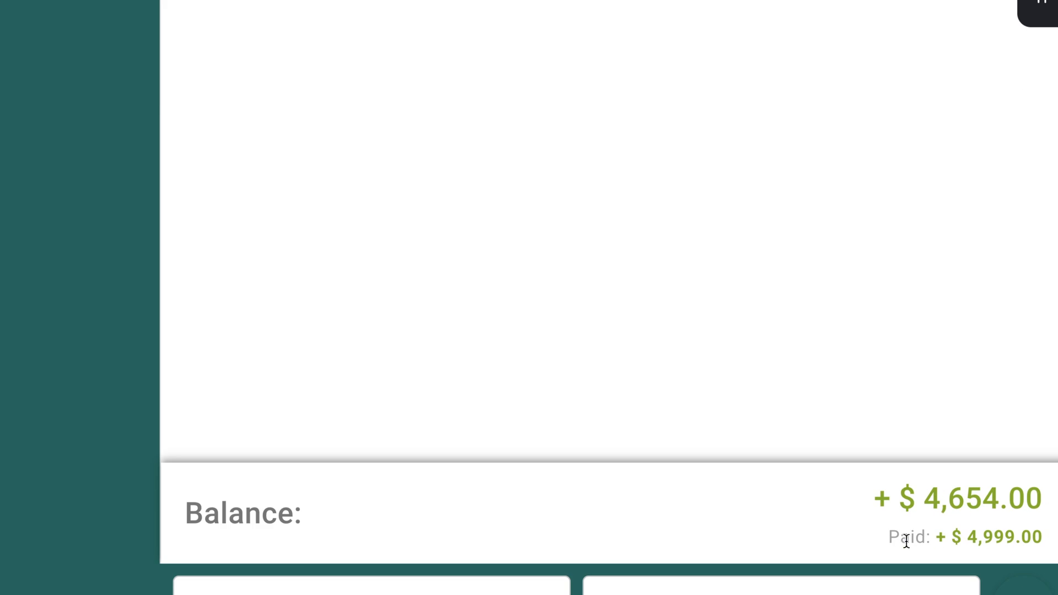
mouse_move(849, 401)
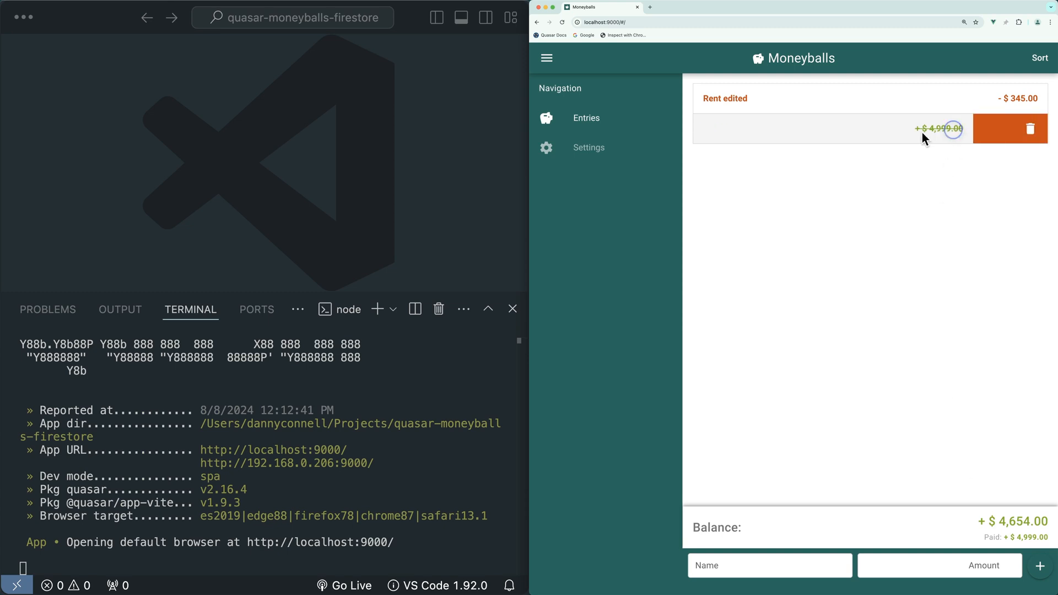
left_click(1028, 128)
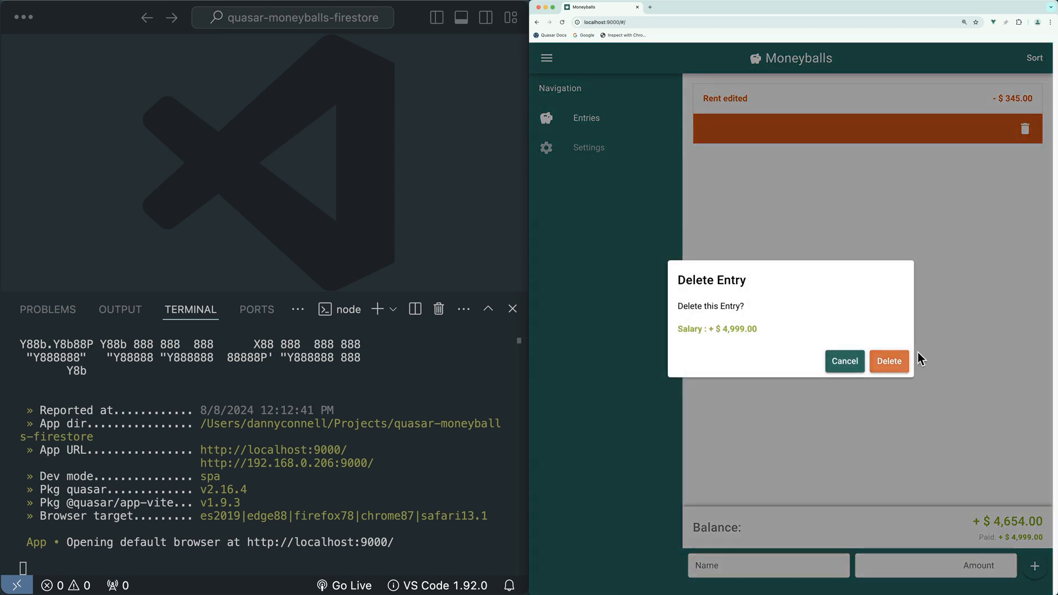
left_click(888, 361)
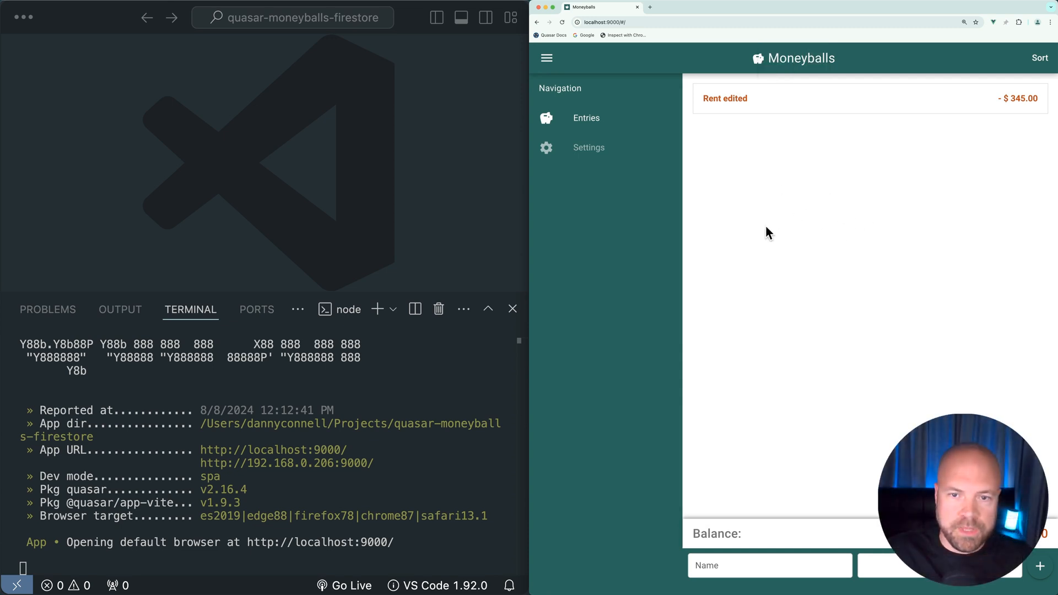
mouse_move(760, 196)
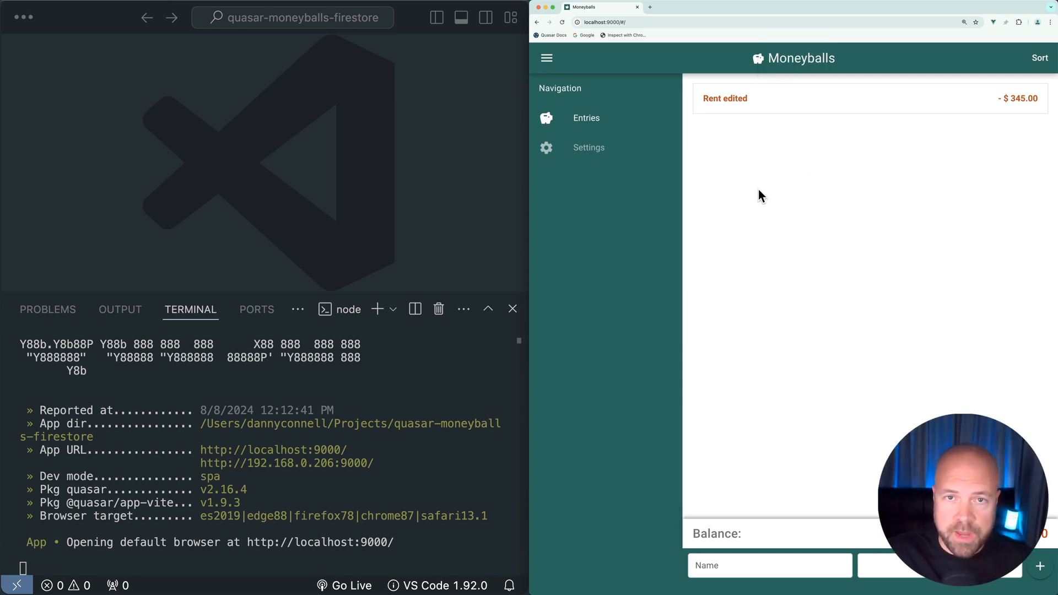
left_click(588, 147)
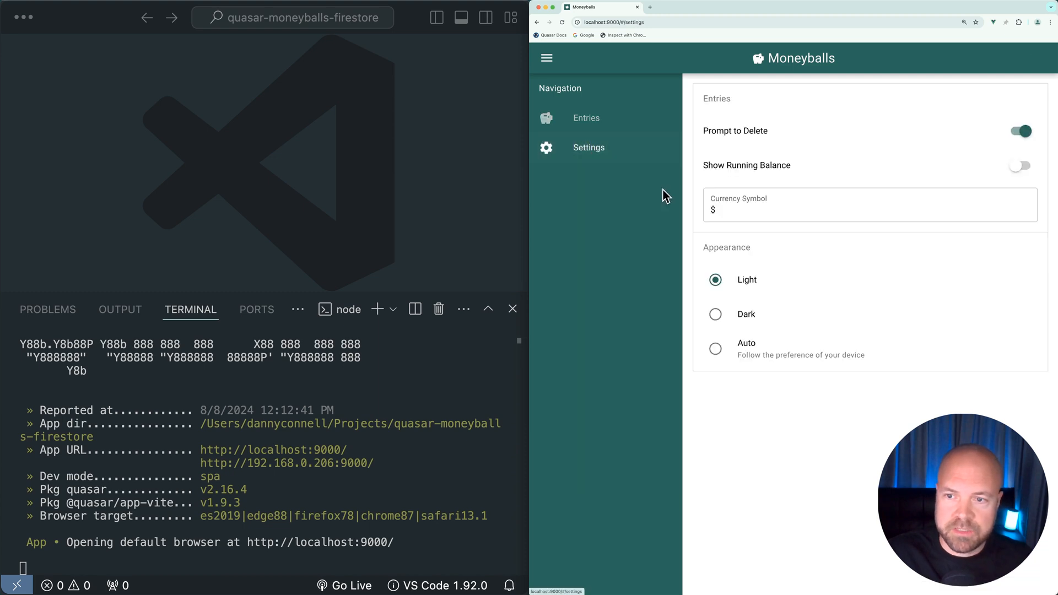
mouse_move(842, 131)
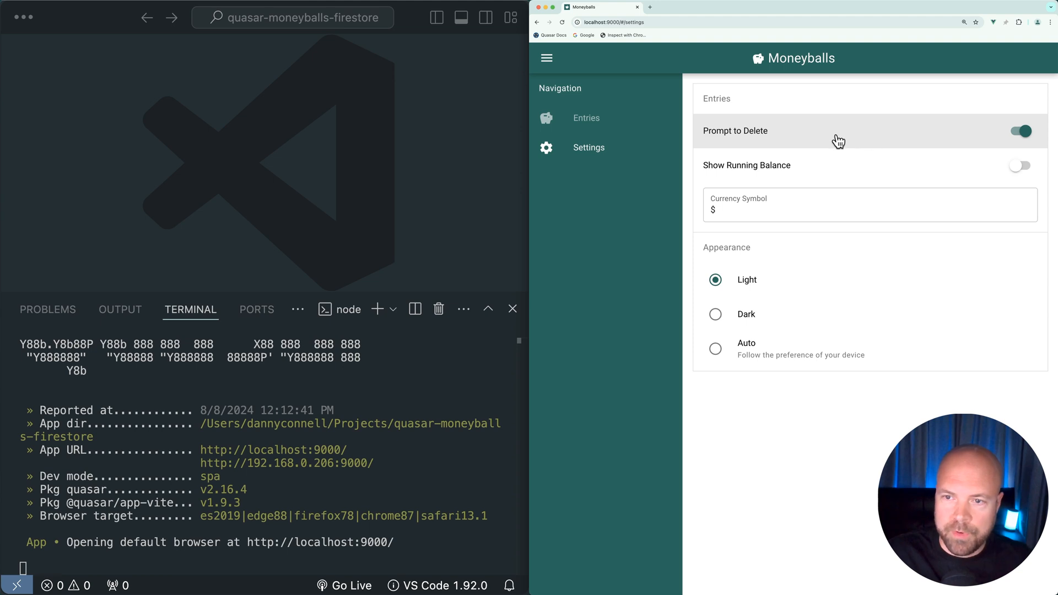
left_click(1019, 130)
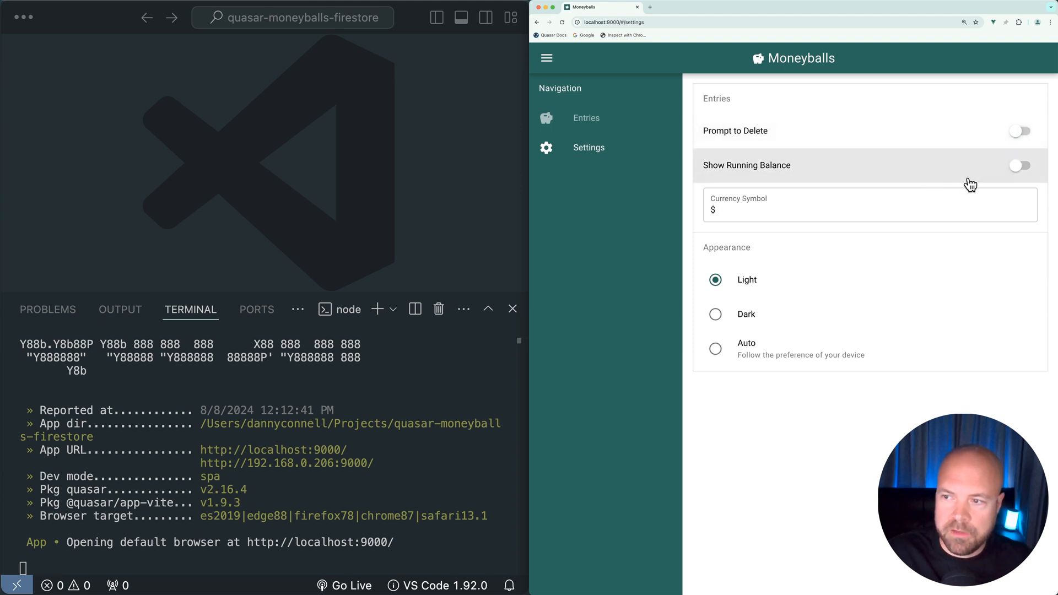
left_click(585, 118)
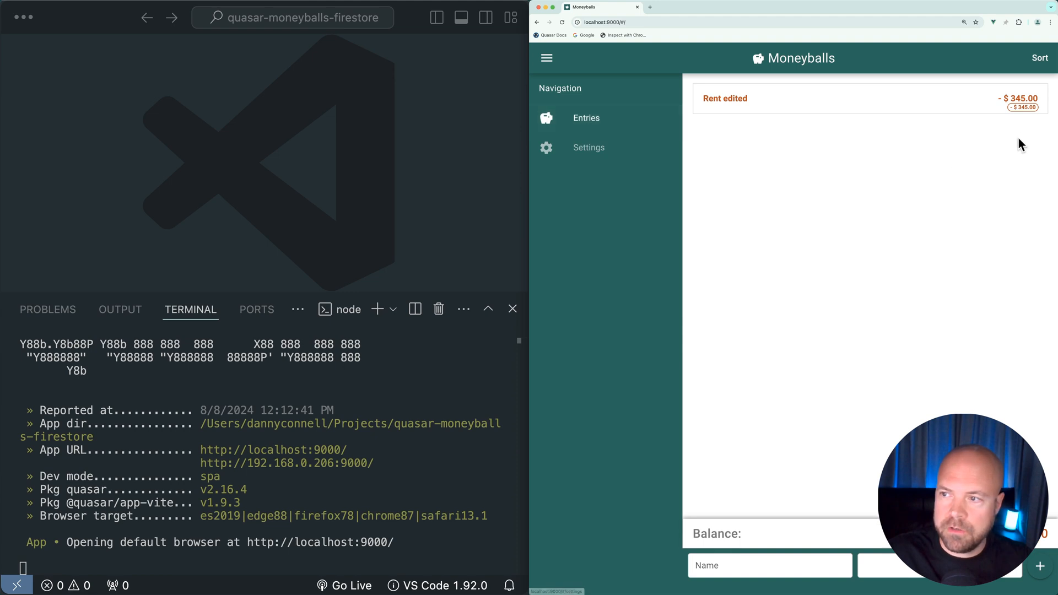
mouse_move(1015, 115)
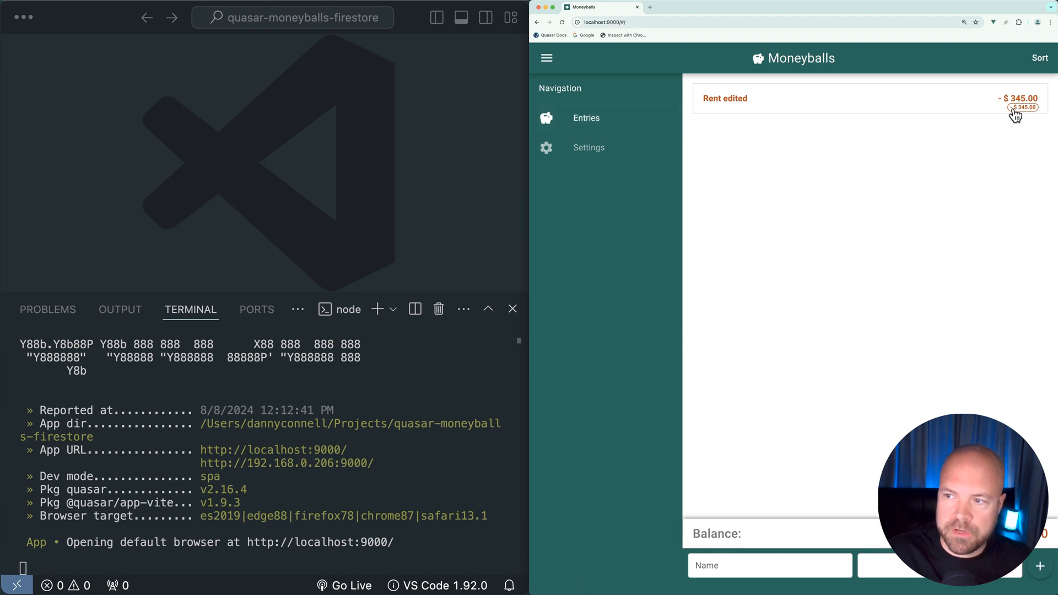
left_click(588, 147)
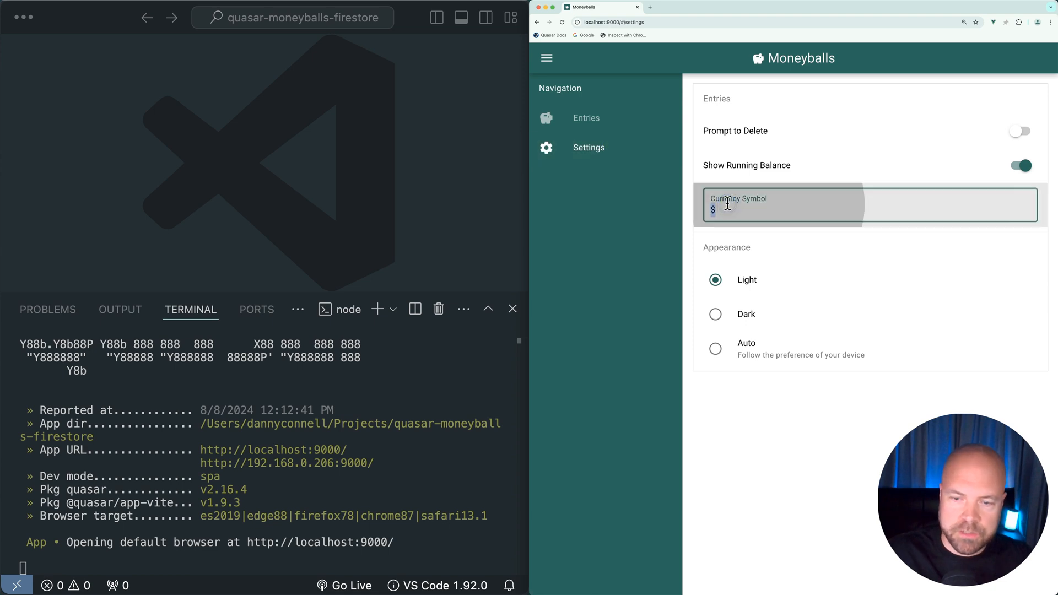
type("£")
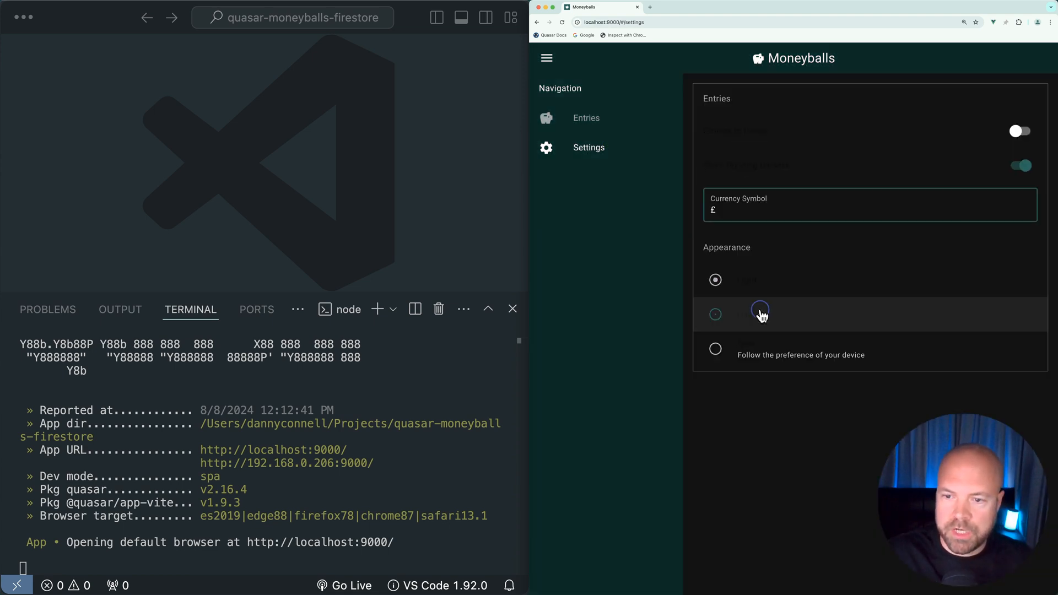
left_click(585, 118)
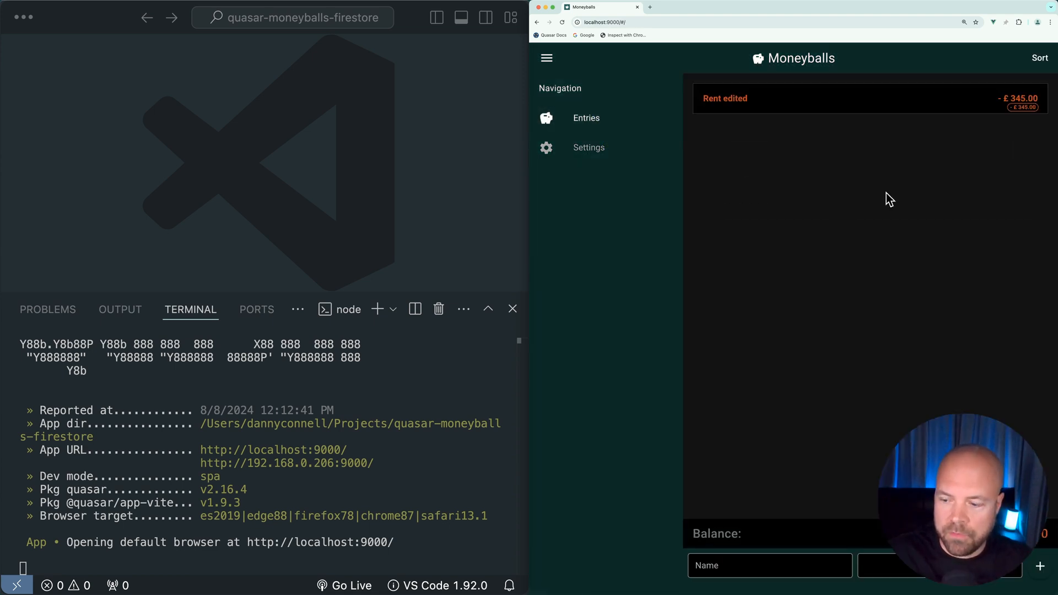
mouse_move(633, 168)
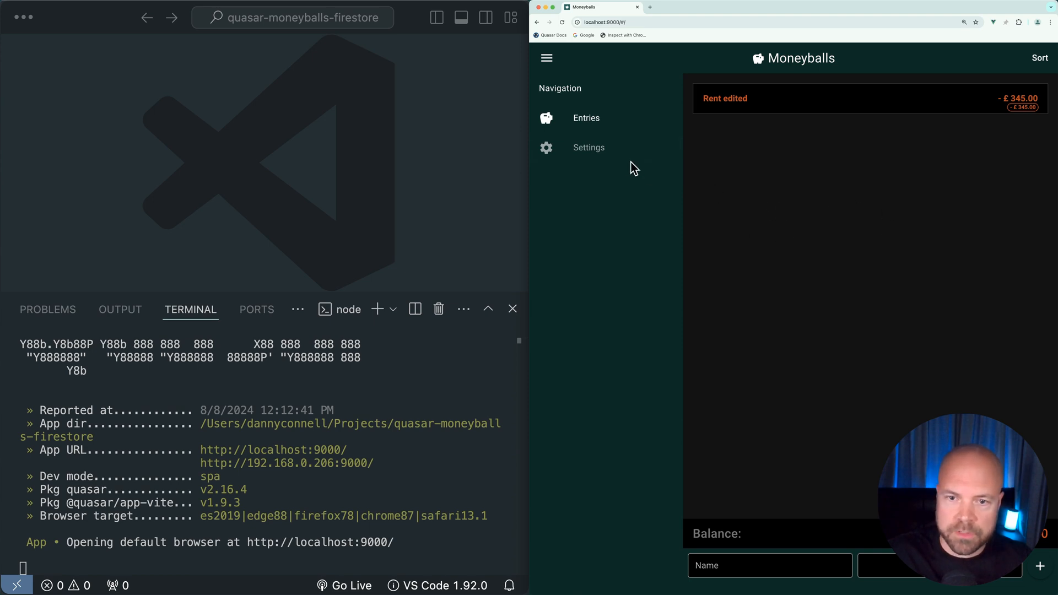
left_click(587, 147)
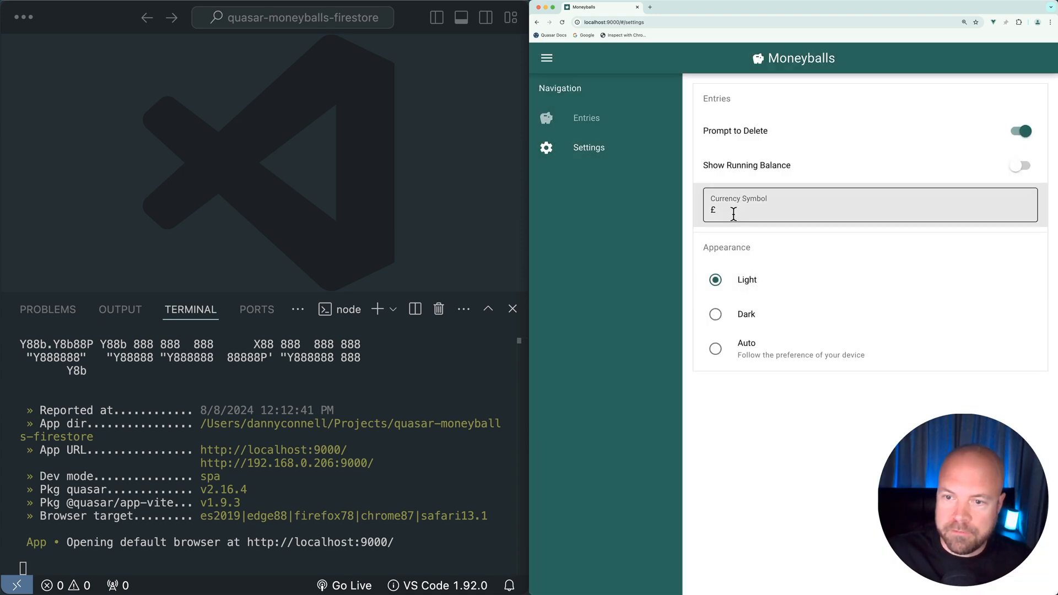
type("$")
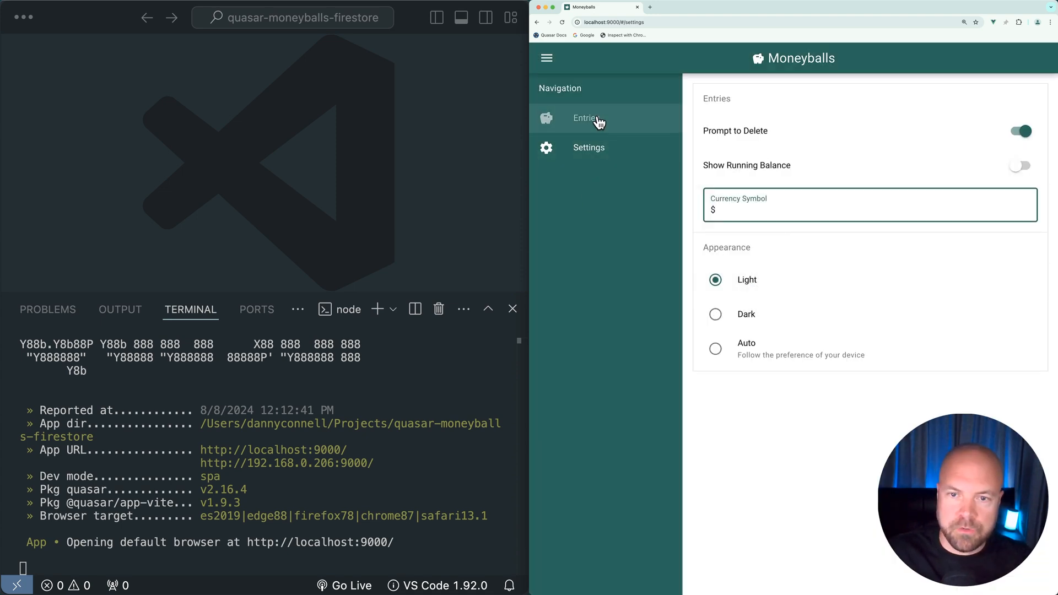
left_click(586, 118)
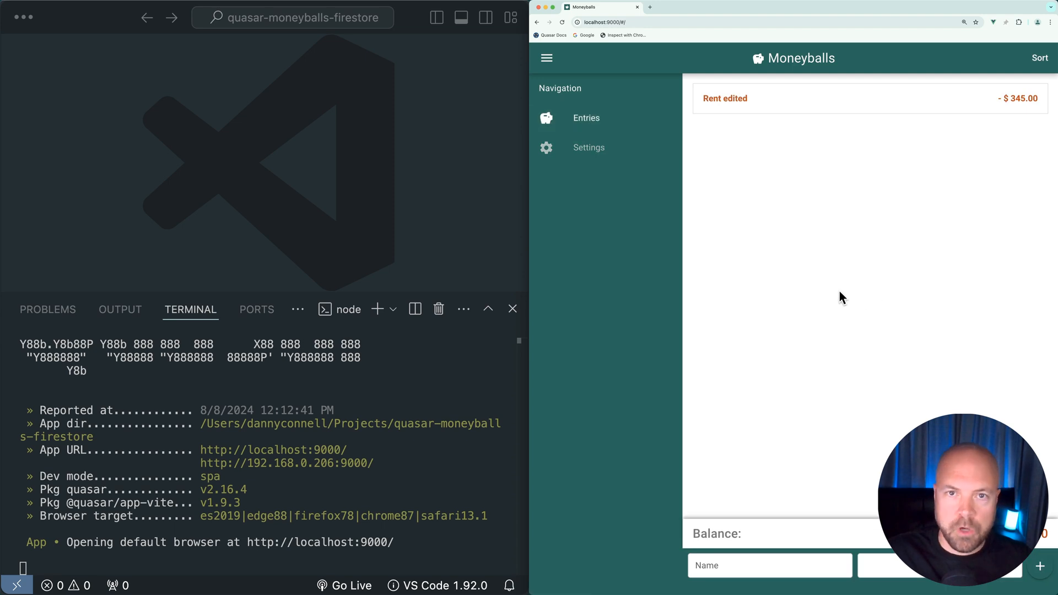
mouse_move(815, 258)
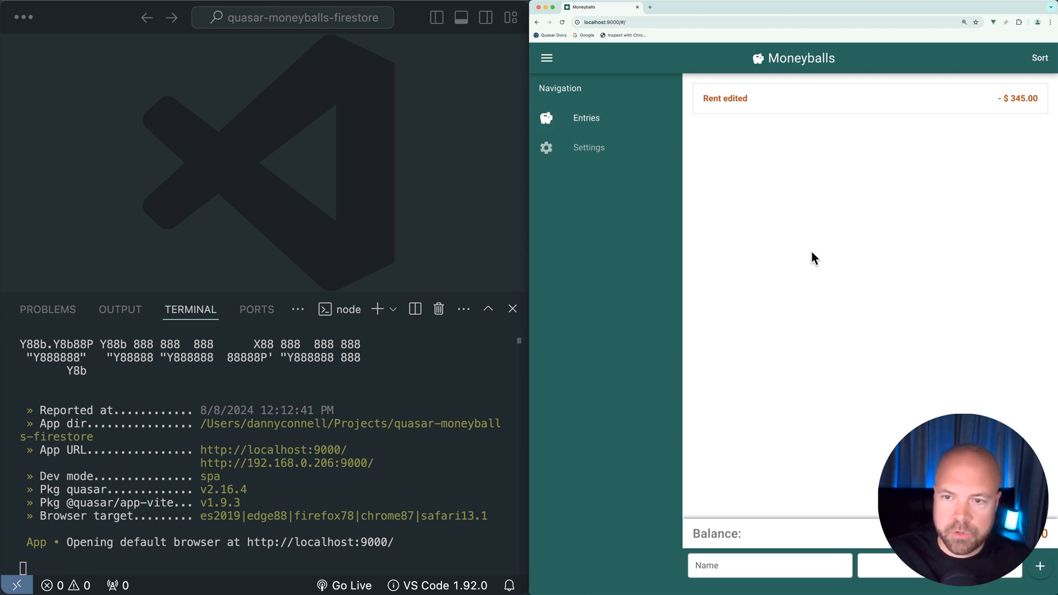
mouse_move(814, 159)
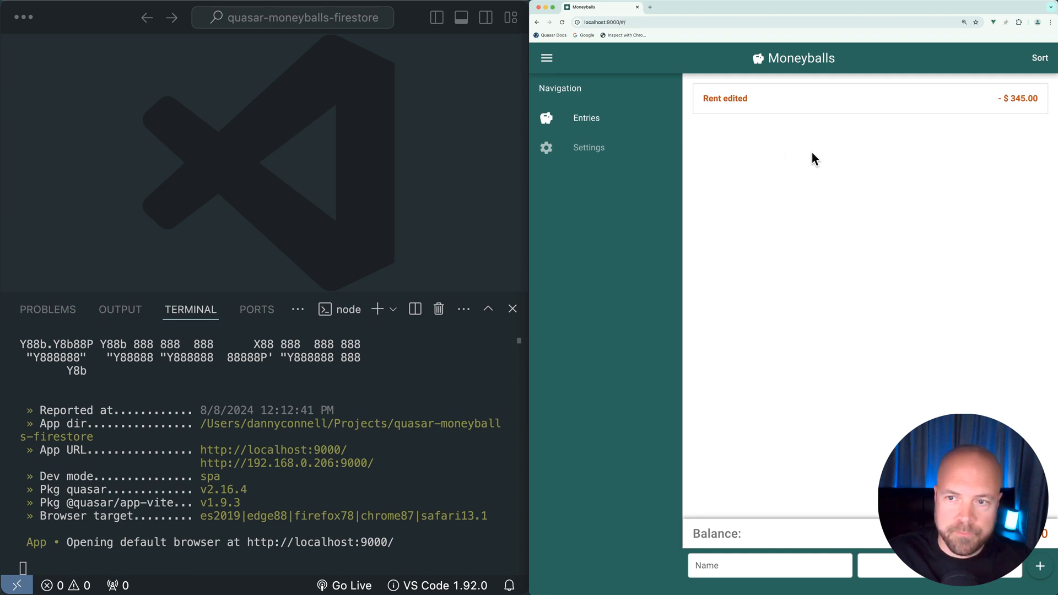
mouse_move(799, 153)
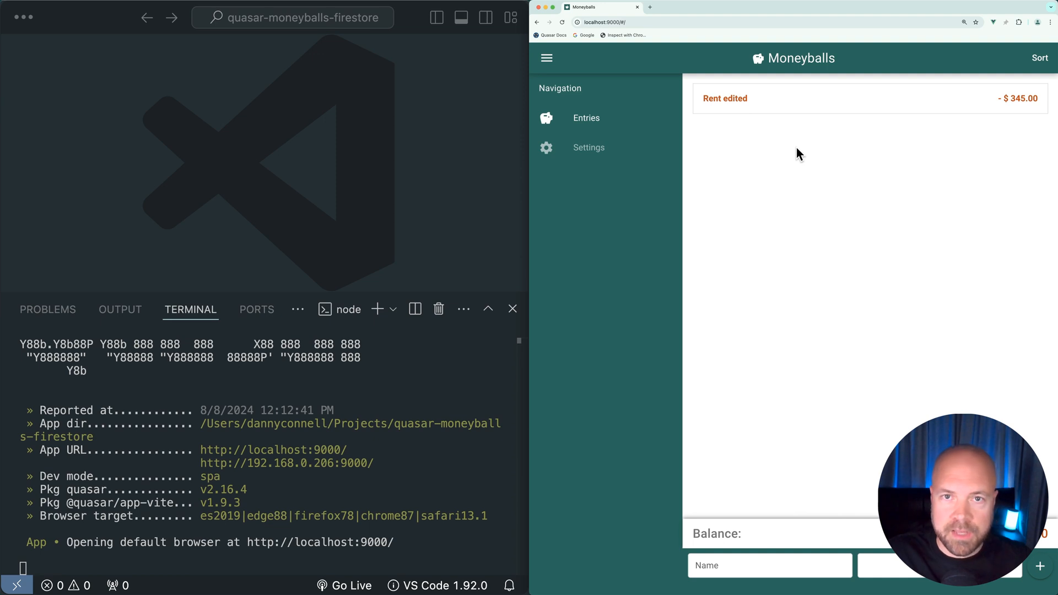
mouse_move(794, 158)
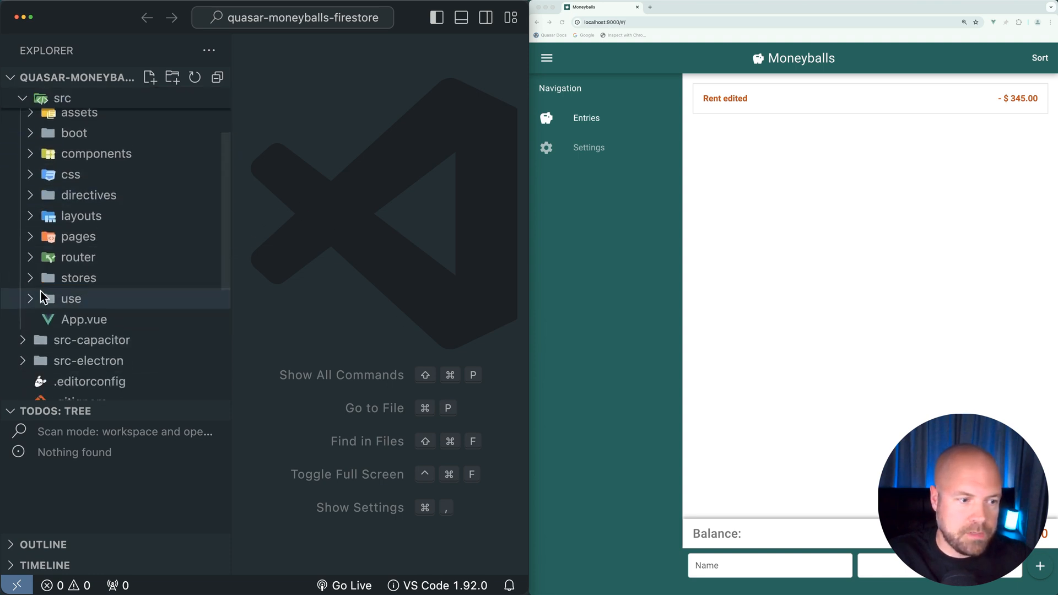
Show storeEntries.js entries ref with the commented-out Salary sample entry's properties.
left_click(78, 277)
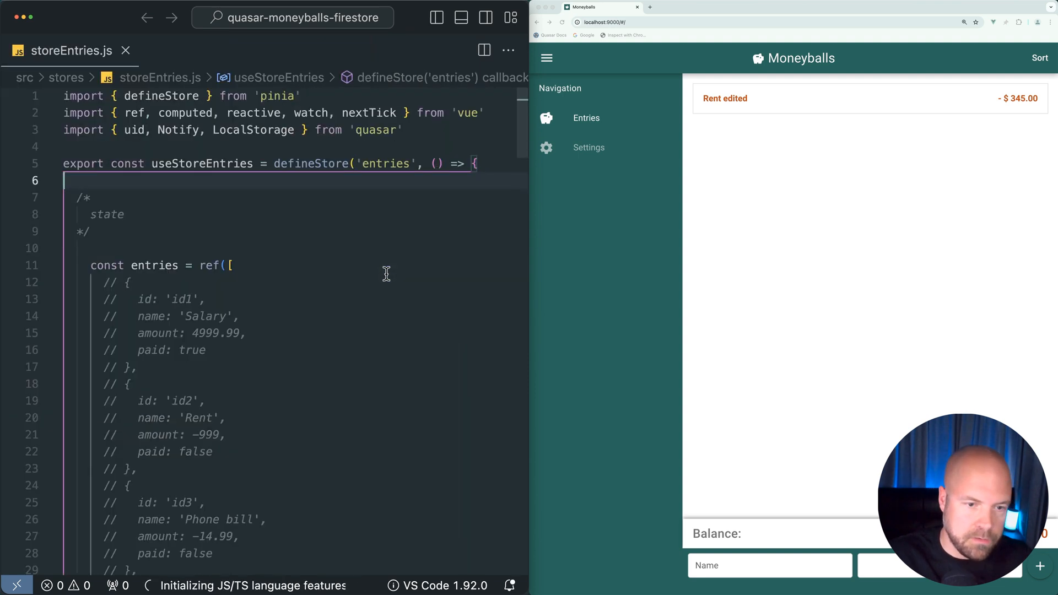
mouse_move(295, 317)
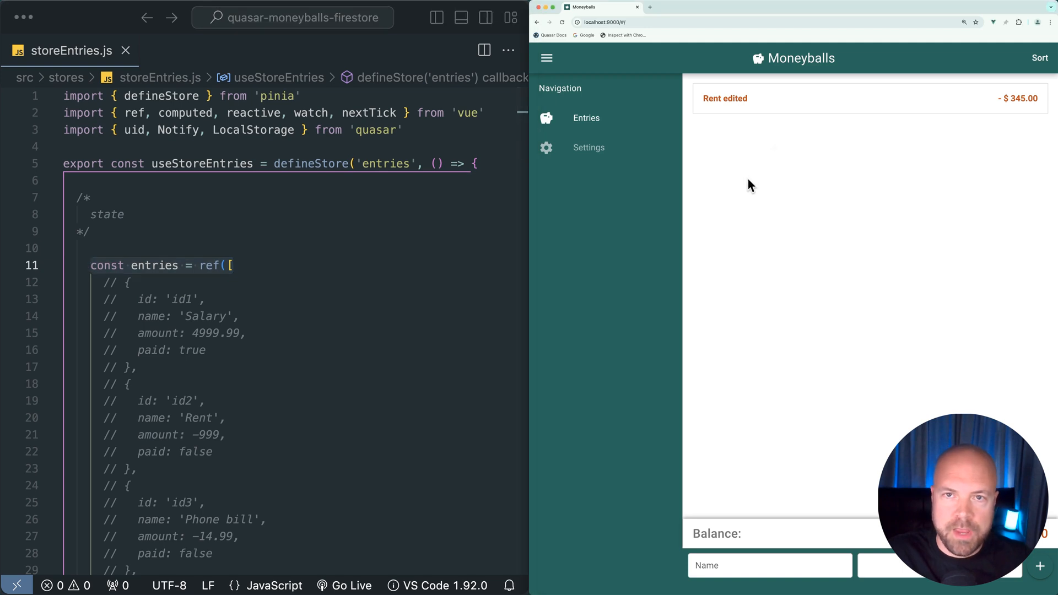
mouse_move(760, 212)
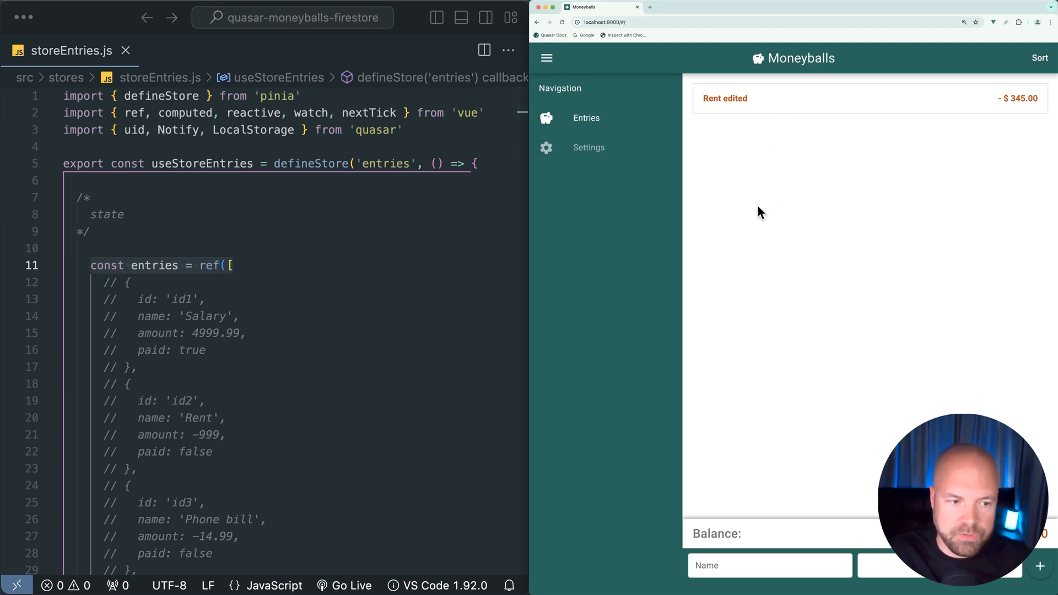
scroll("down", 3)
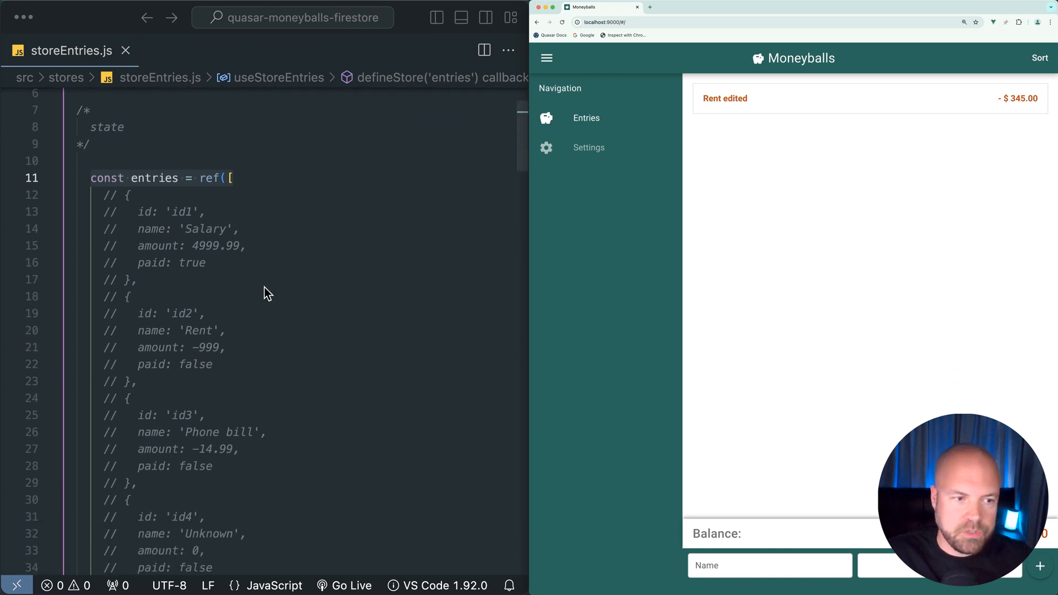
mouse_move(274, 252)
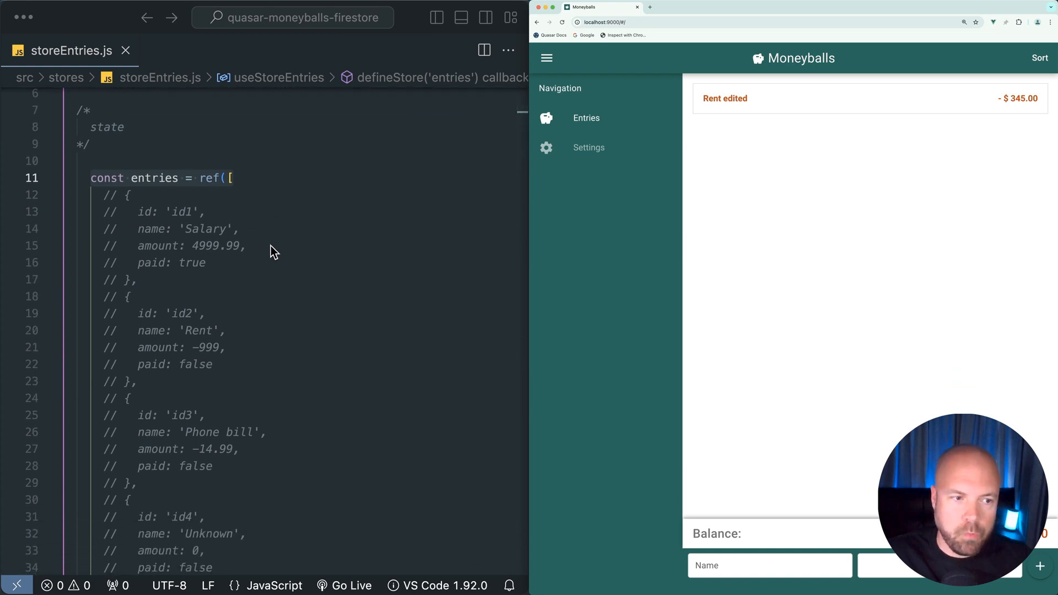
mouse_move(264, 272)
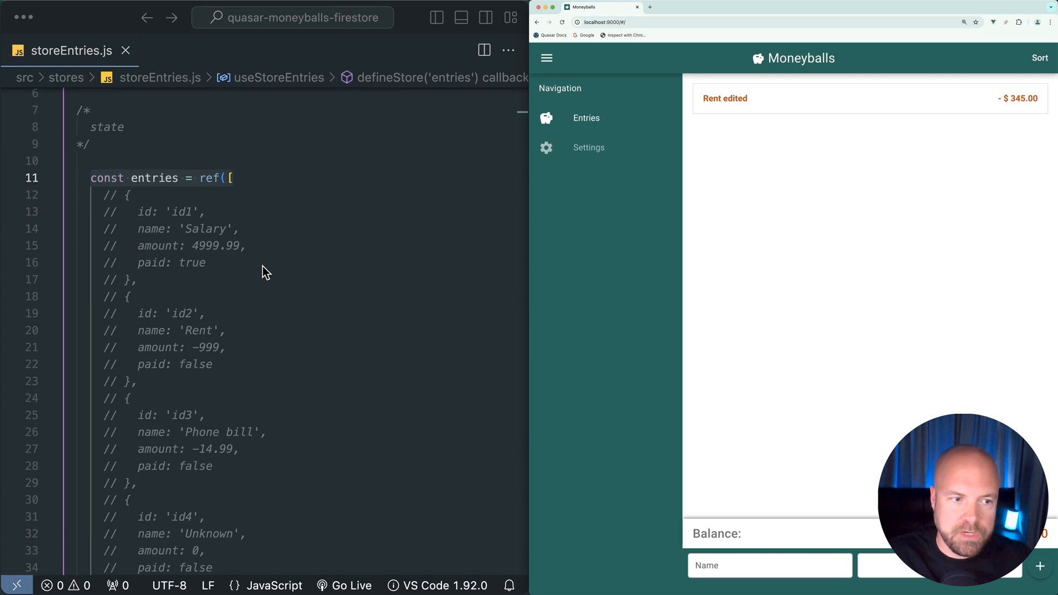
left_click(210, 262)
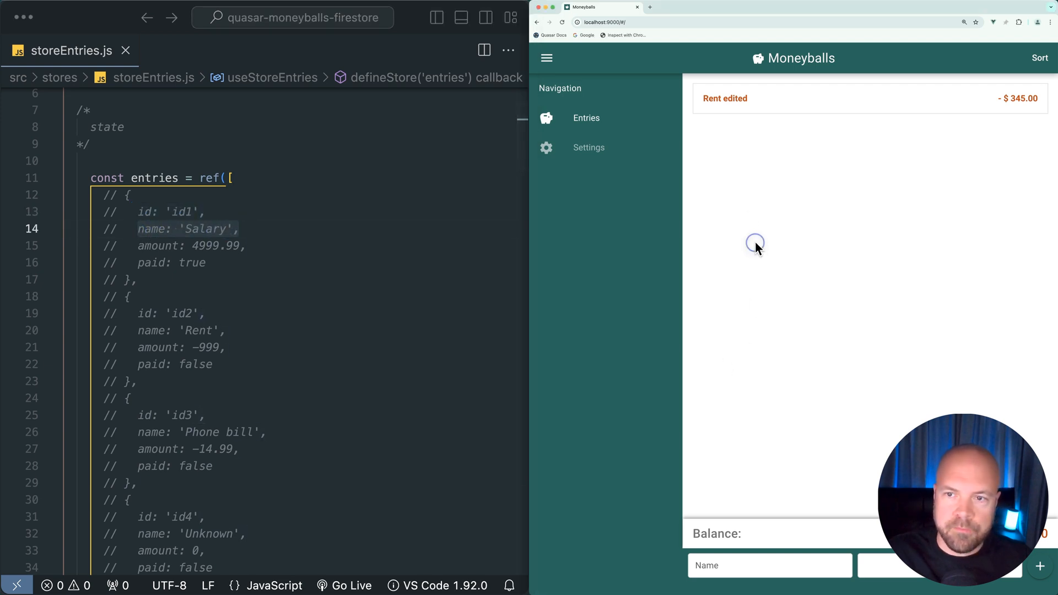
mouse_move(304, 281)
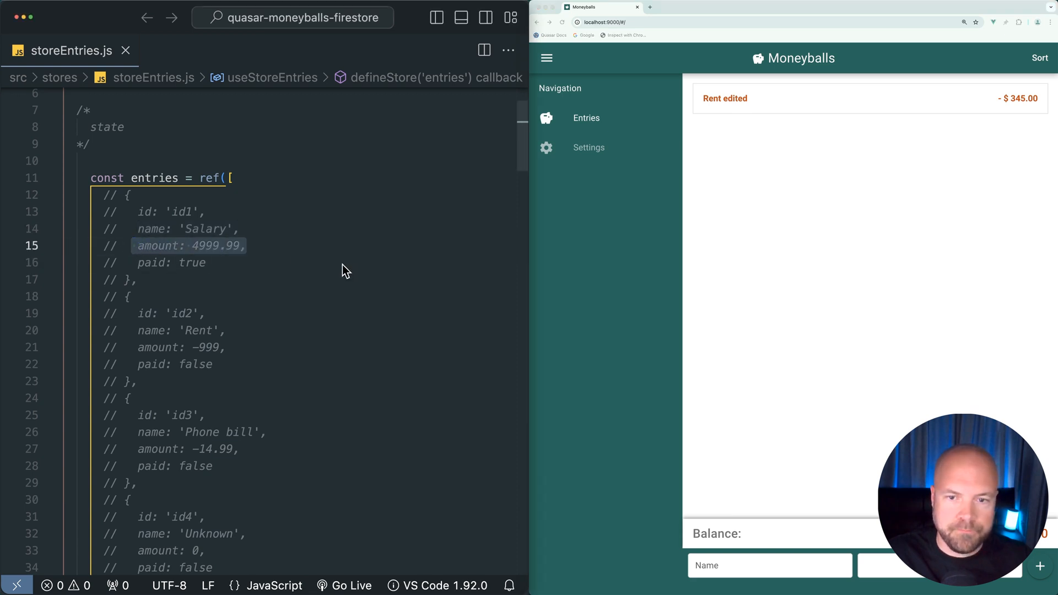
mouse_move(620, 305)
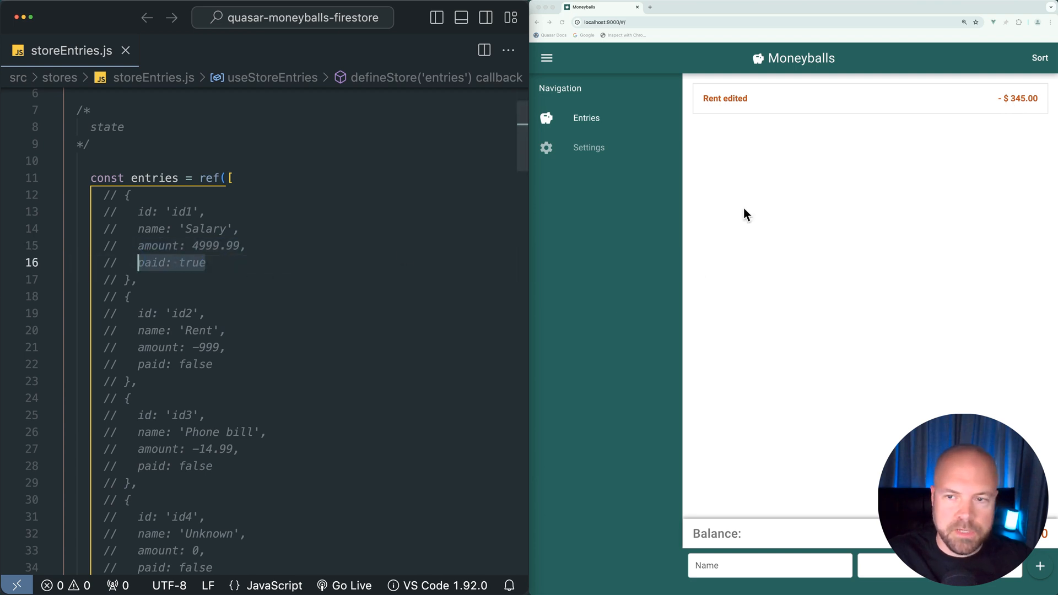
mouse_move(732, 108)
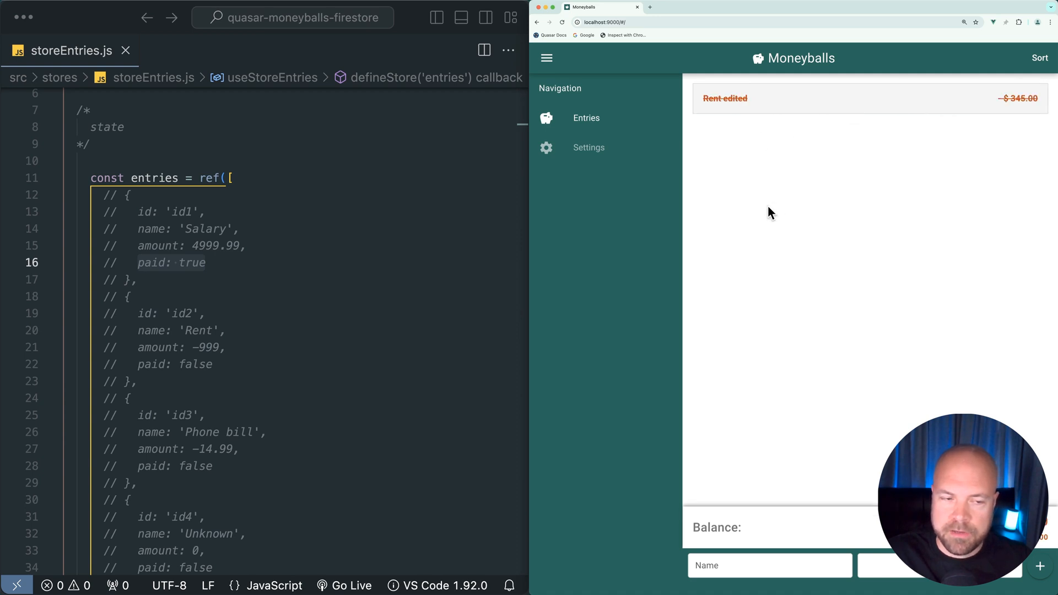
Reach the entries watcher and show code actions for its saveEntries call.
scroll("down", 3)
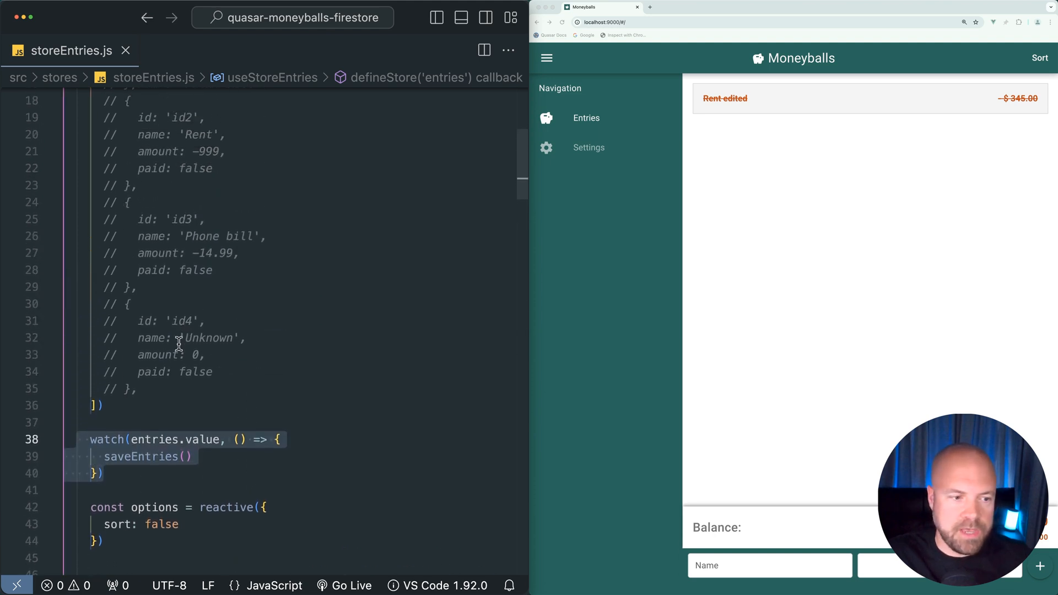
scroll("down", 3)
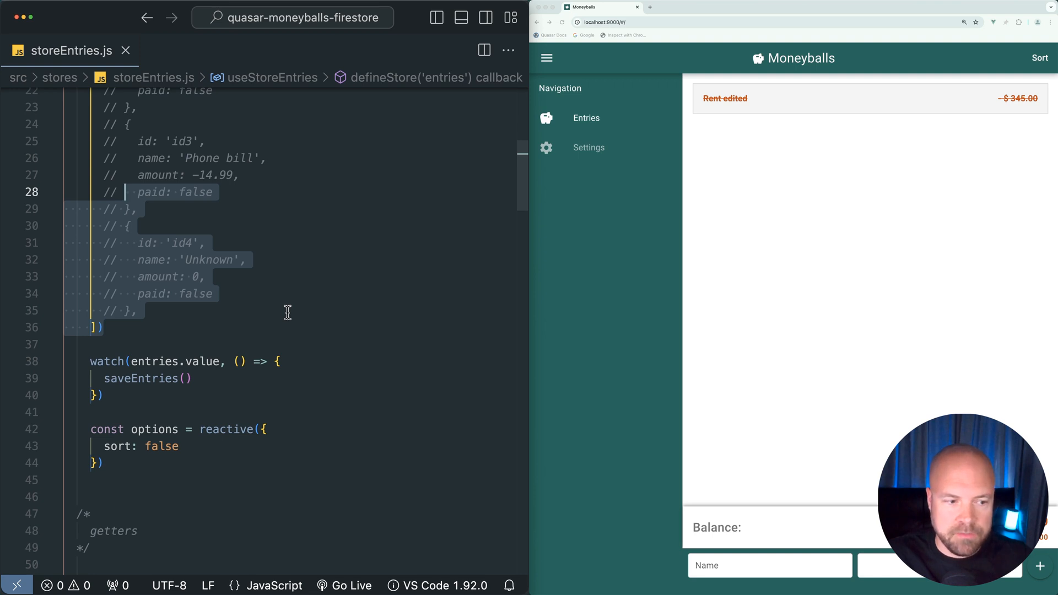
left_click(68, 362)
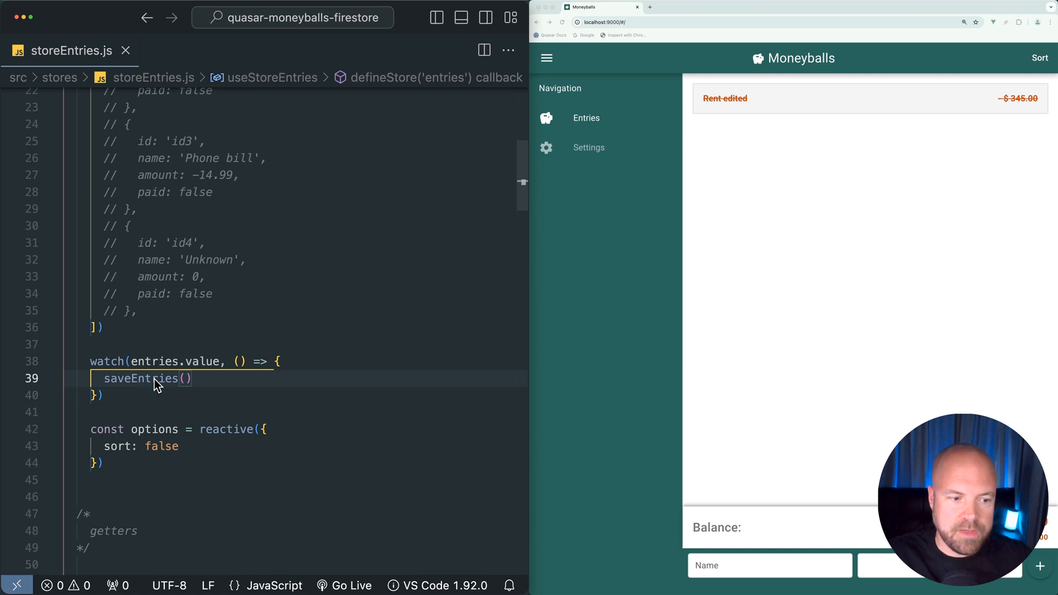
right_click(155, 379)
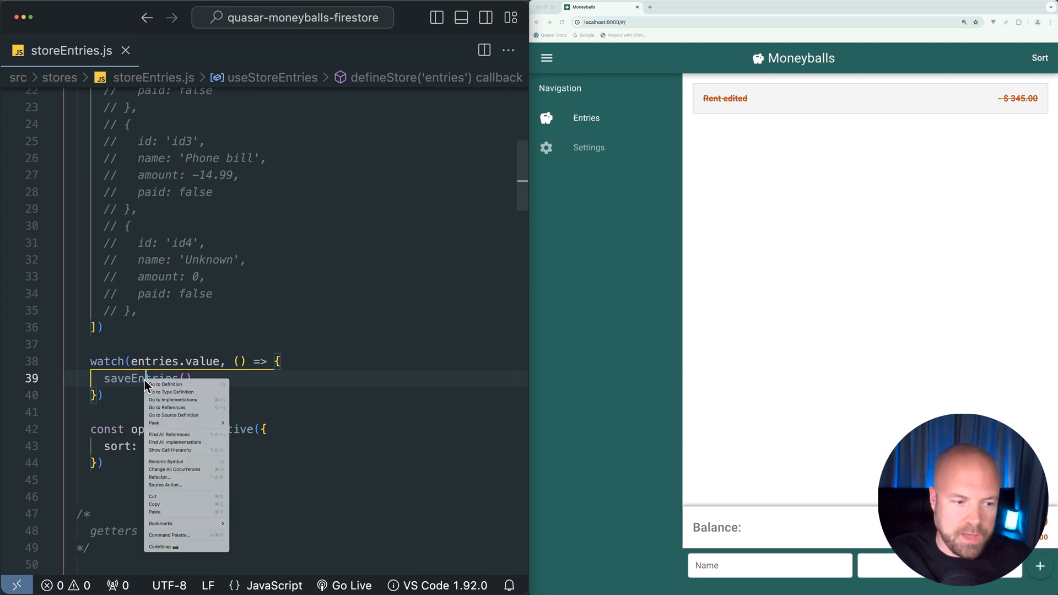
left_click(166, 383)
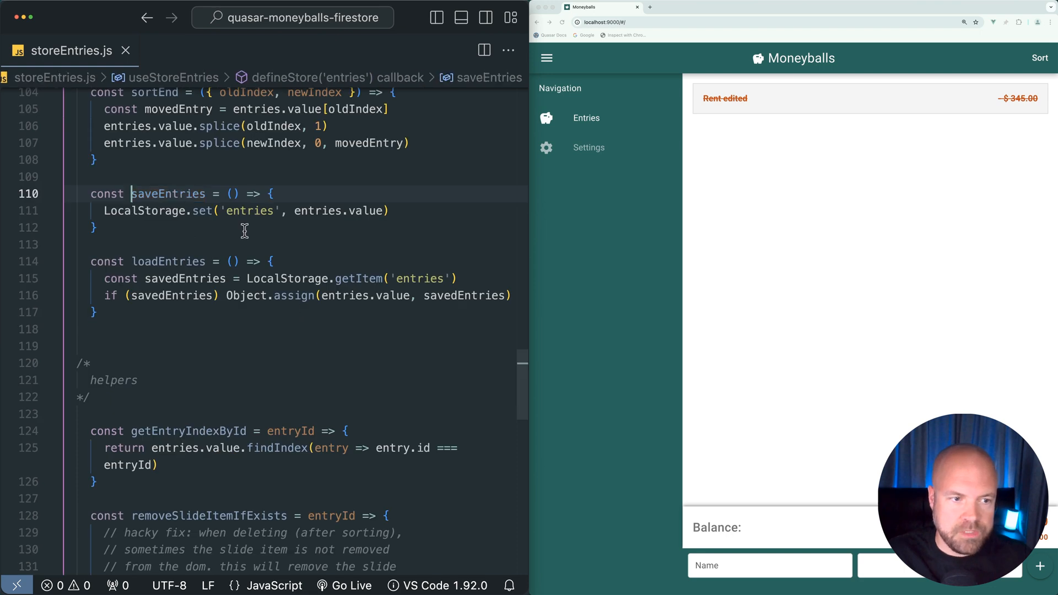
mouse_move(202, 227)
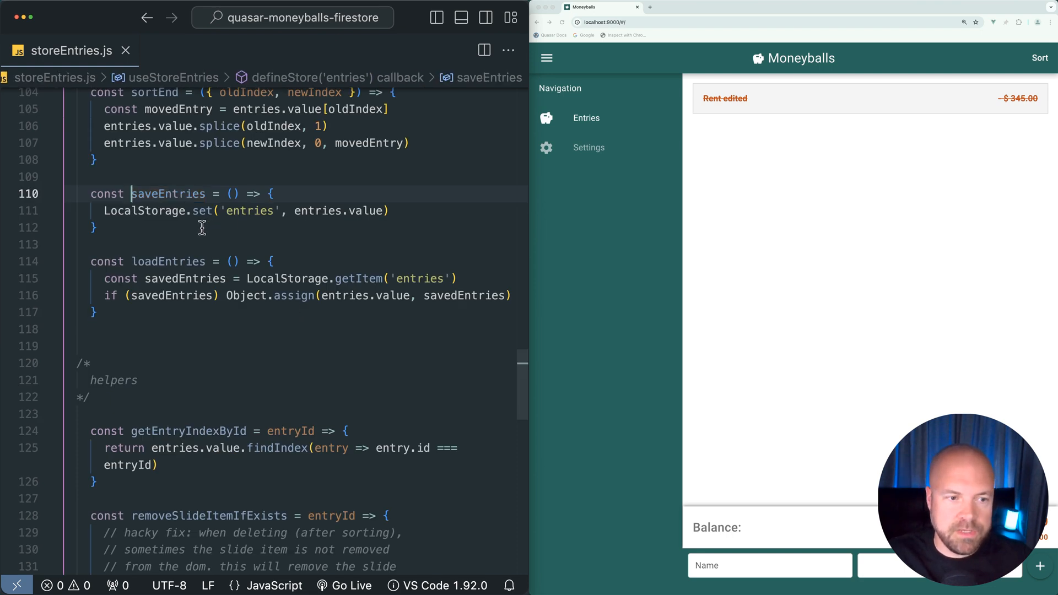
mouse_move(374, 210)
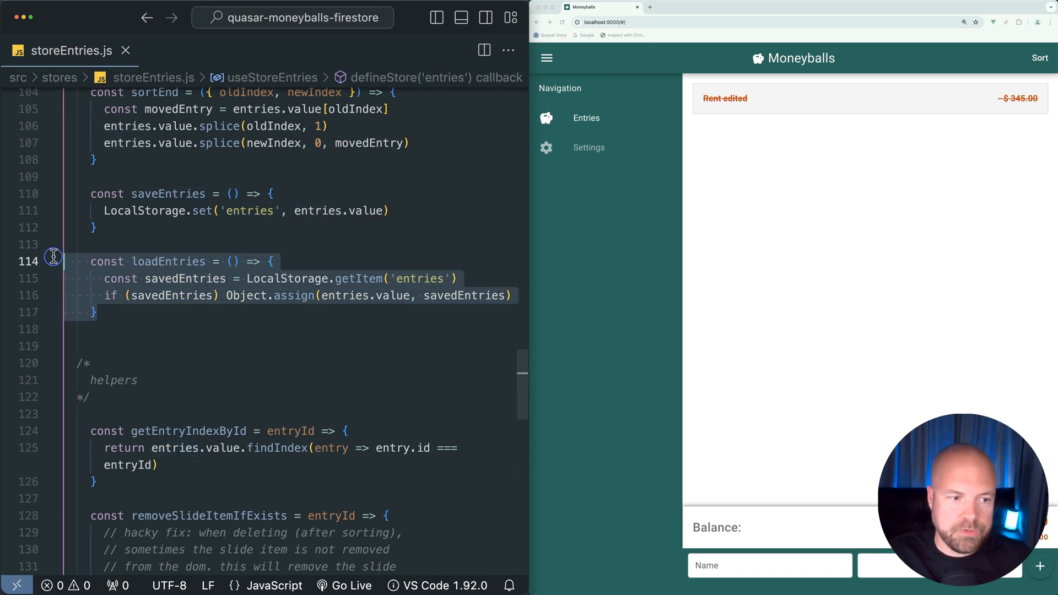
mouse_move(262, 244)
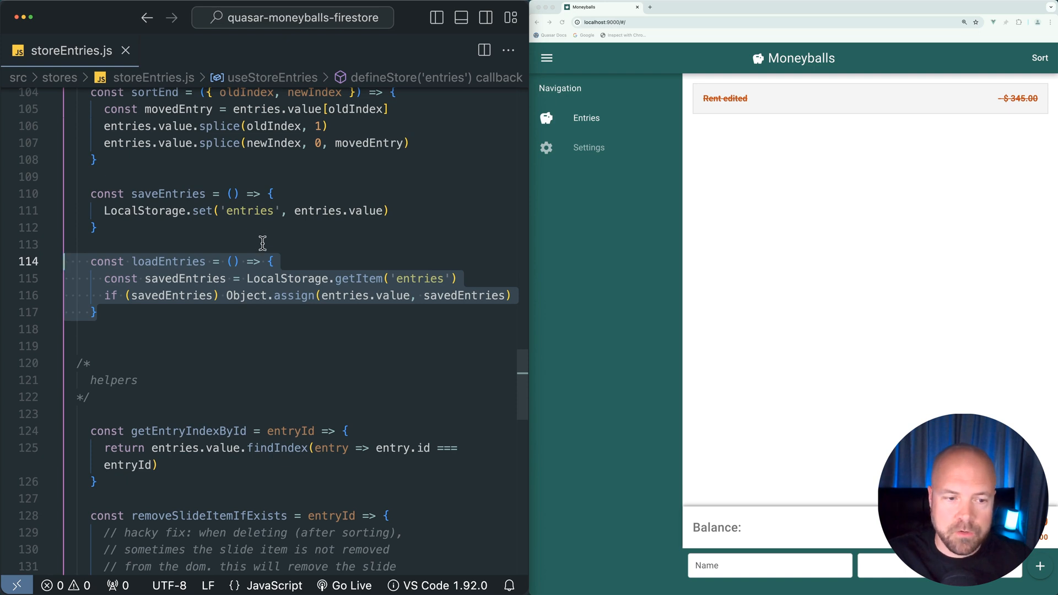
left_click(417, 245)
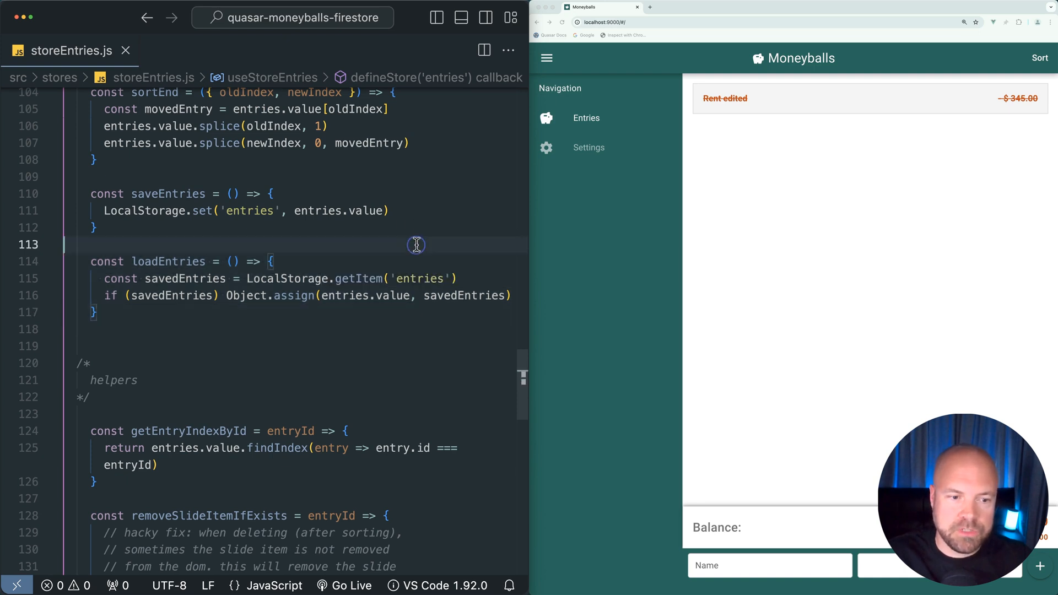
left_click(242, 278)
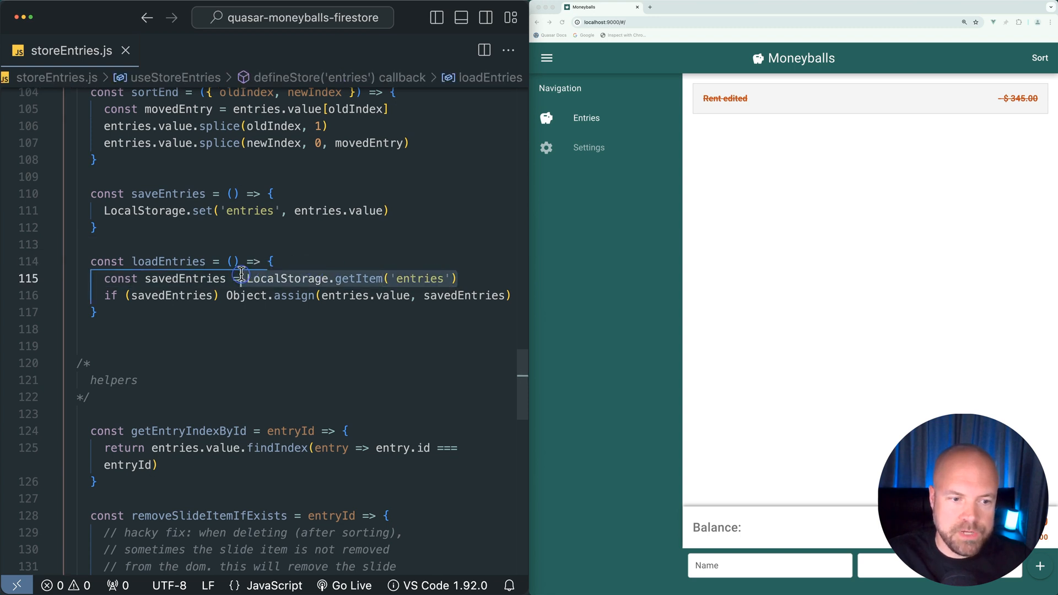
scroll("up", 3)
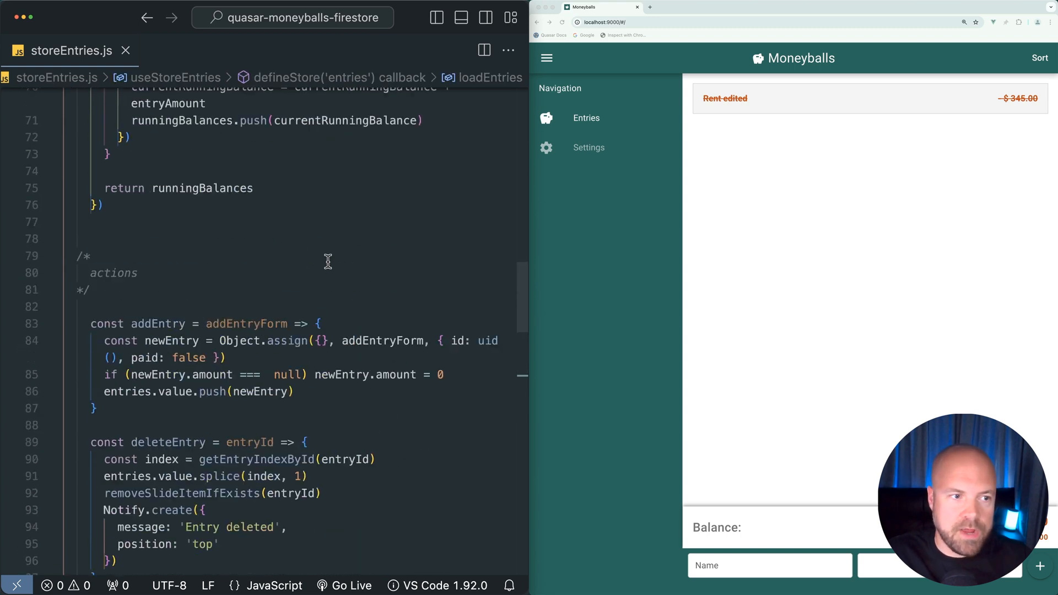
scroll("up", 3)
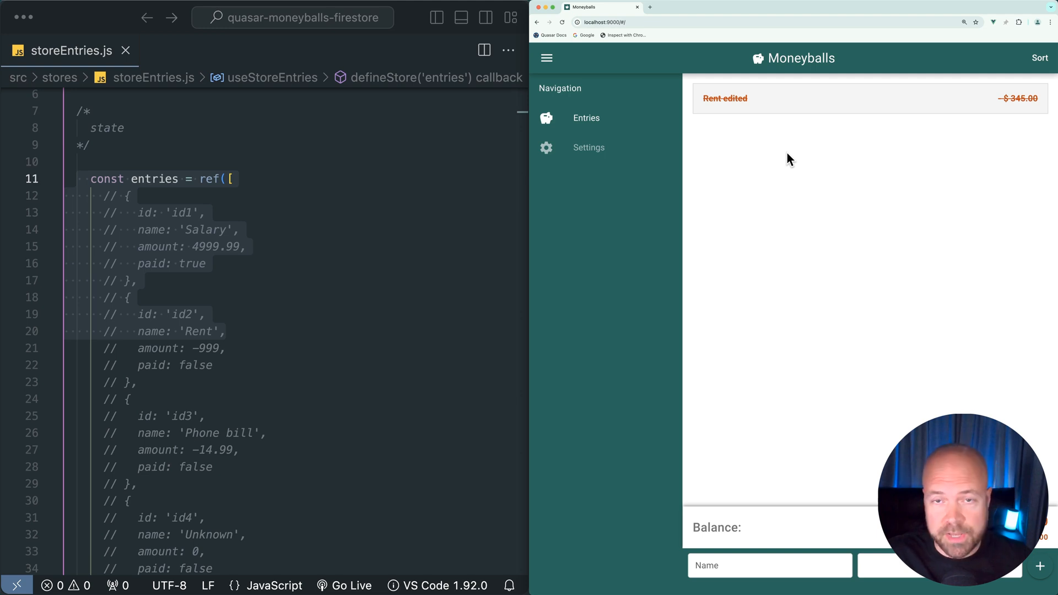
mouse_move(609, 226)
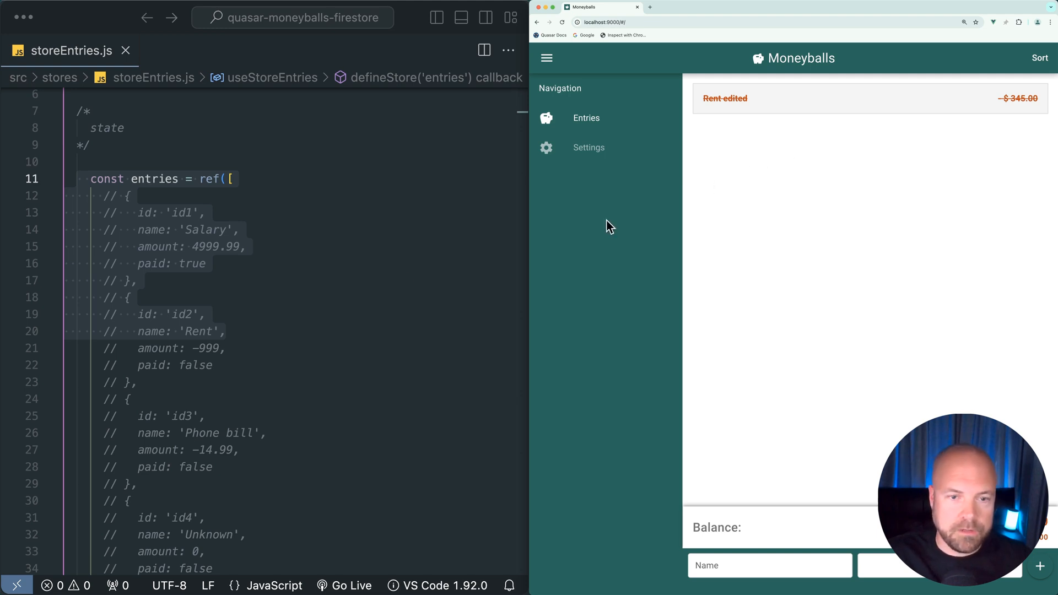
scroll("up", 3)
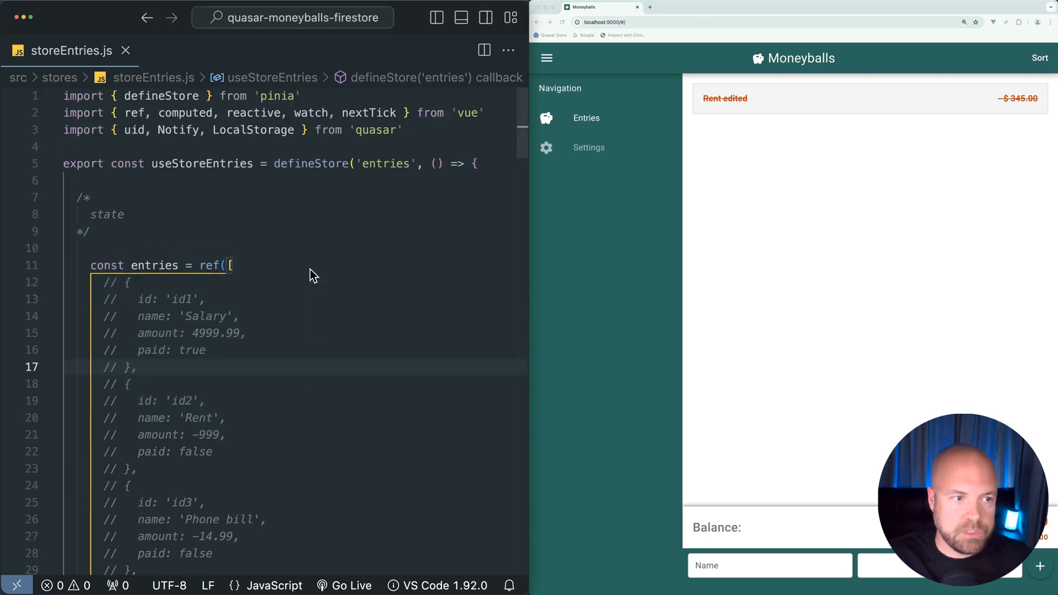
mouse_move(335, 263)
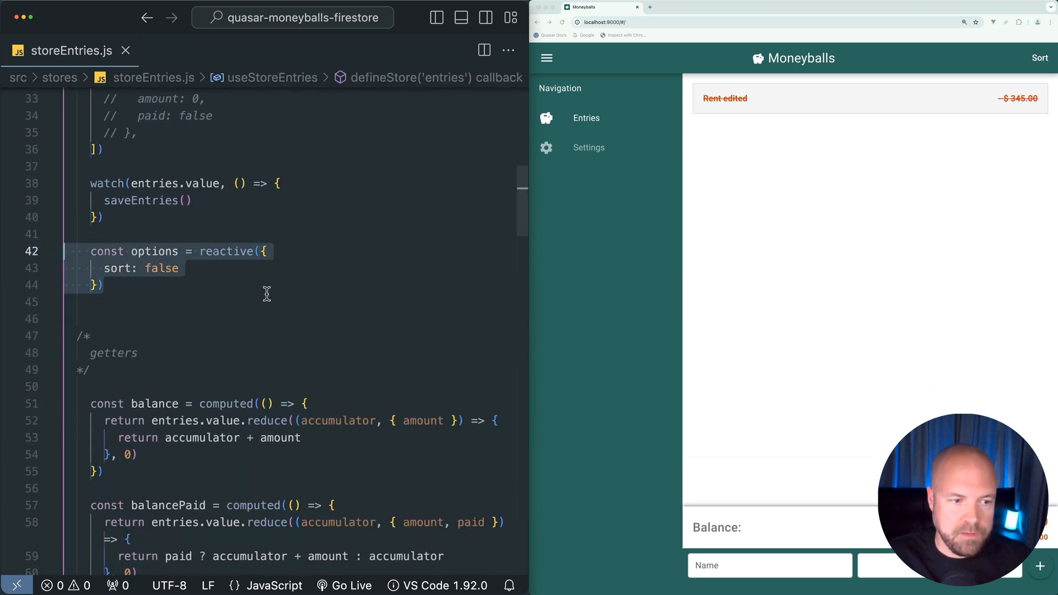
double_click(115, 268)
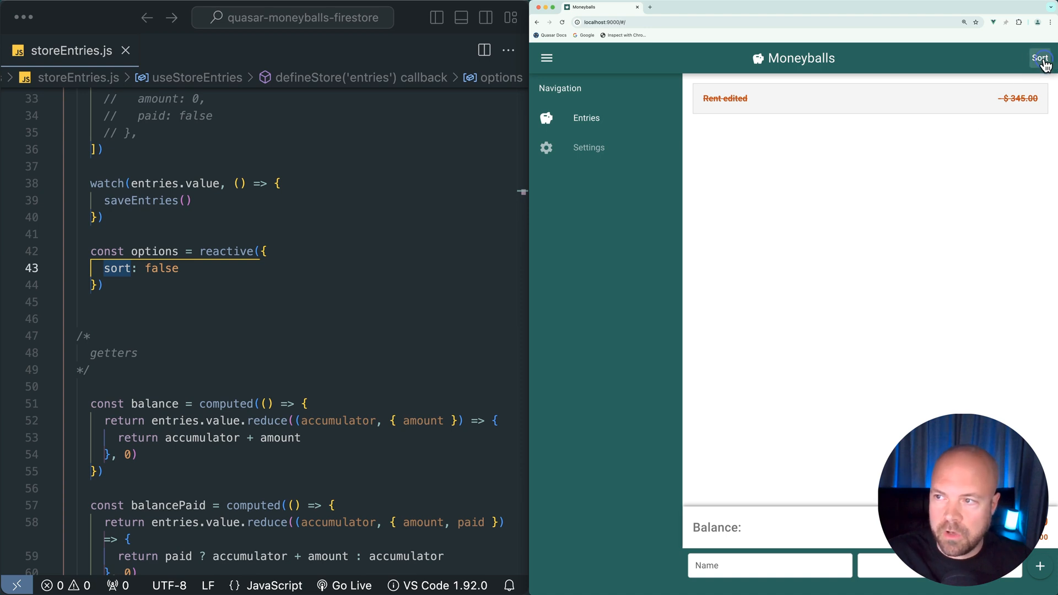
left_click(1039, 58)
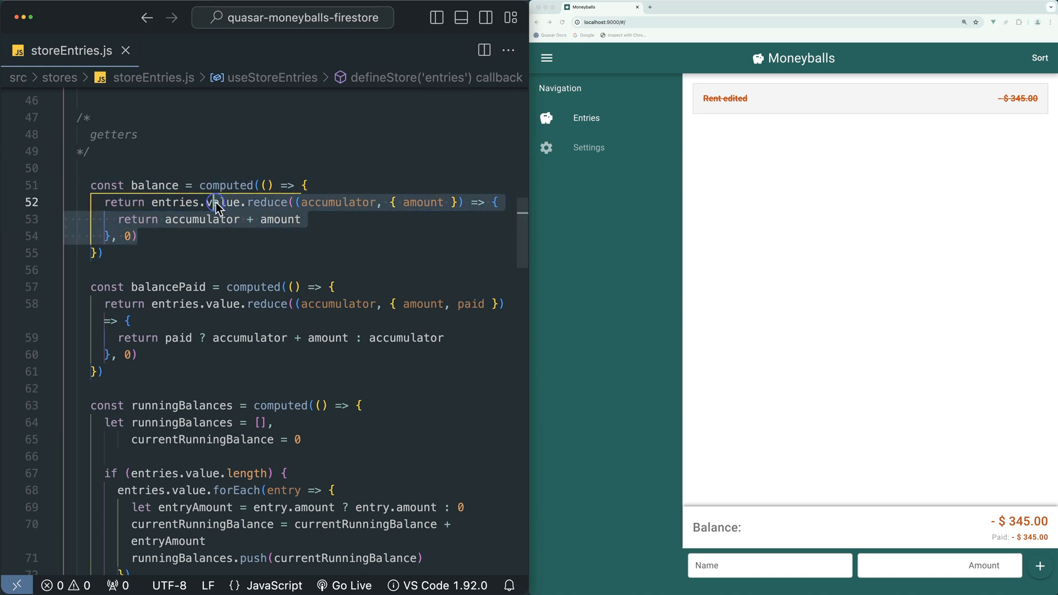
scroll("up", 3)
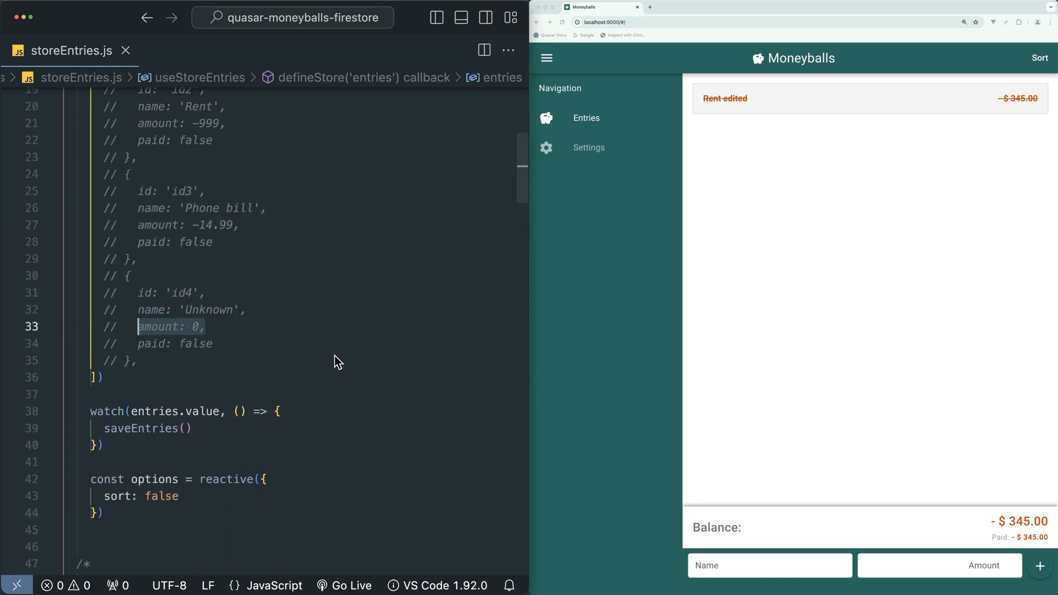
scroll("down", 3)
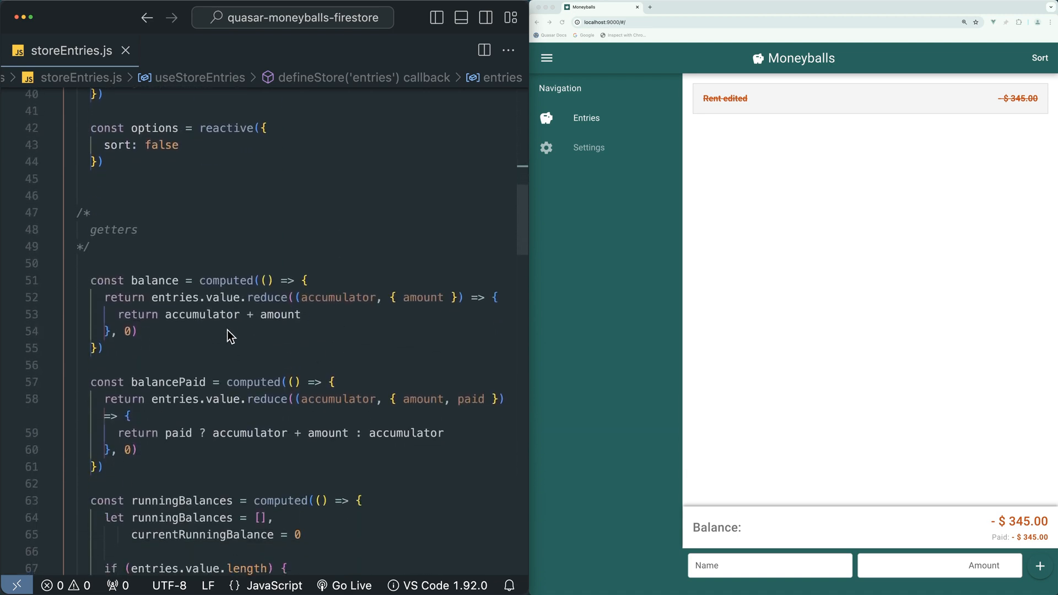
scroll("down", 3)
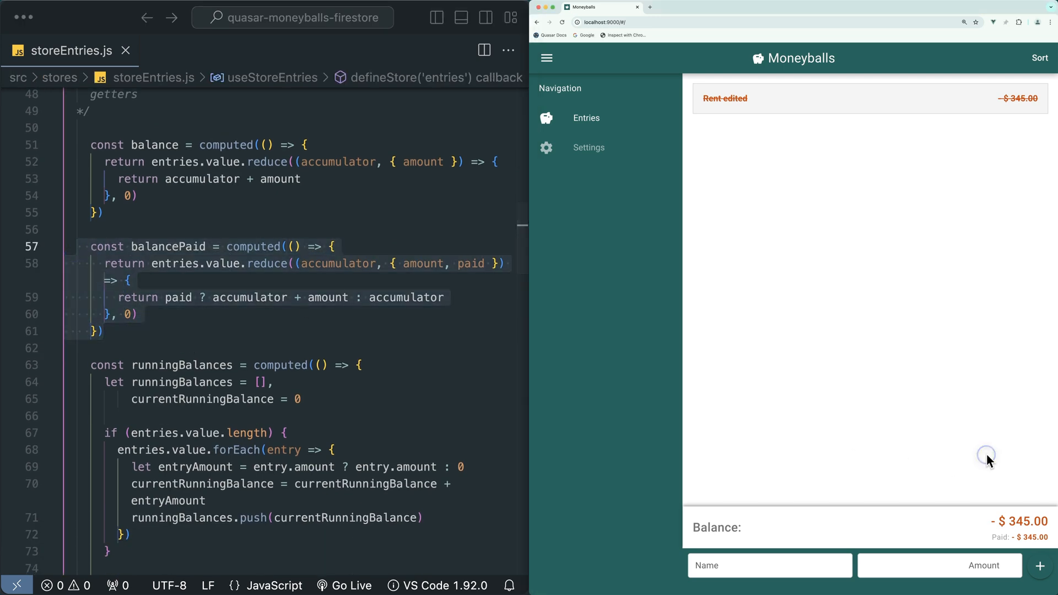
mouse_move(1045, 539)
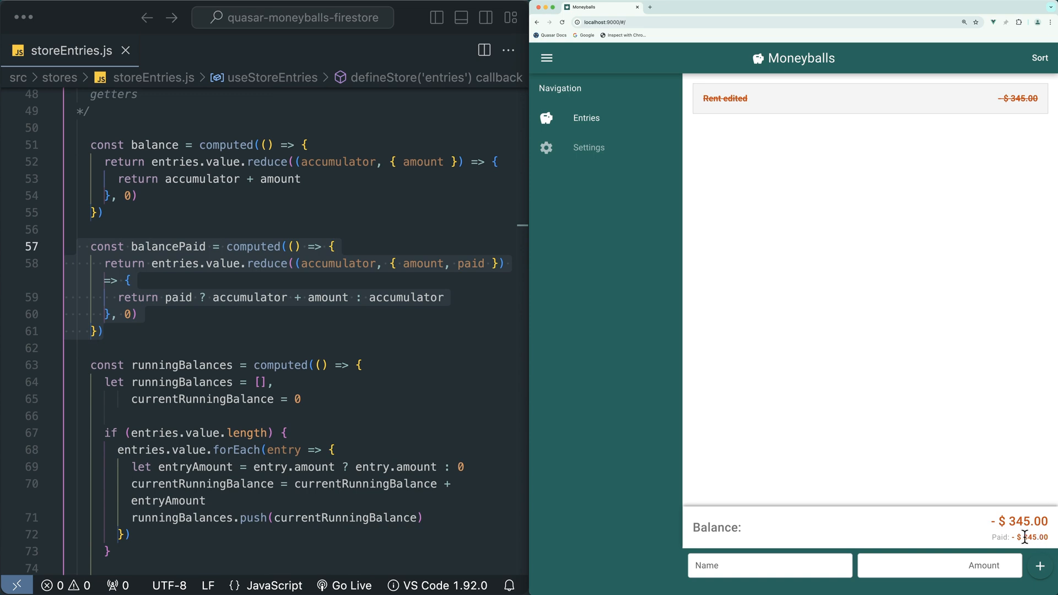
mouse_move(1021, 537)
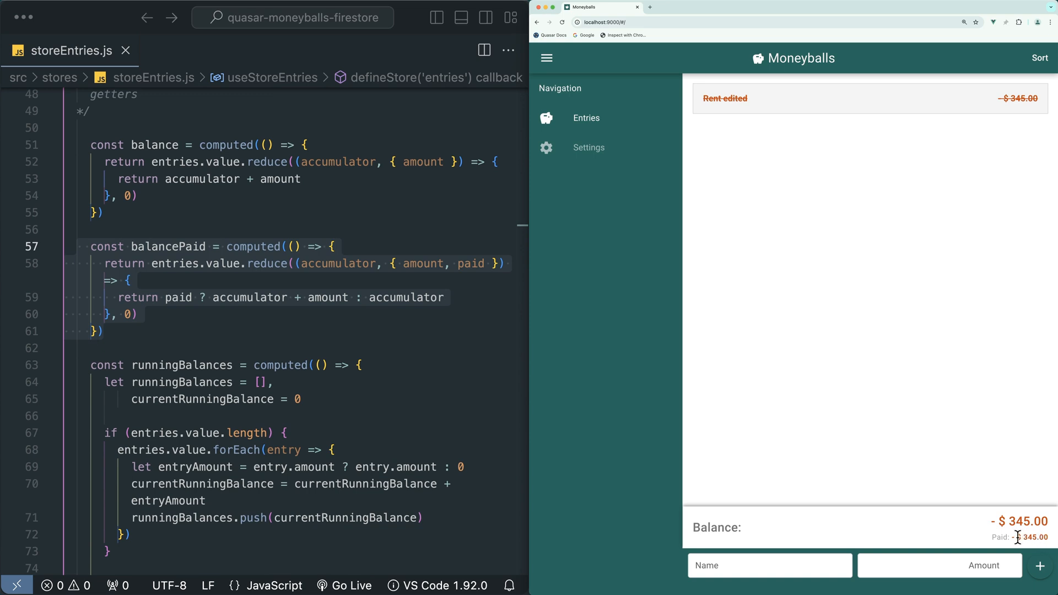
mouse_move(577, 488)
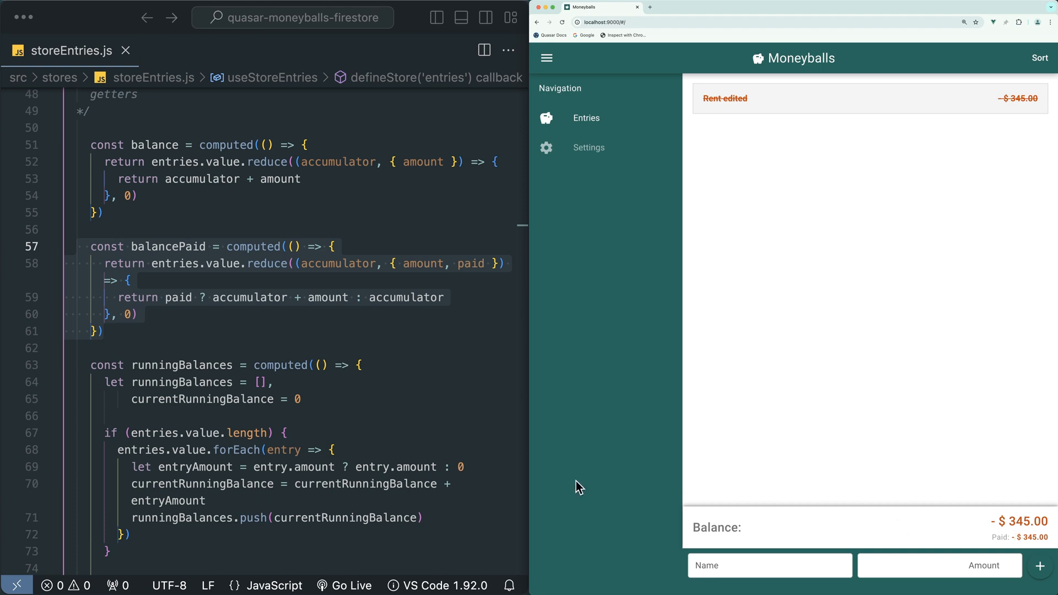
scroll("down", 3)
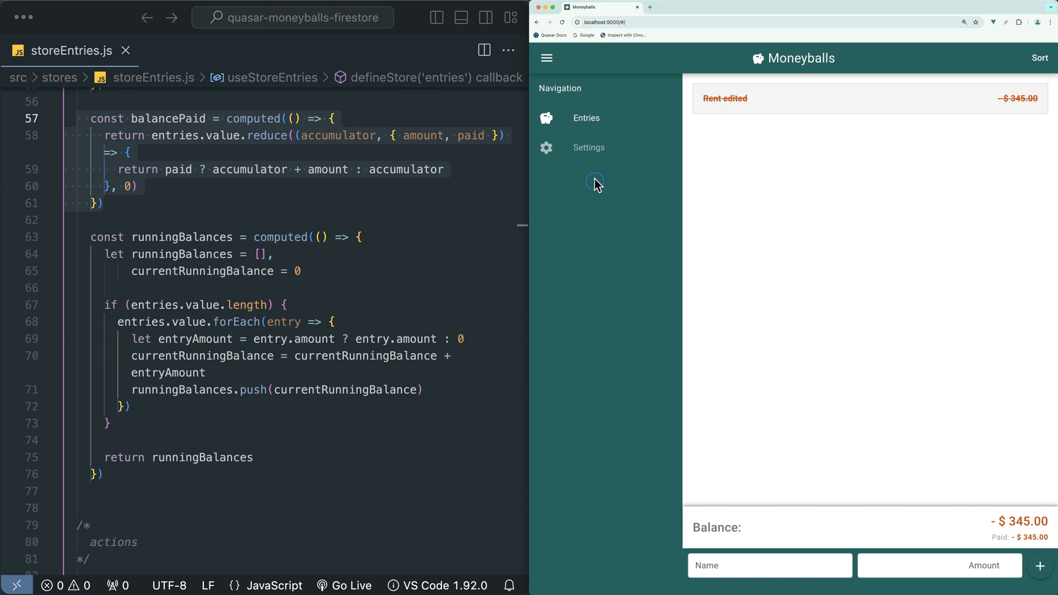
Enable running balances in settings and add a new Salary entry of 2424.
left_click(588, 147)
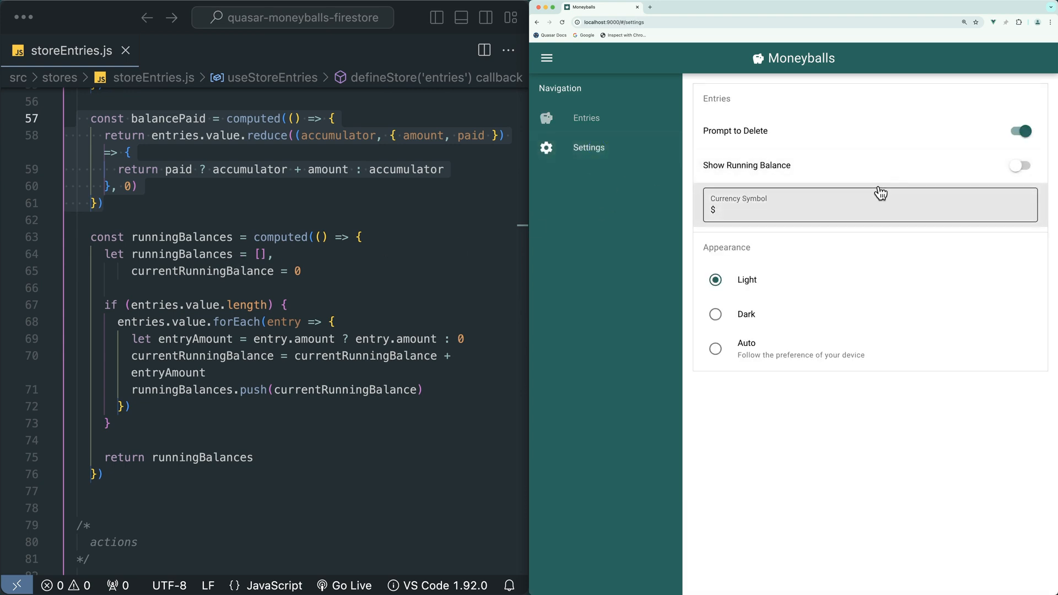
left_click(585, 117)
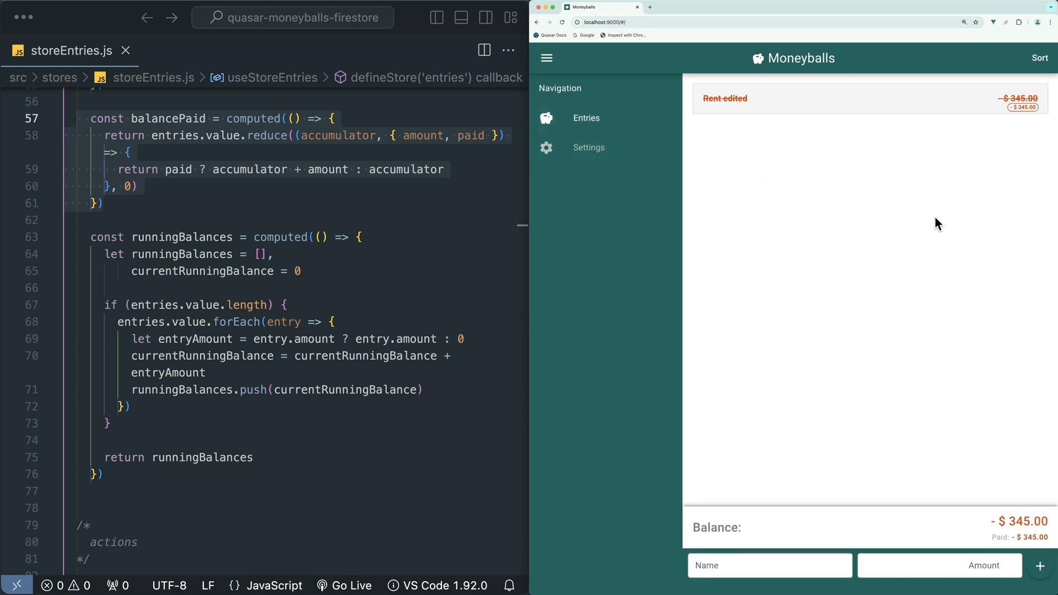
type("Salary")
type("242")
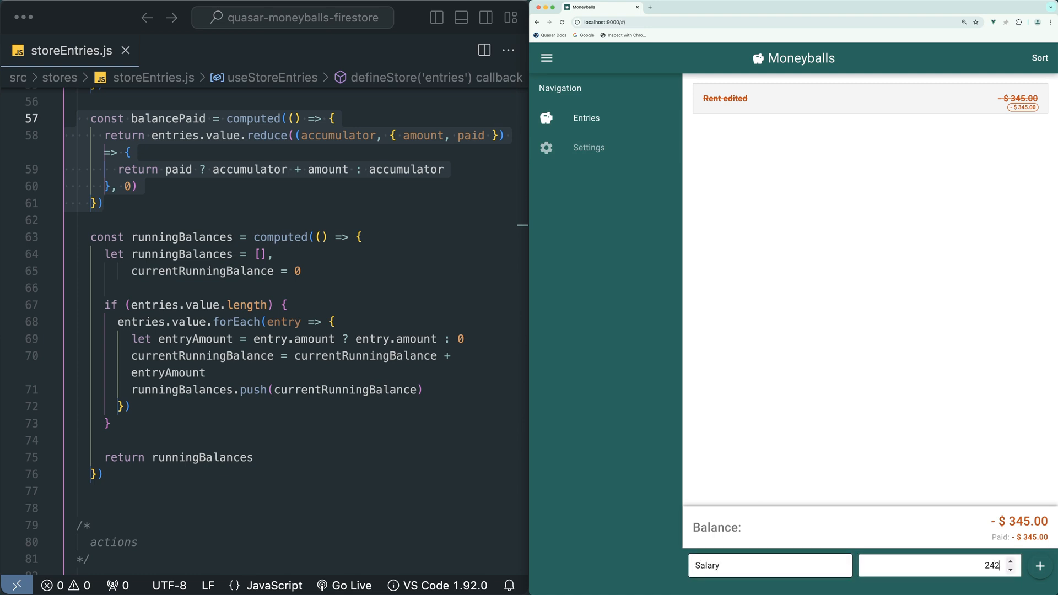
left_click(1039, 565)
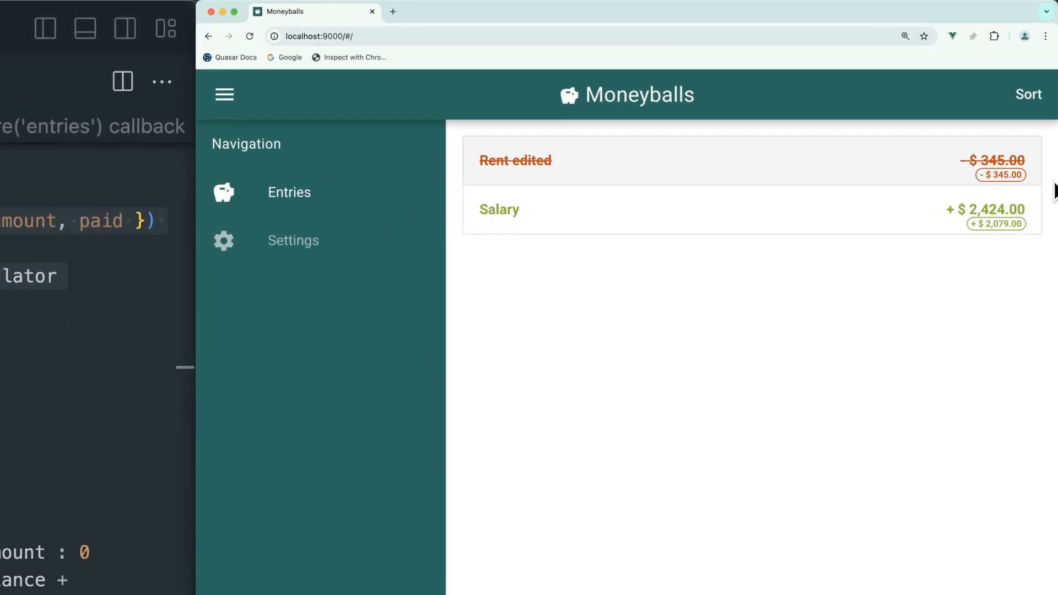
mouse_move(1030, 215)
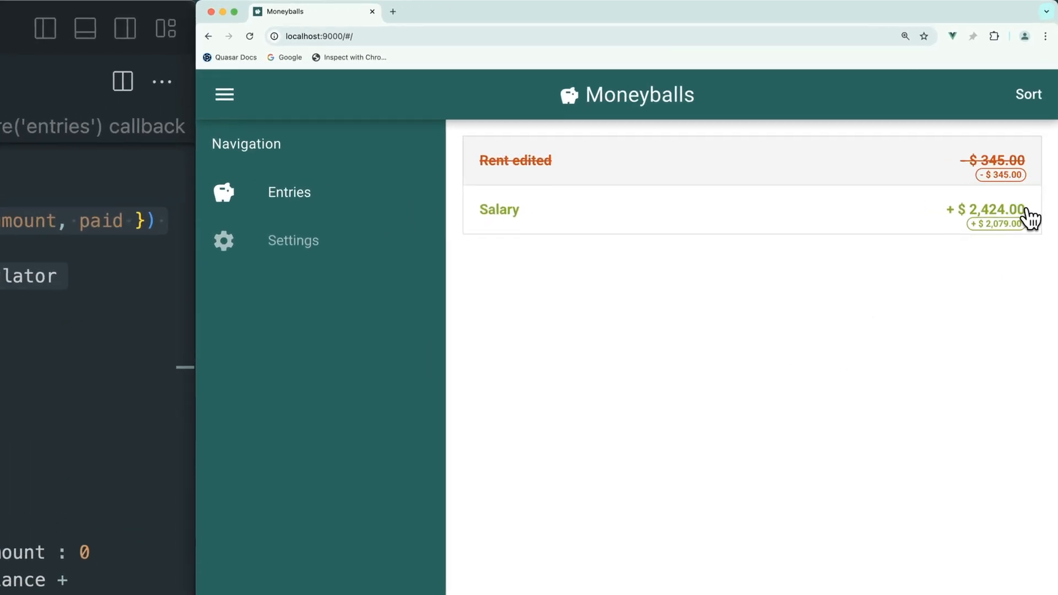
mouse_move(1010, 185)
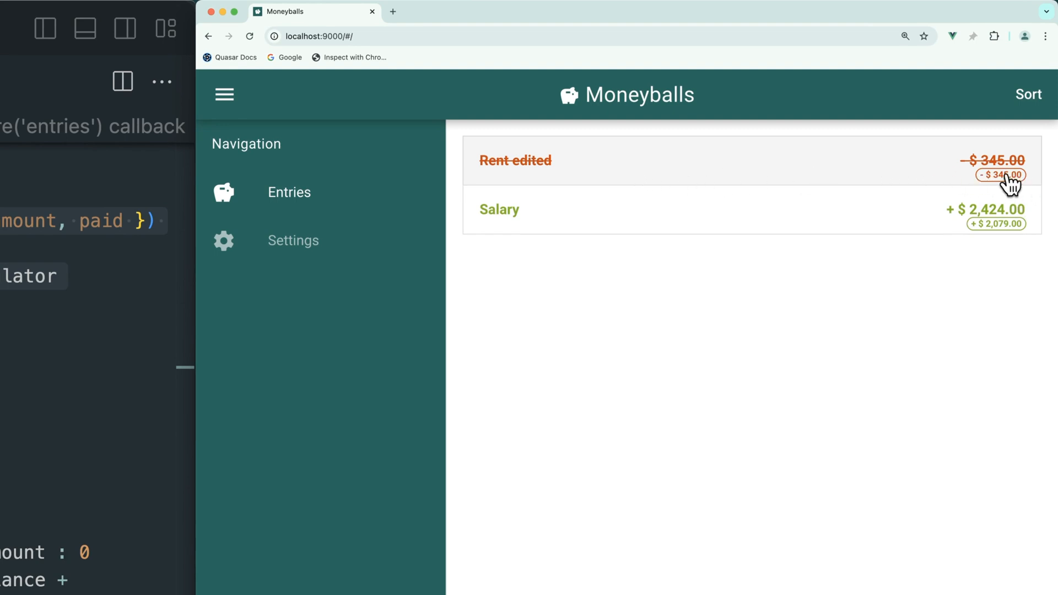
mouse_move(1023, 184)
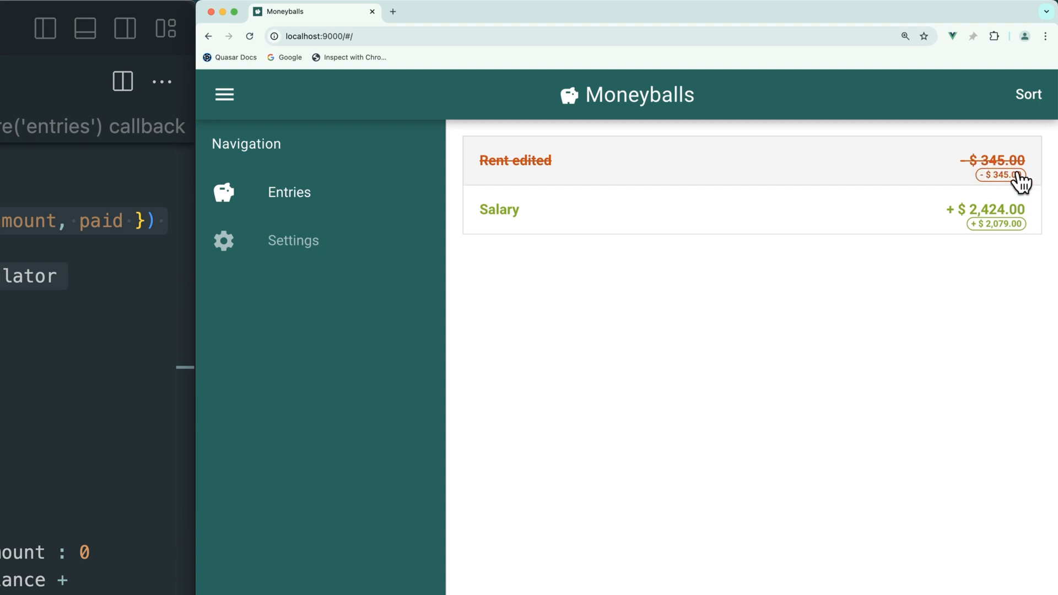
mouse_move(990, 238)
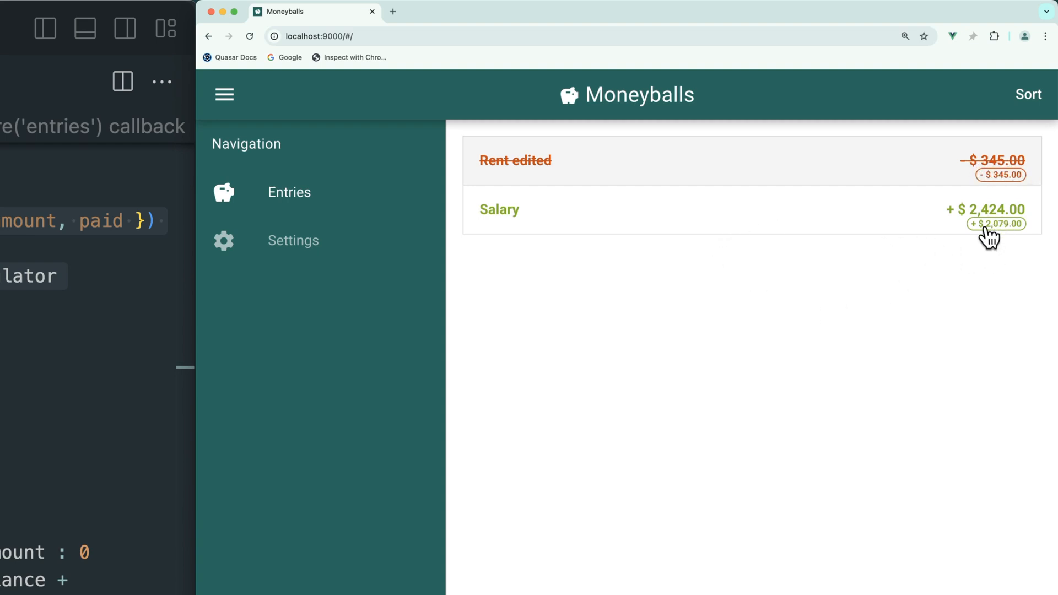
mouse_move(1015, 229)
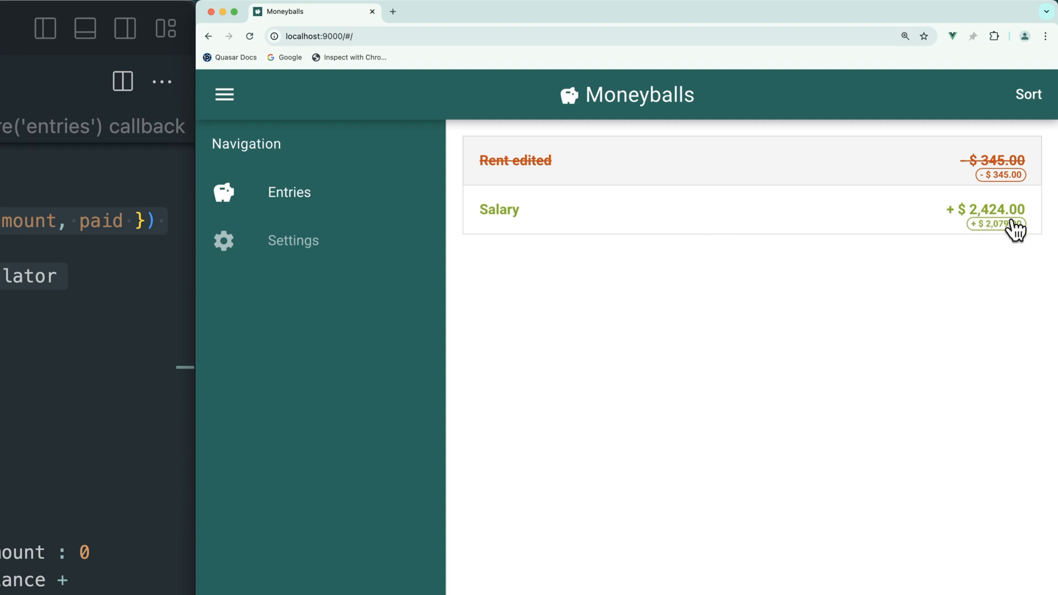
mouse_move(961, 247)
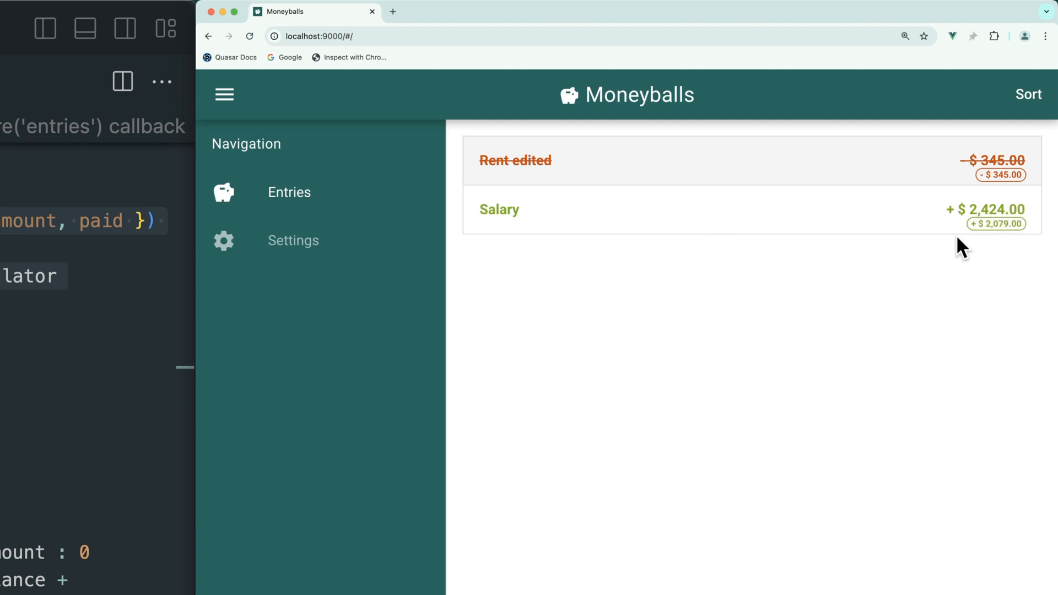
mouse_move(1024, 236)
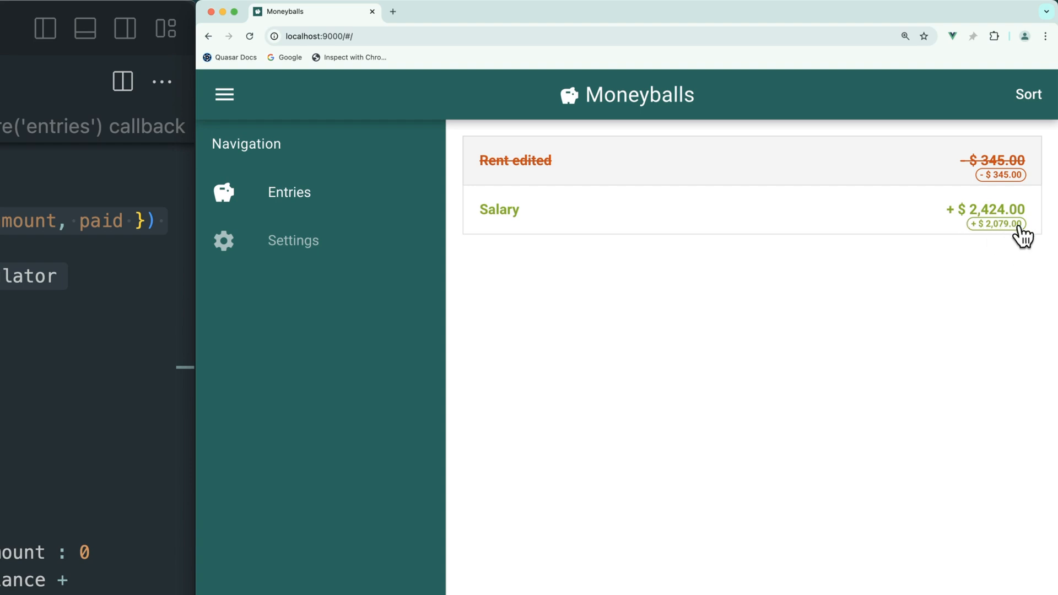
mouse_move(994, 239)
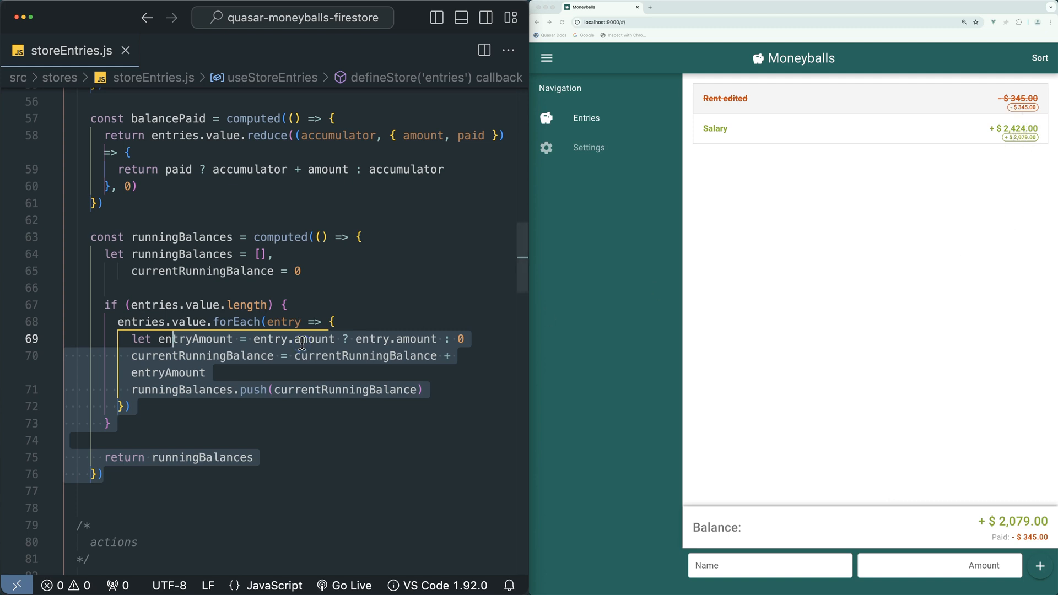
Show the addEntry action that builds an entry with id and paid false before pushing it.
scroll("down", 3)
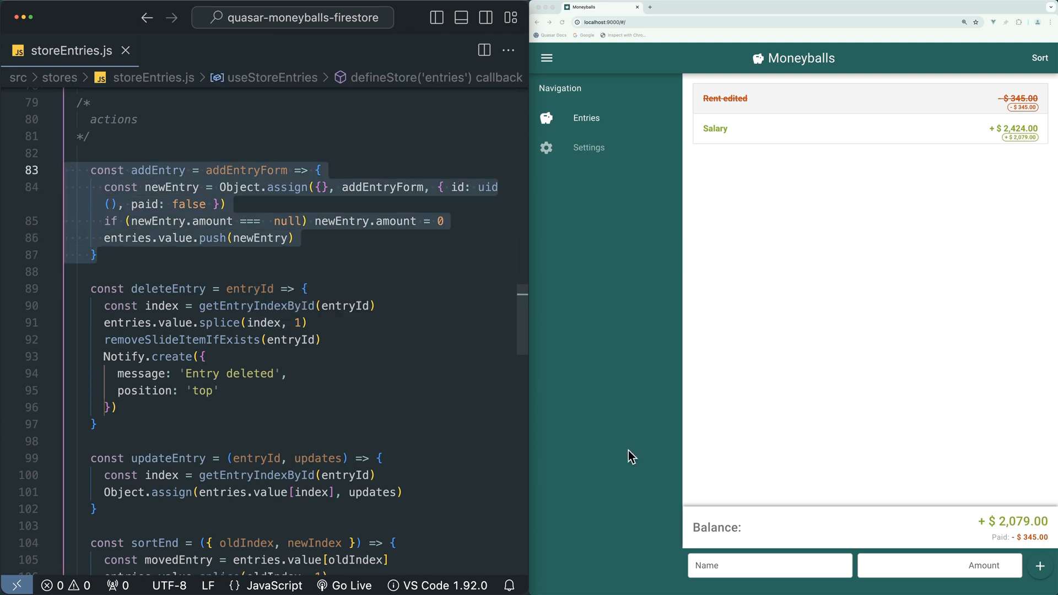
left_click(938, 566)
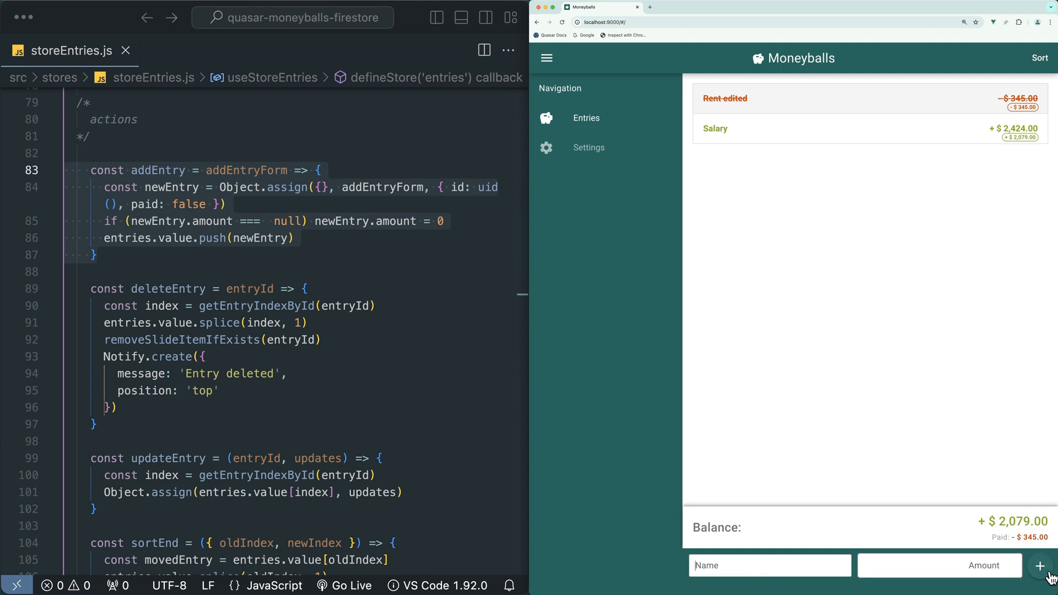
left_click(340, 254)
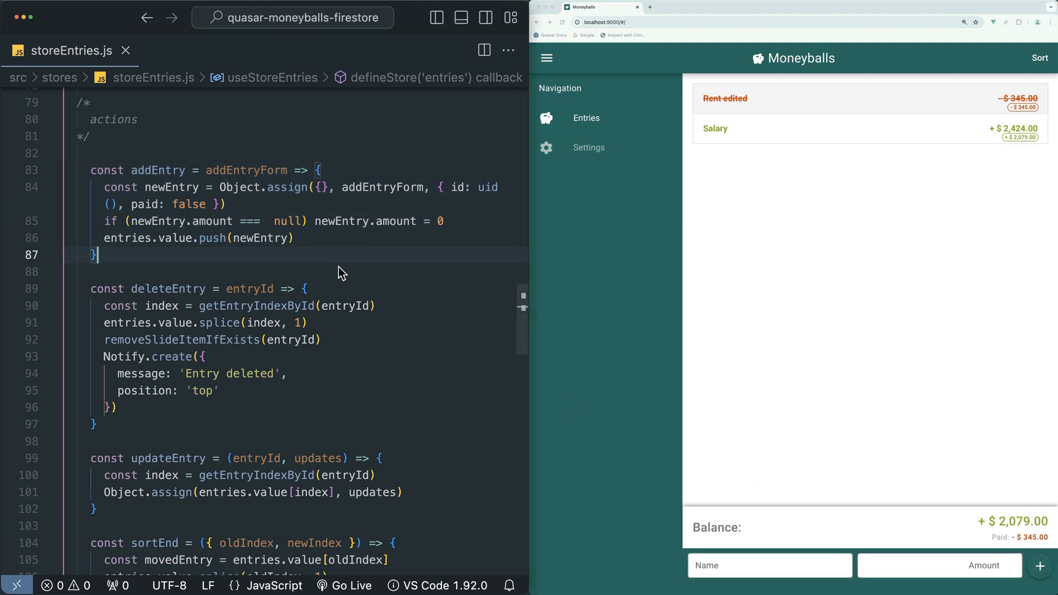
left_click(157, 187)
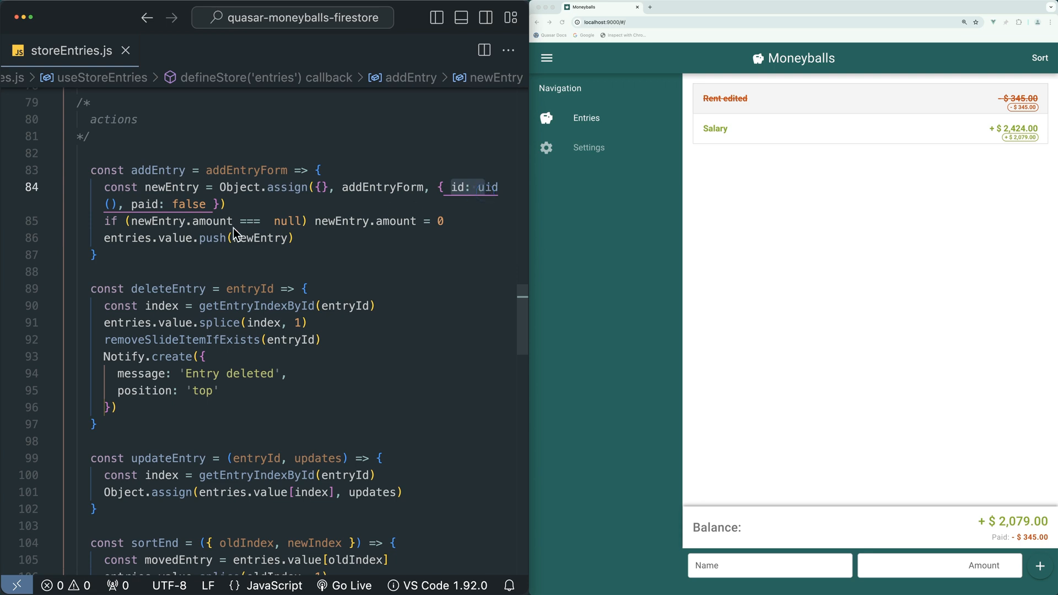
mouse_move(282, 242)
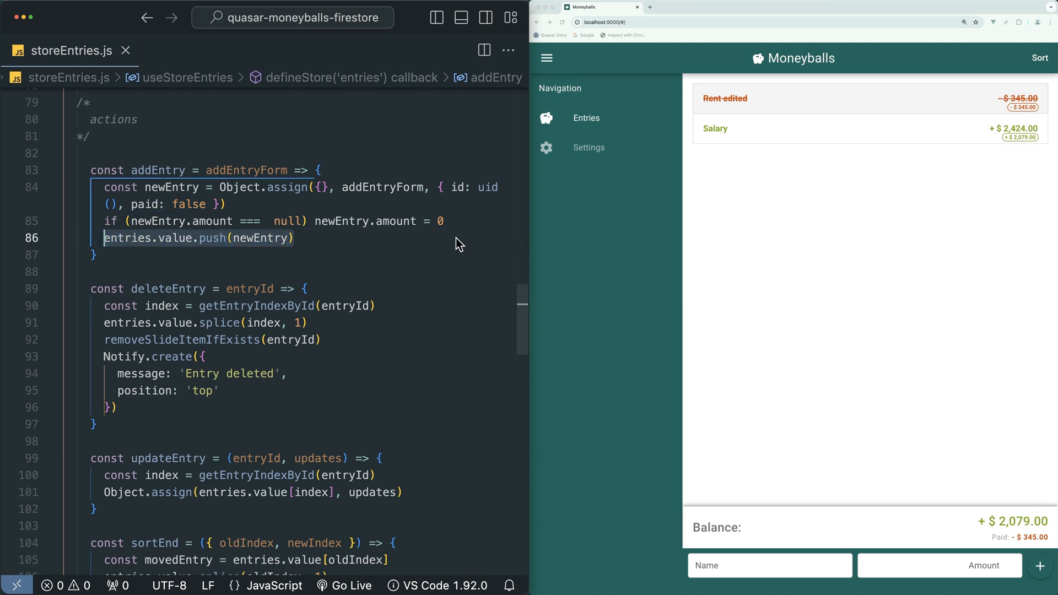
Scroll to the deleteEntry action that removes an entry by index with a notification.
scroll("down", 3)
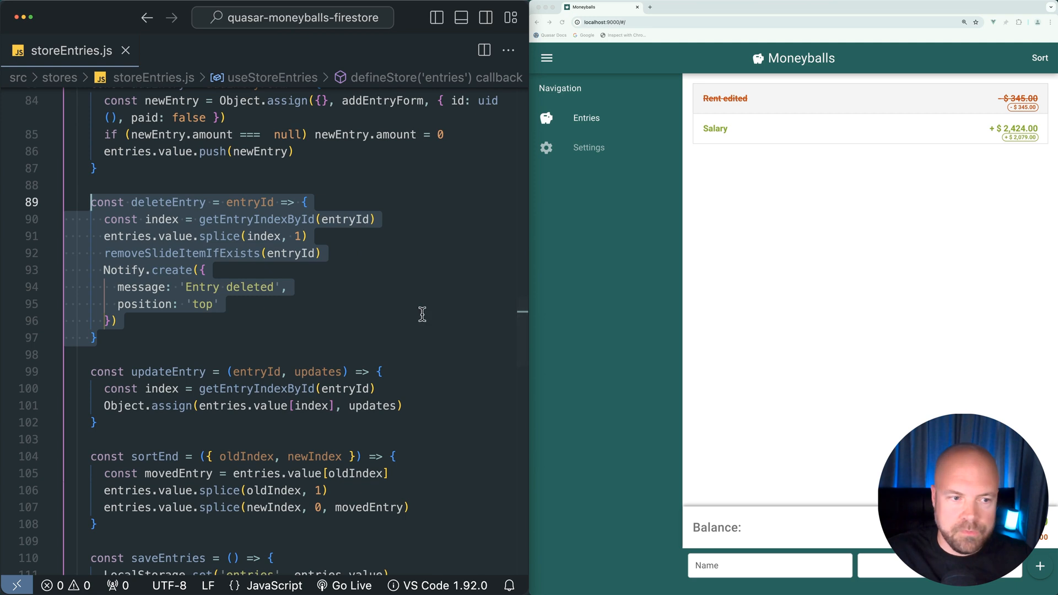
mouse_move(253, 277)
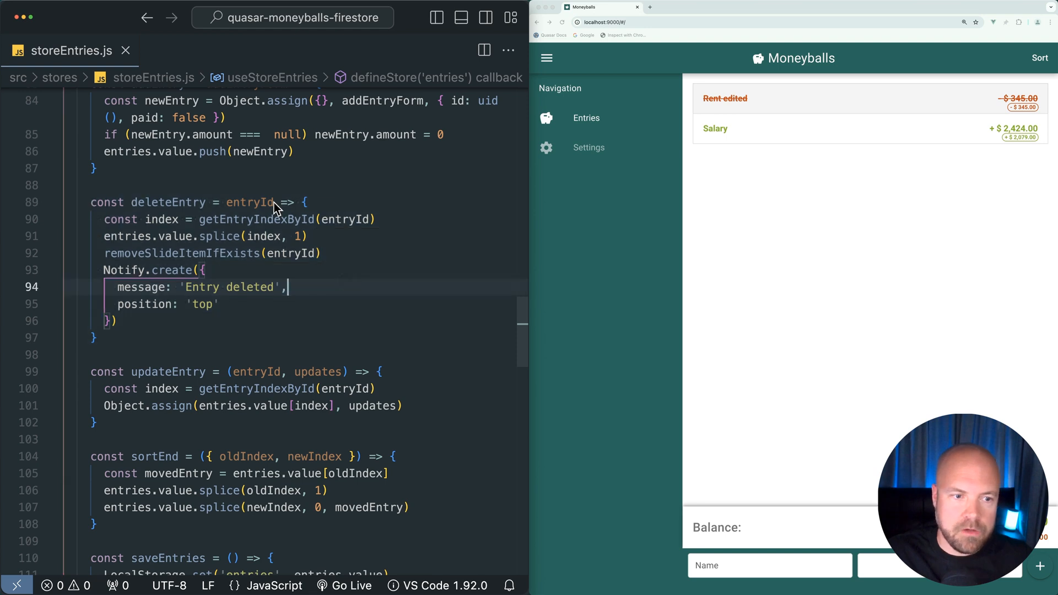
mouse_move(323, 237)
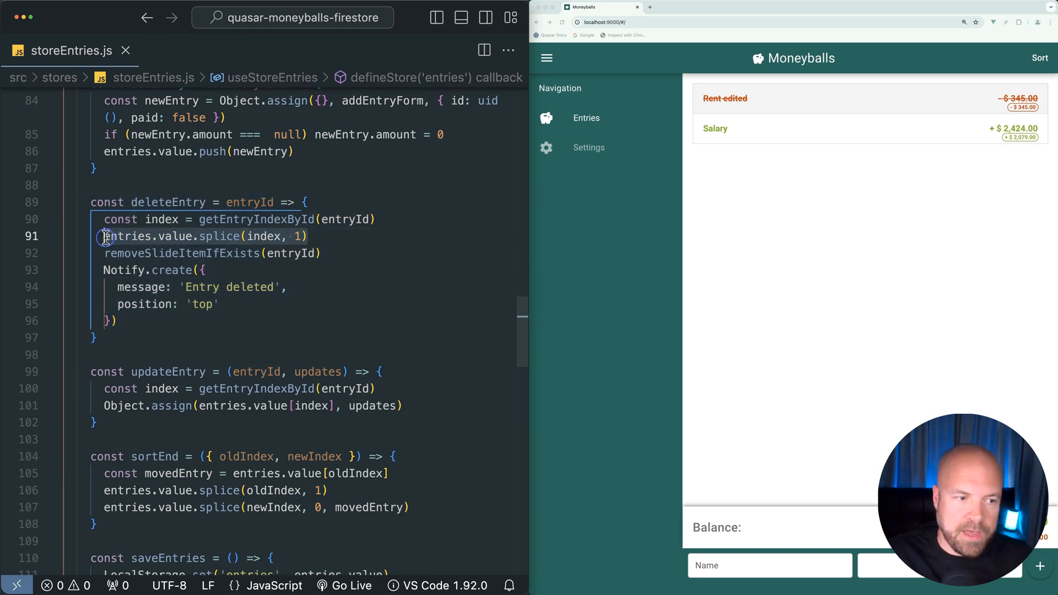
mouse_move(365, 297)
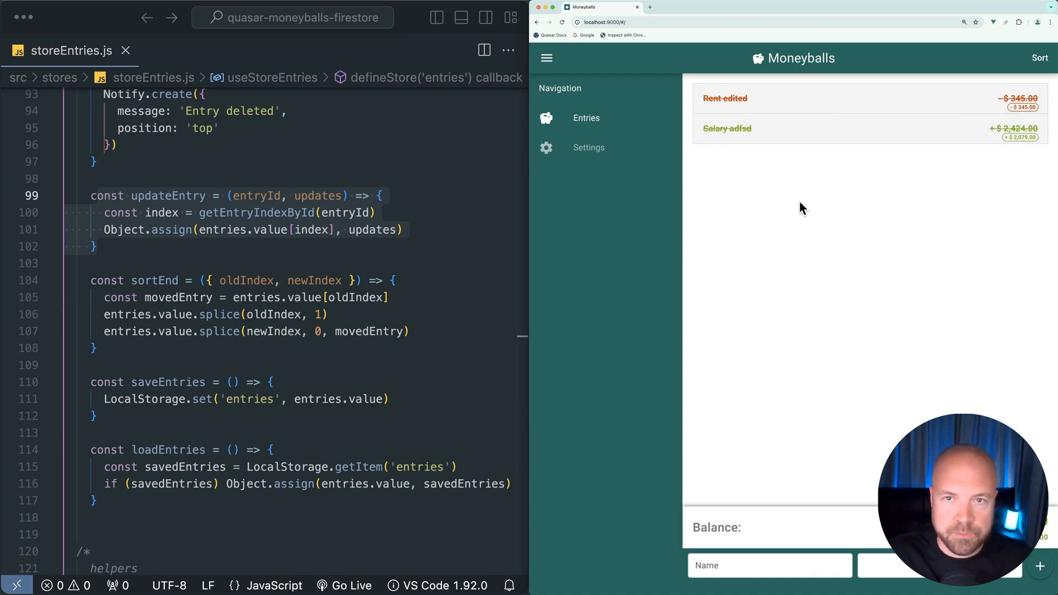
mouse_move(292, 255)
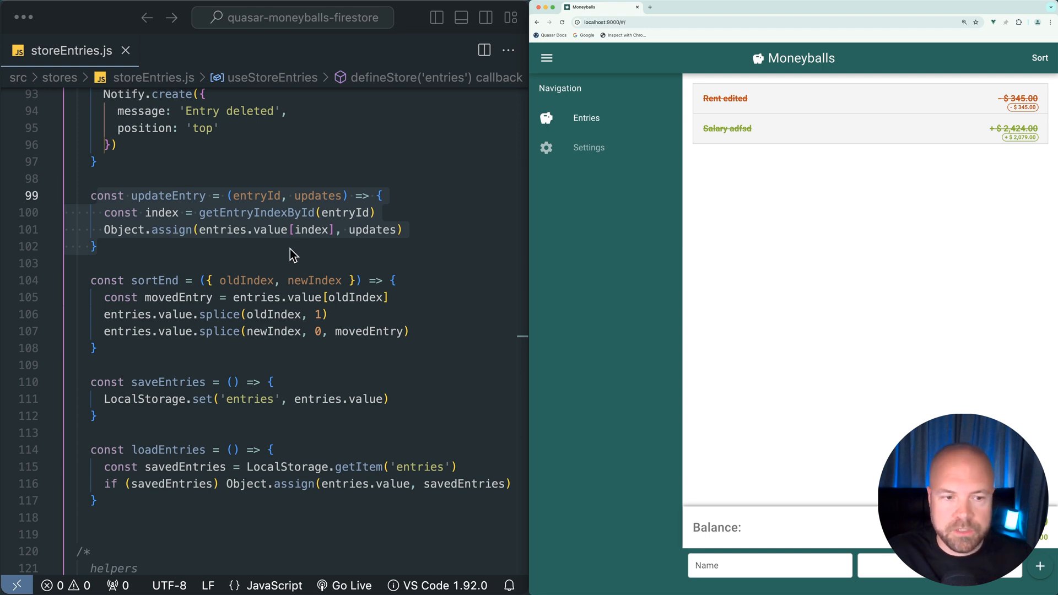
mouse_move(399, 269)
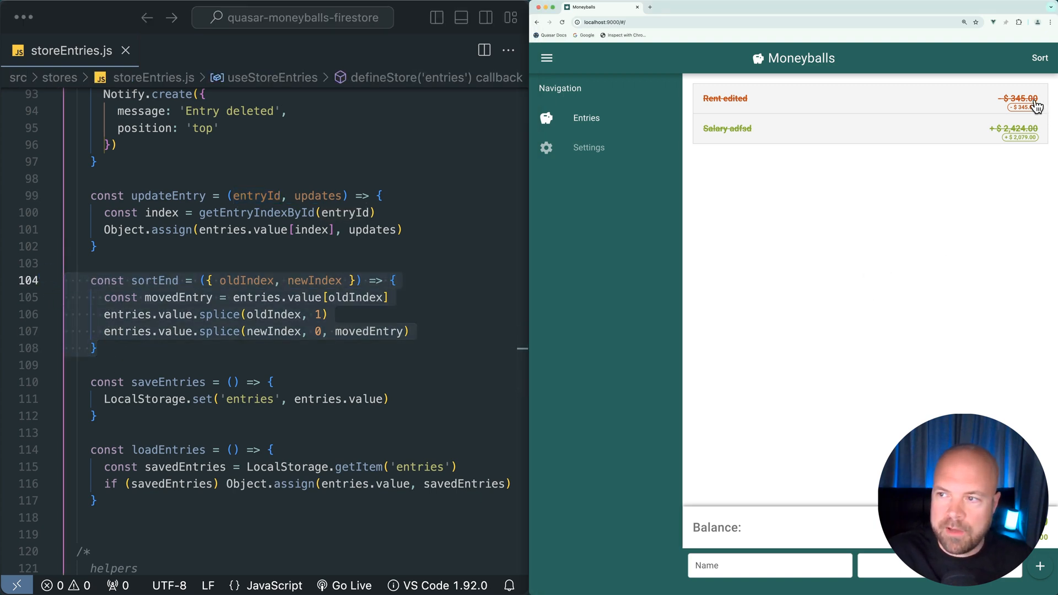
Switch the Moneyballs entries list into sorting mode via the Sort button.
left_click(1039, 59)
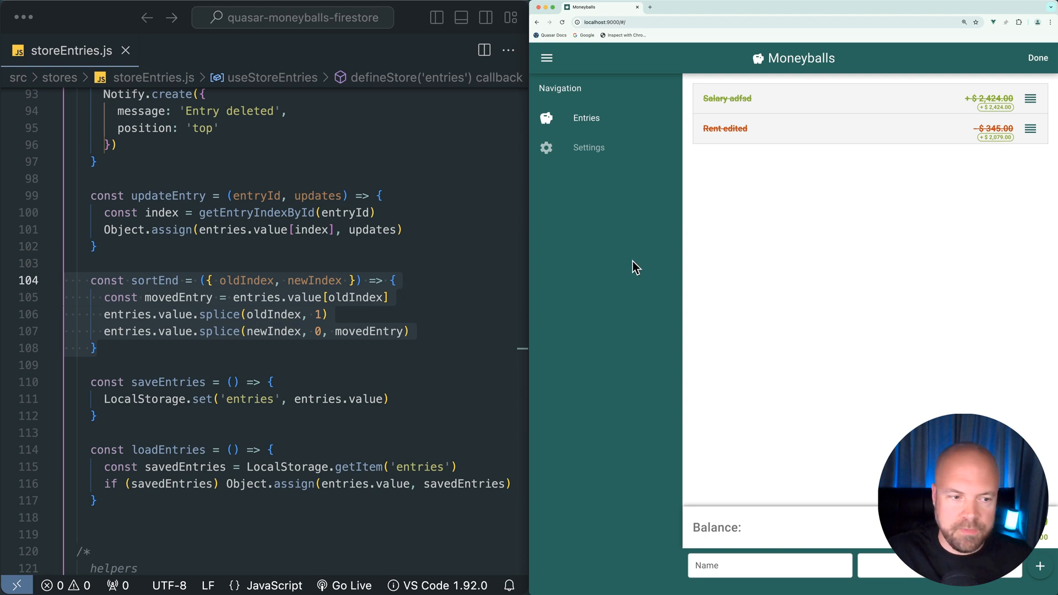
mouse_move(378, 332)
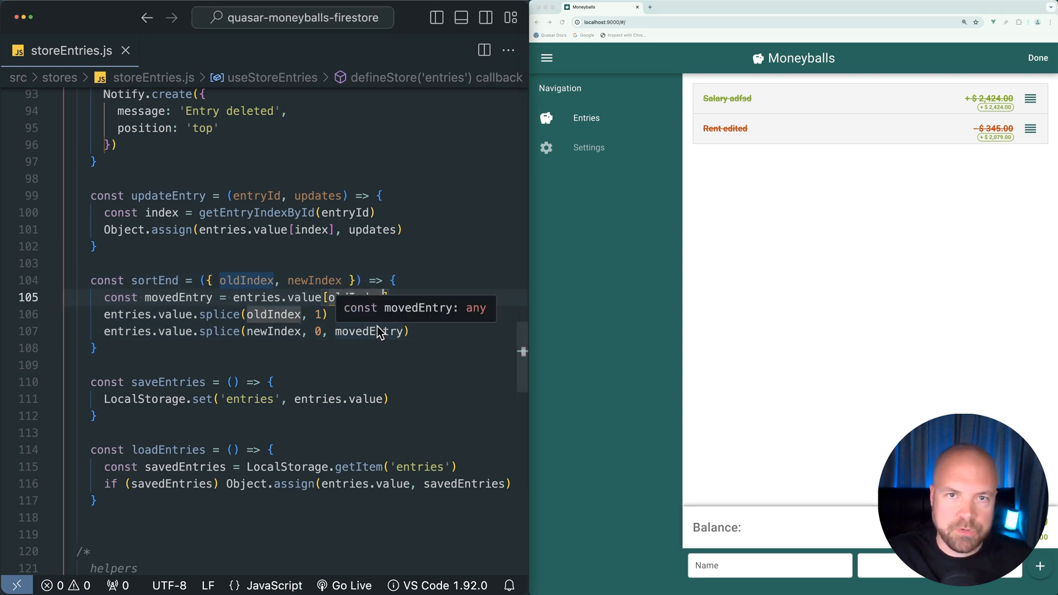
mouse_move(356, 317)
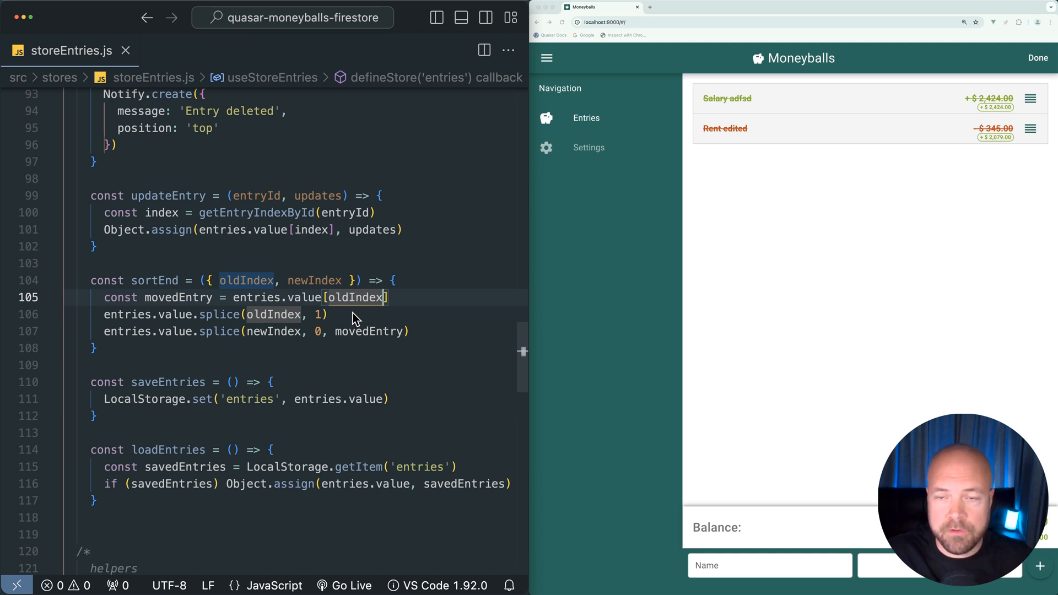
mouse_move(358, 179)
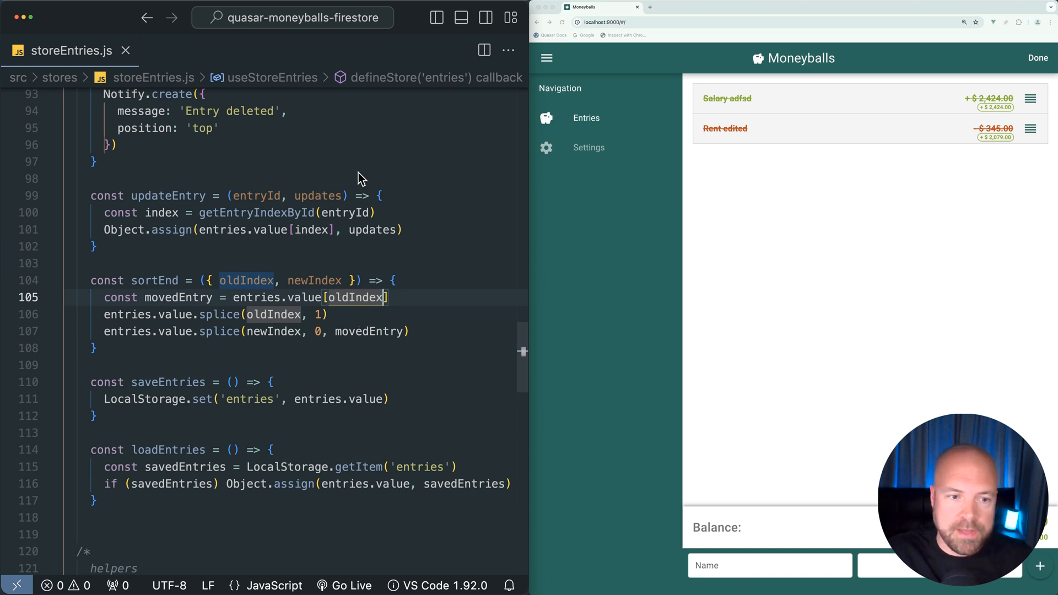
mouse_move(387, 255)
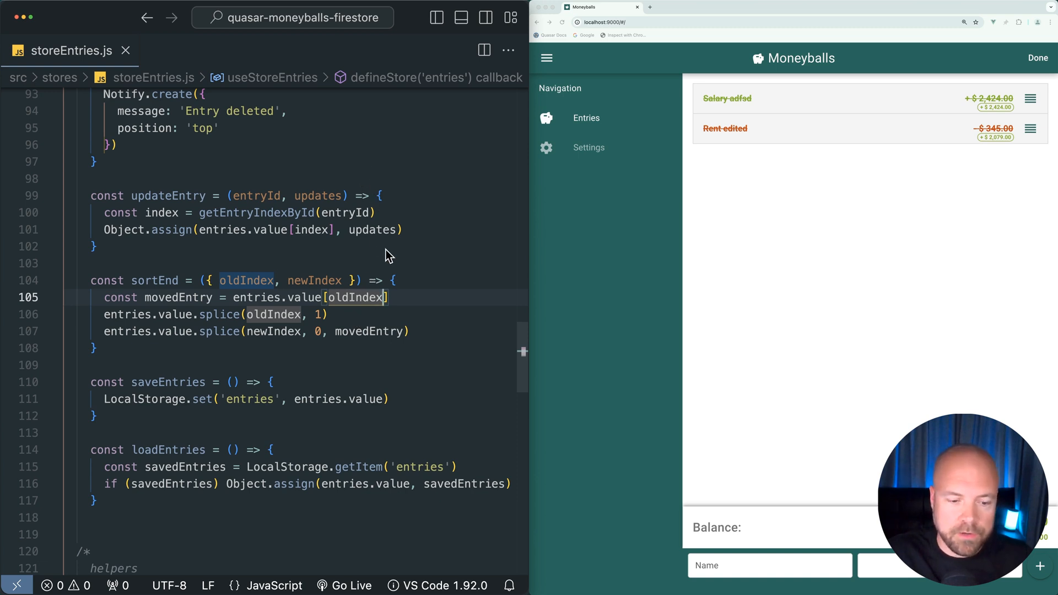
Scroll past saveEntries and loadEntries to the helpers and focus getEntryIndexById.
scroll("down", 3)
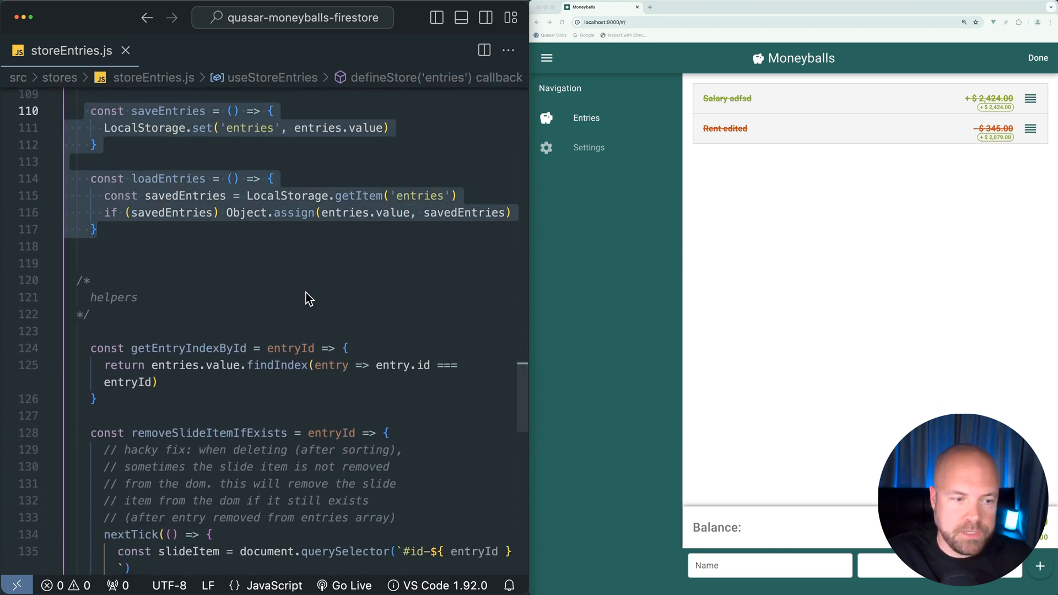
scroll("down", 3)
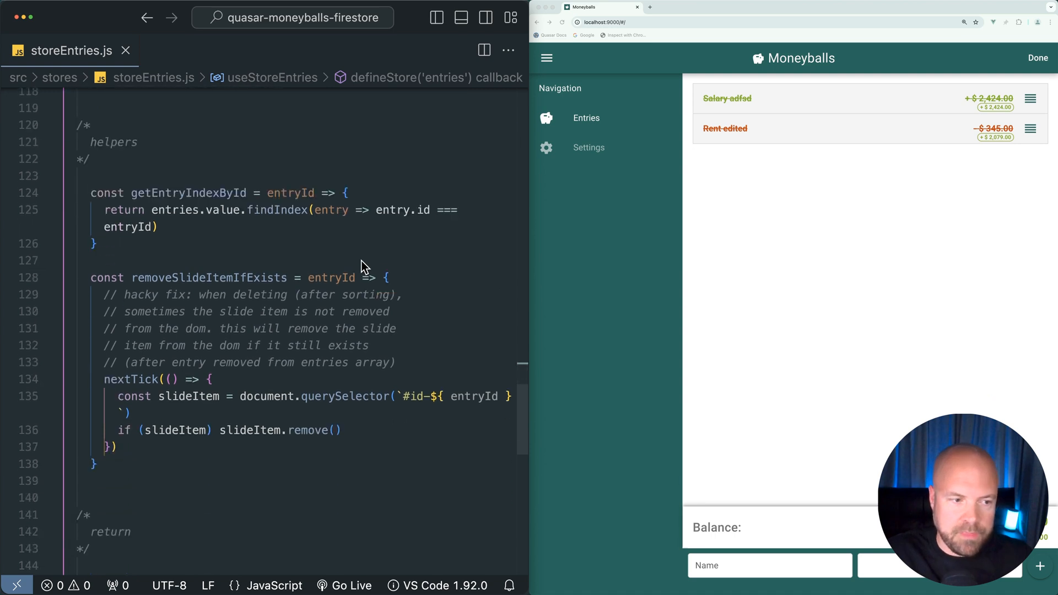
scroll("down", 3)
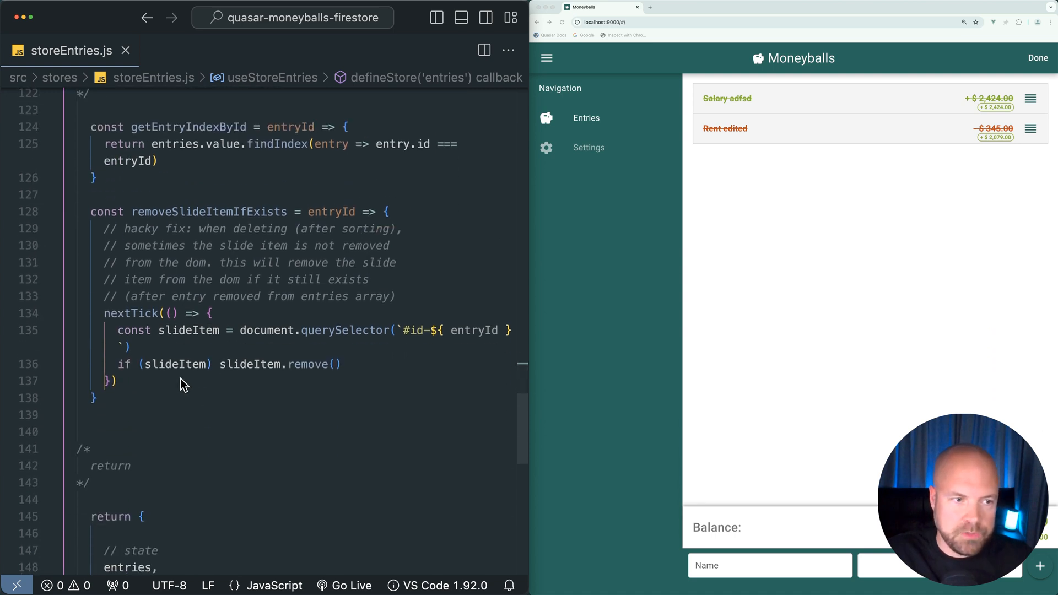
left_click(140, 176)
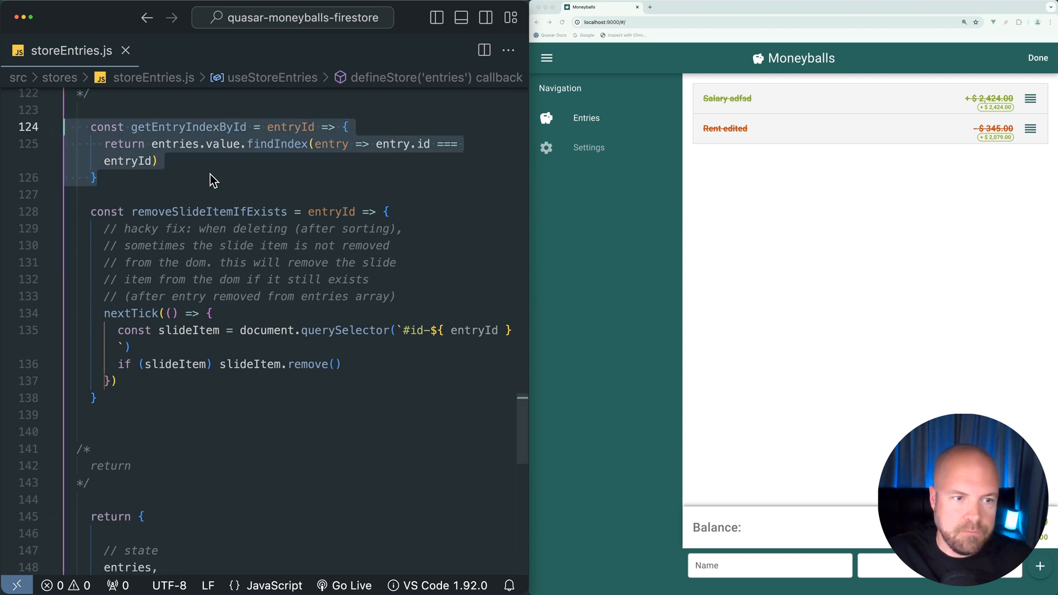
mouse_move(223, 207)
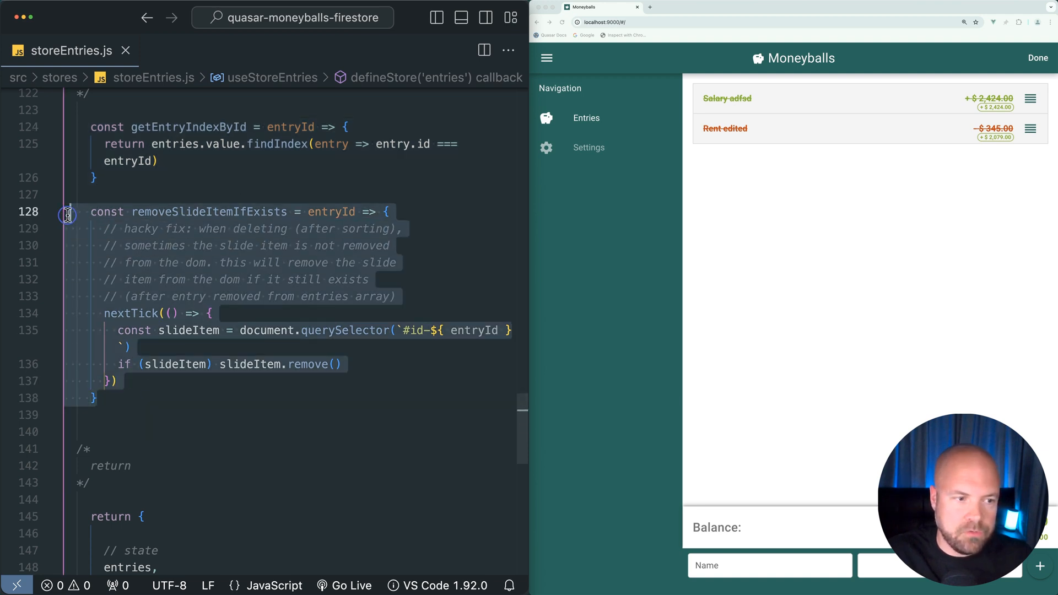
mouse_move(444, 273)
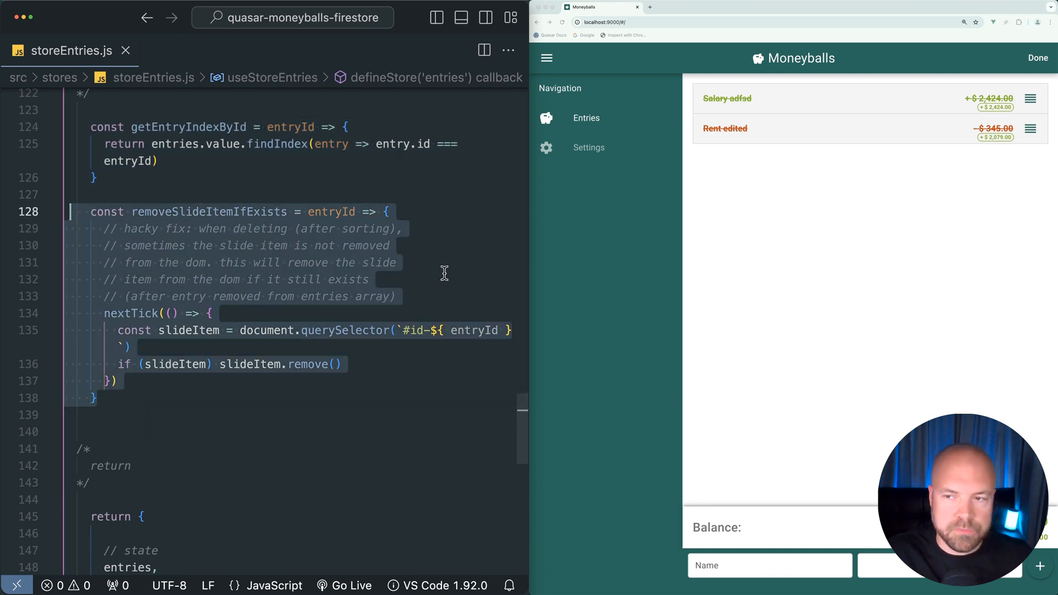